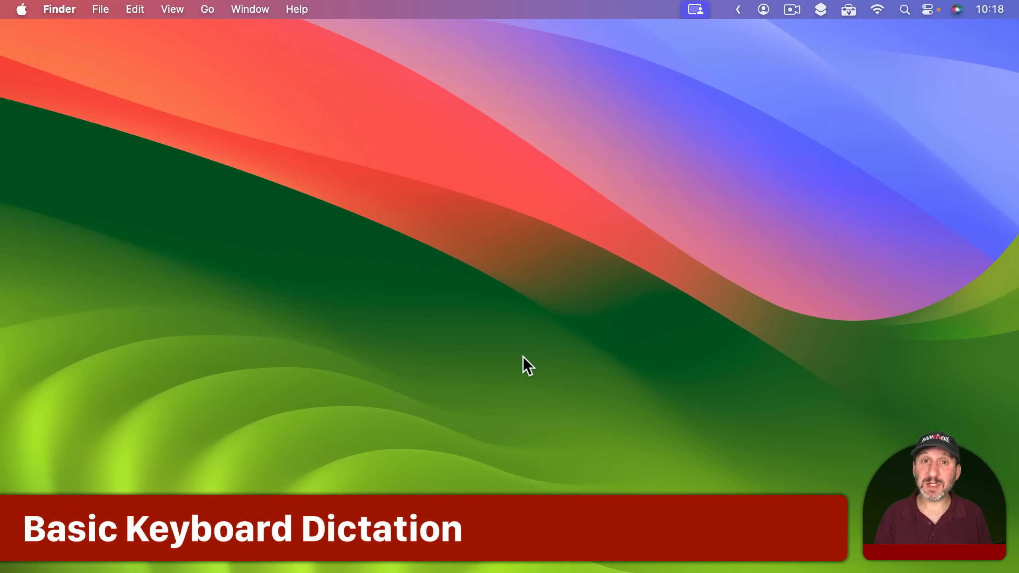
Step: Reach the Keyboard pane in System Settings and scroll to its Dictation section
click(22, 8)
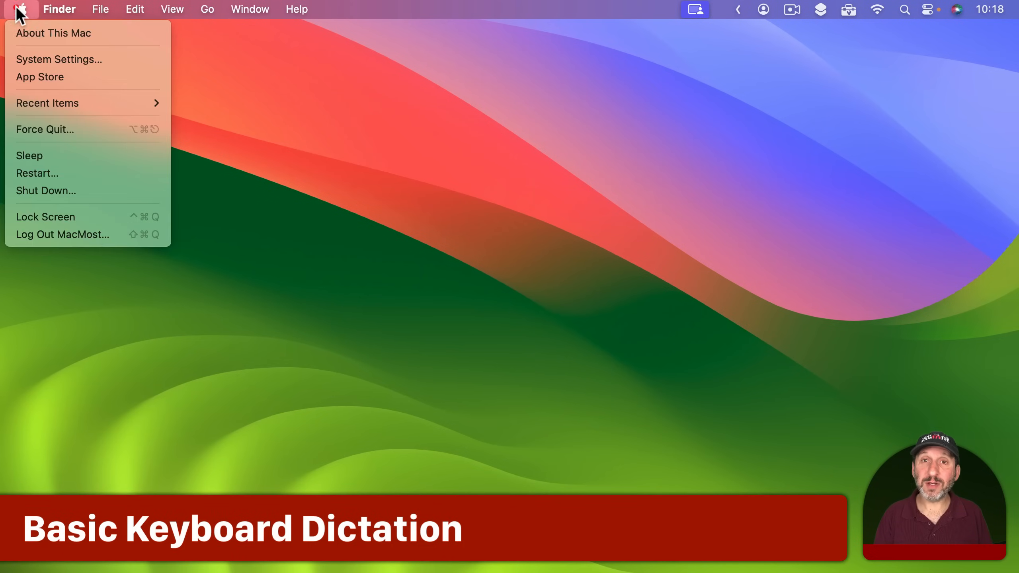
click(59, 59)
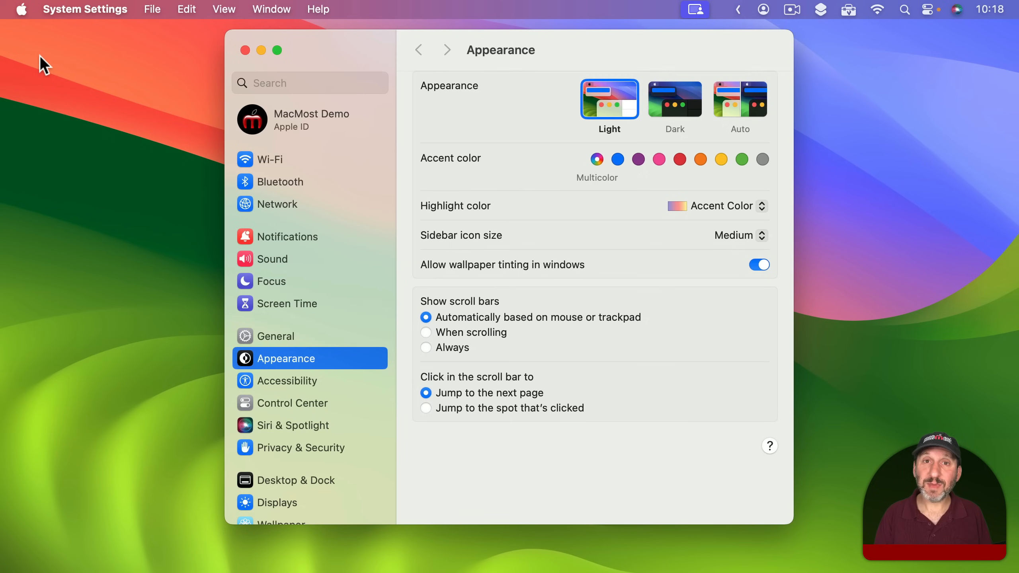
scroll(down, 3)
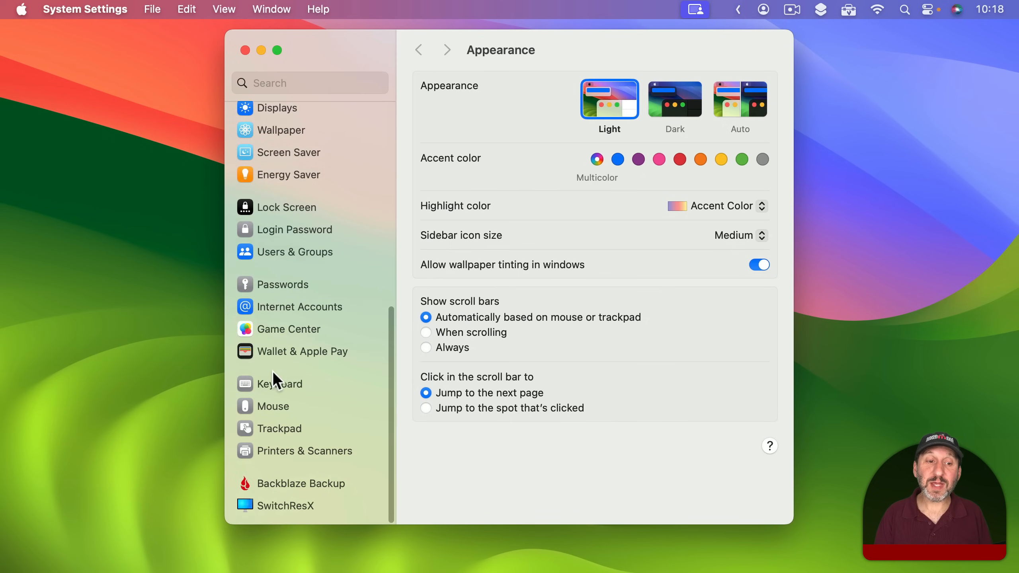
click(280, 384)
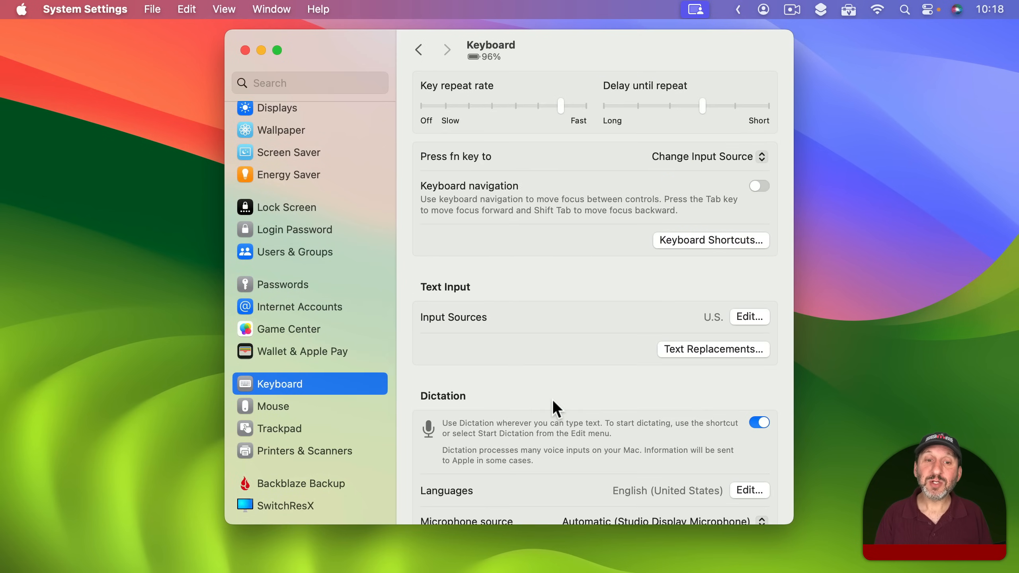
scroll(down, 3)
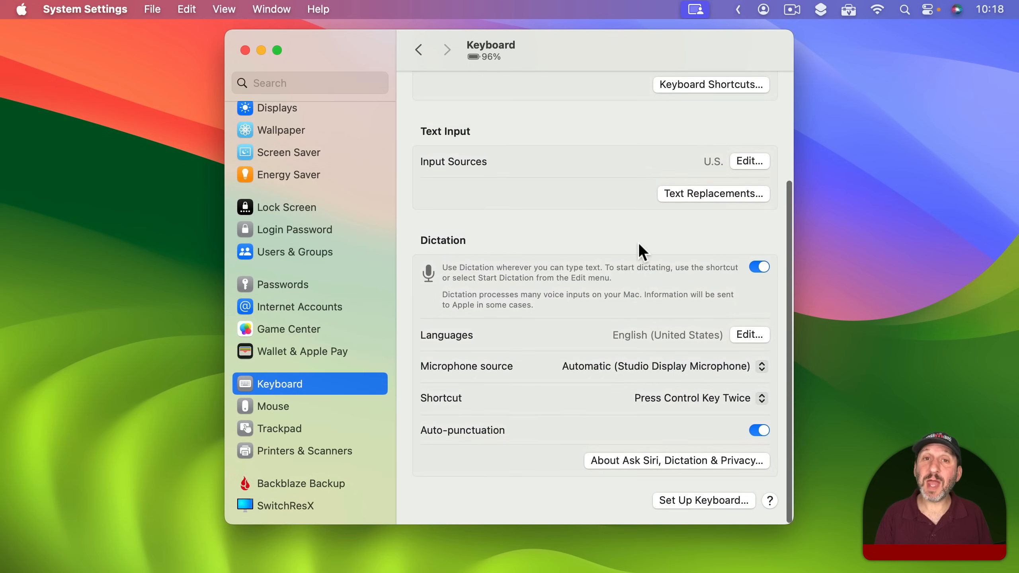
mouse_move(767, 297)
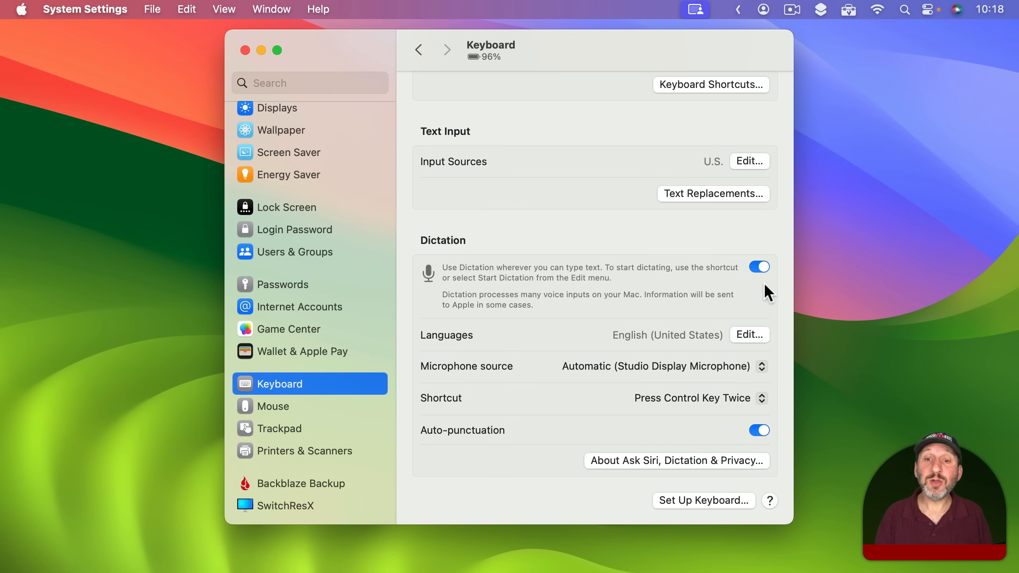
mouse_move(725, 311)
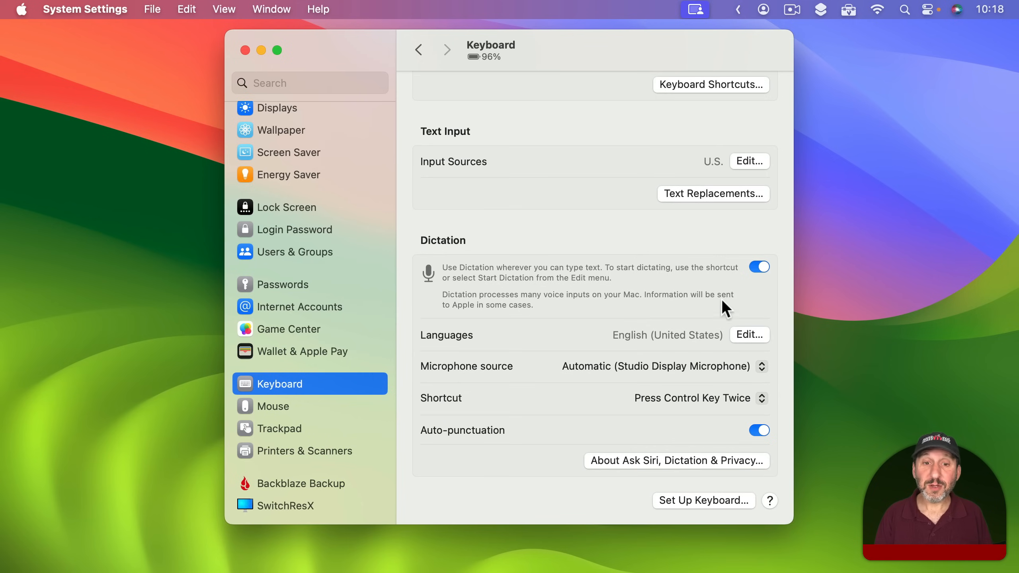
mouse_move(614, 345)
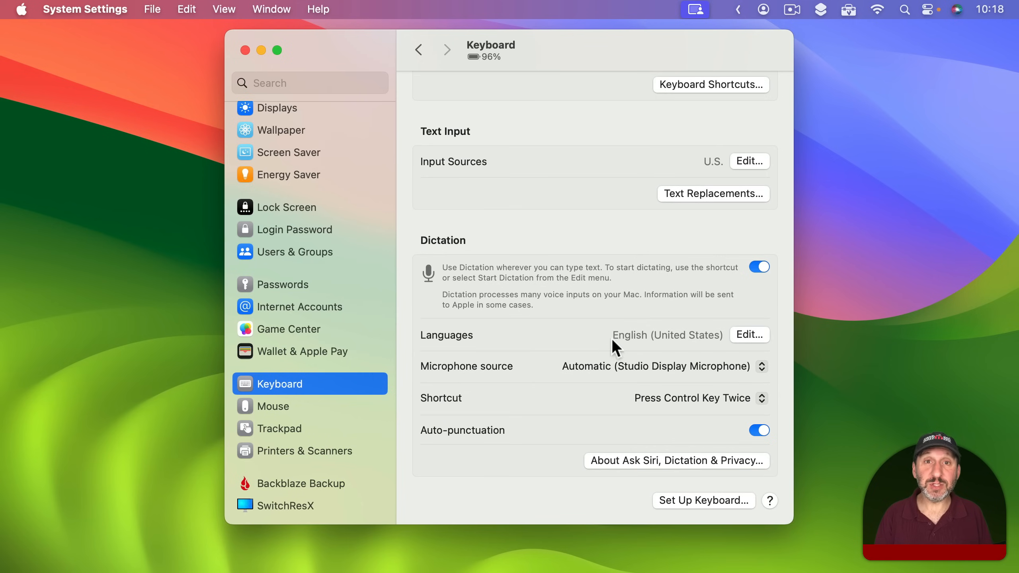
click(748, 337)
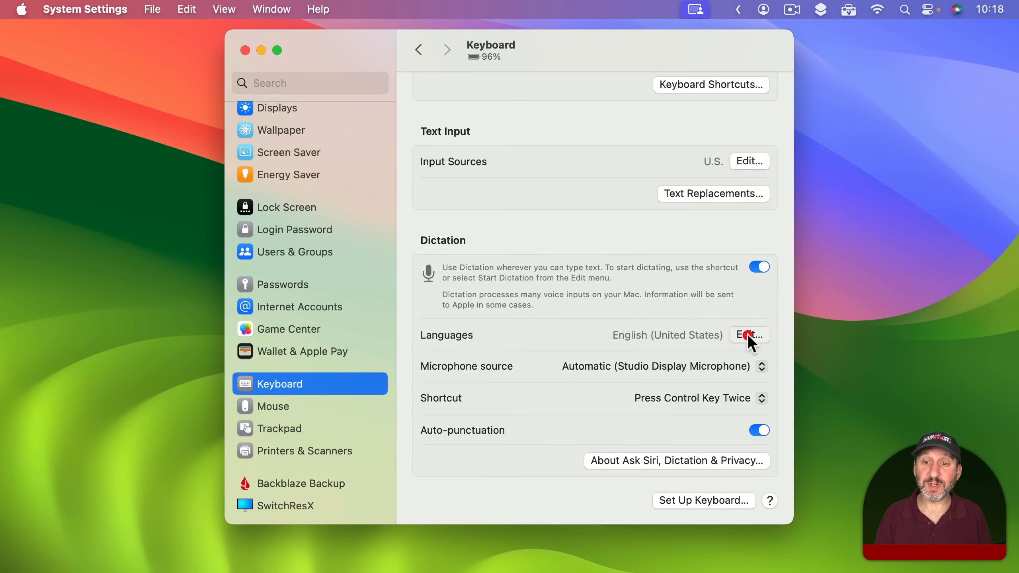
click(749, 334)
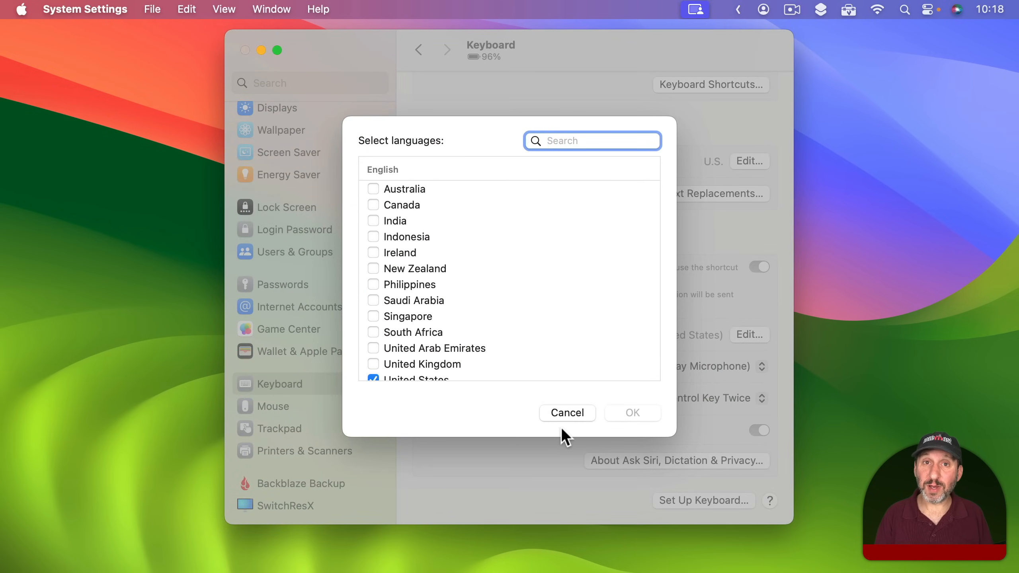
click(567, 414)
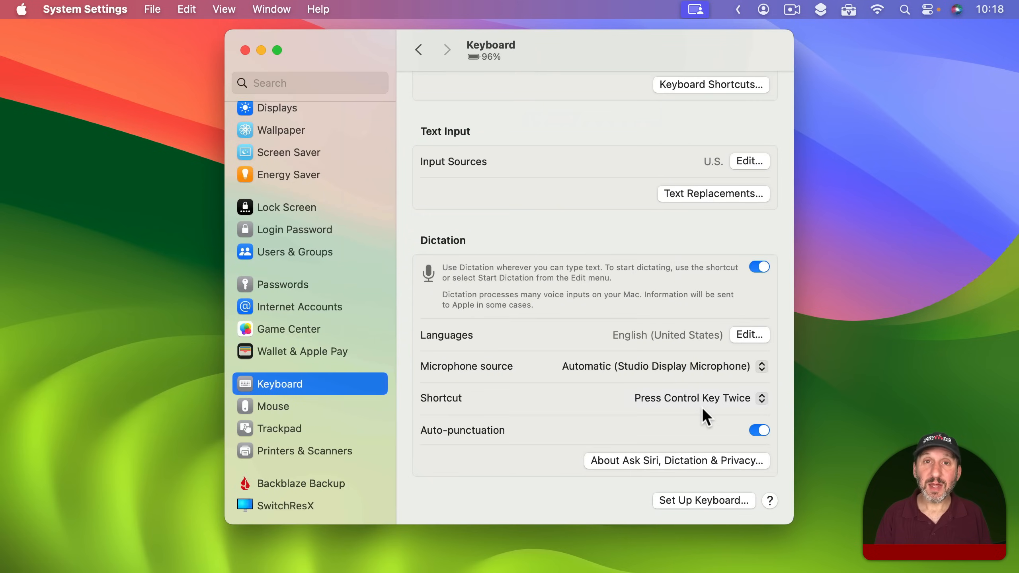
mouse_move(648, 385)
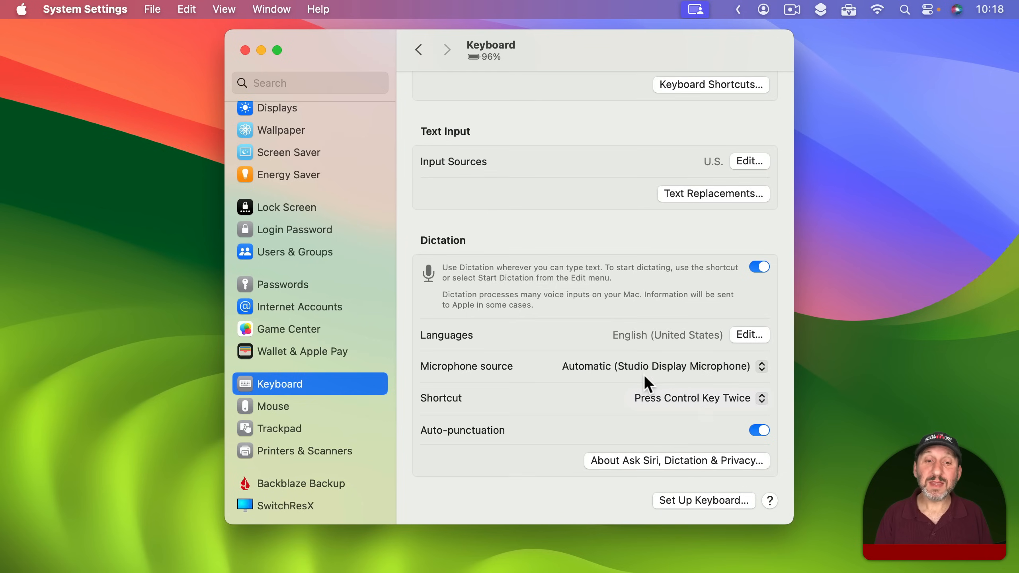
click(693, 399)
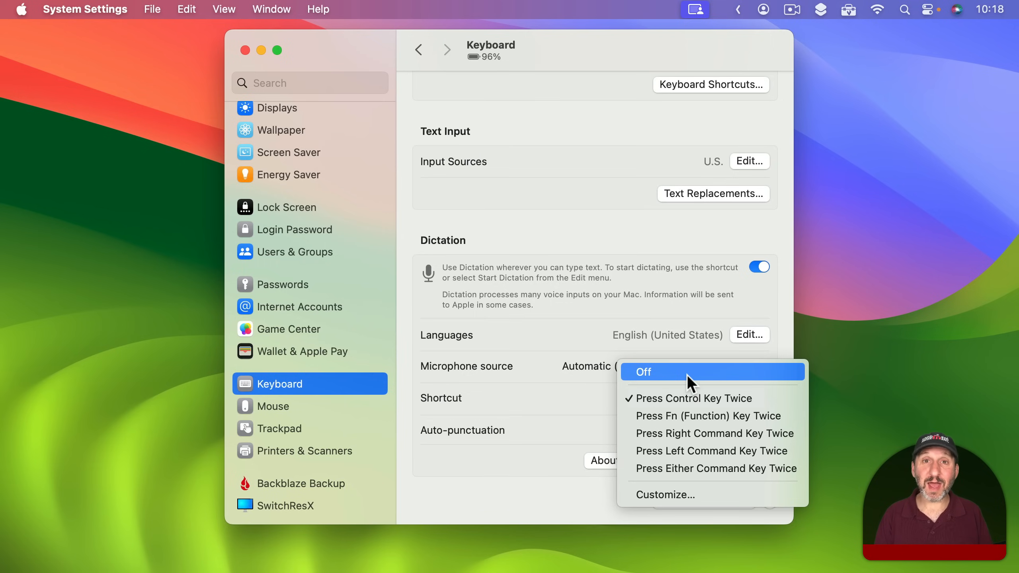
mouse_move(686, 449)
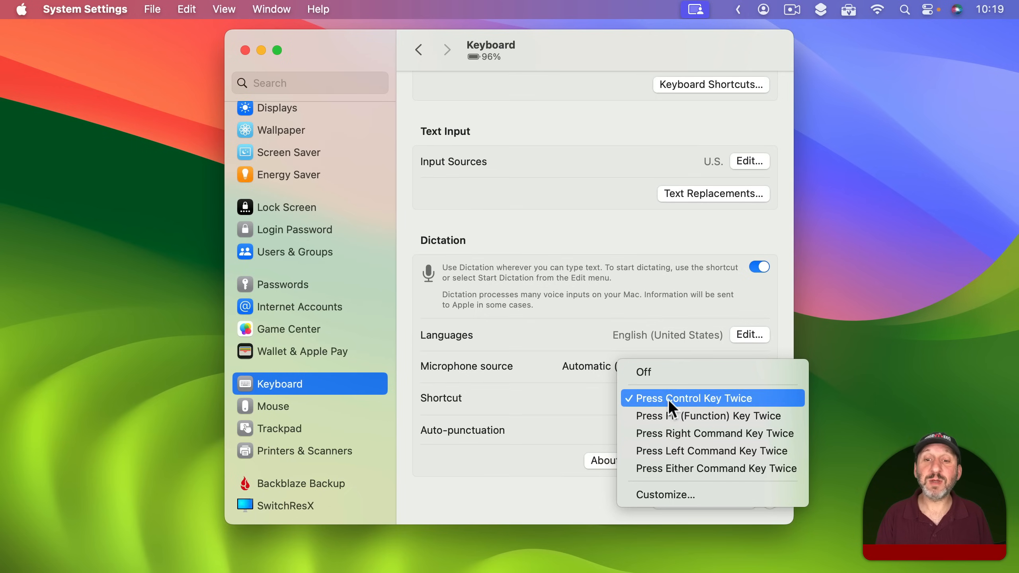
mouse_move(726, 406)
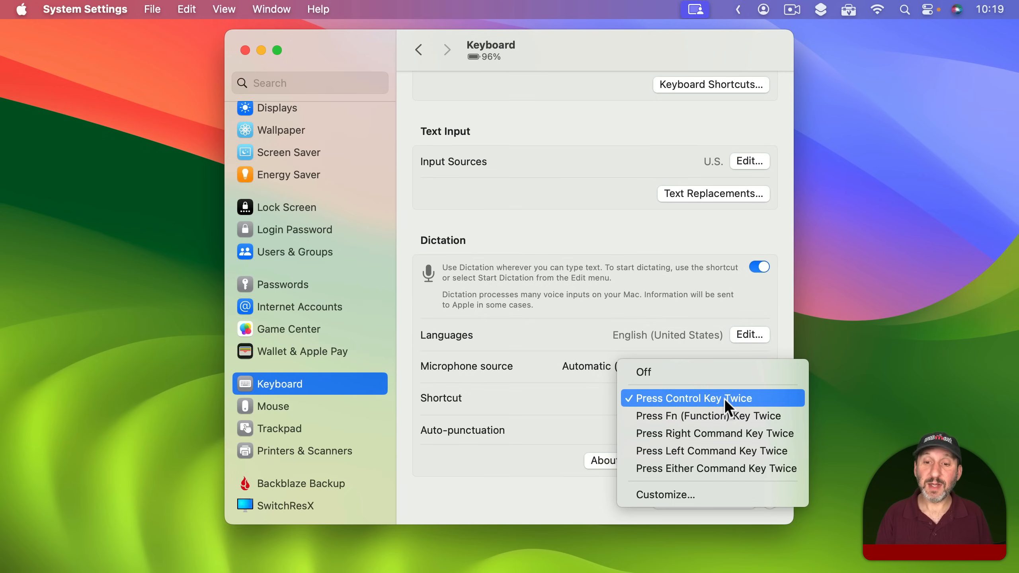
mouse_move(696, 507)
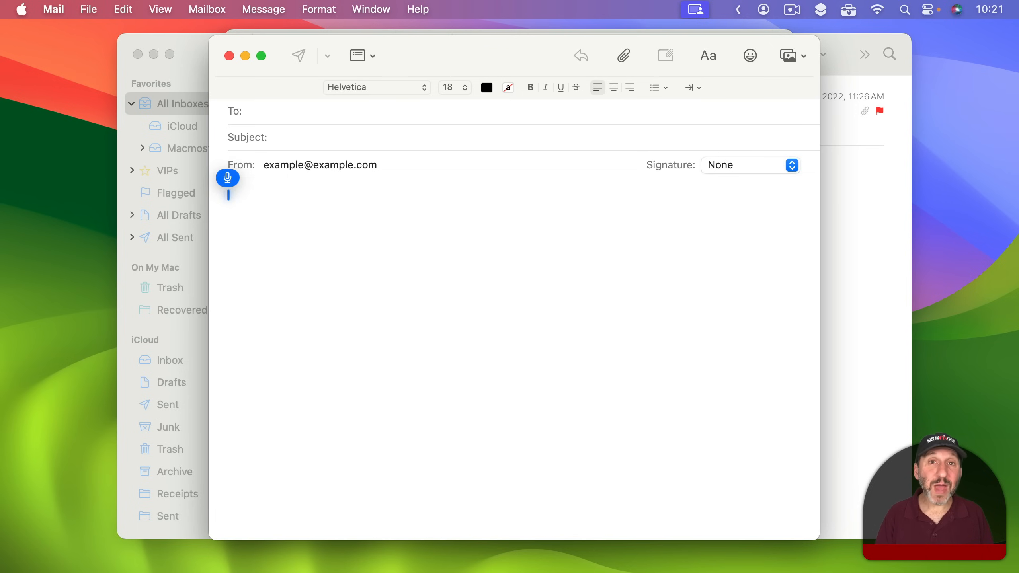
Step: Dictate the paragraph about strong, unique passwords generated by a password manager
text(For the best online sec)
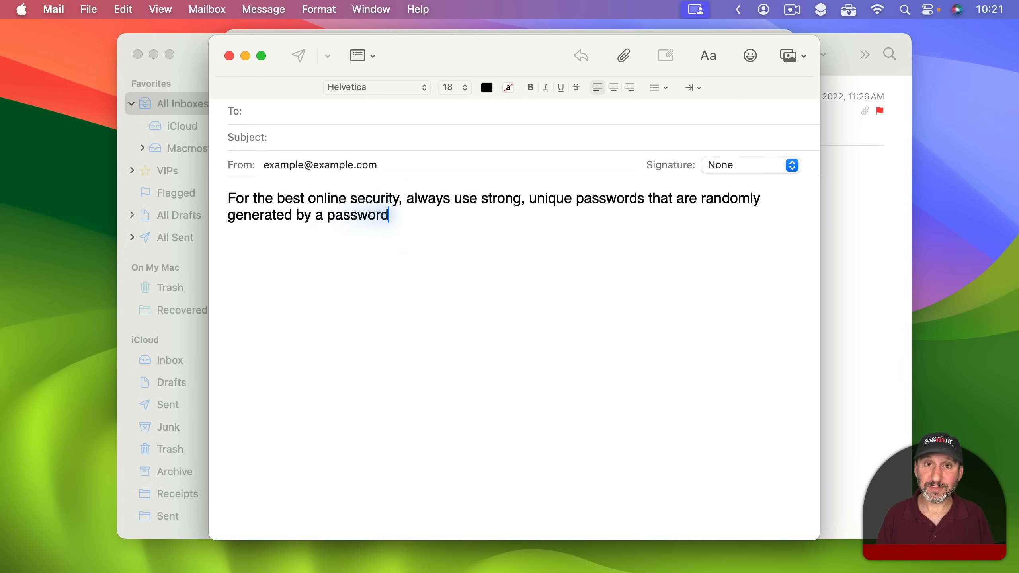
text(manager.)
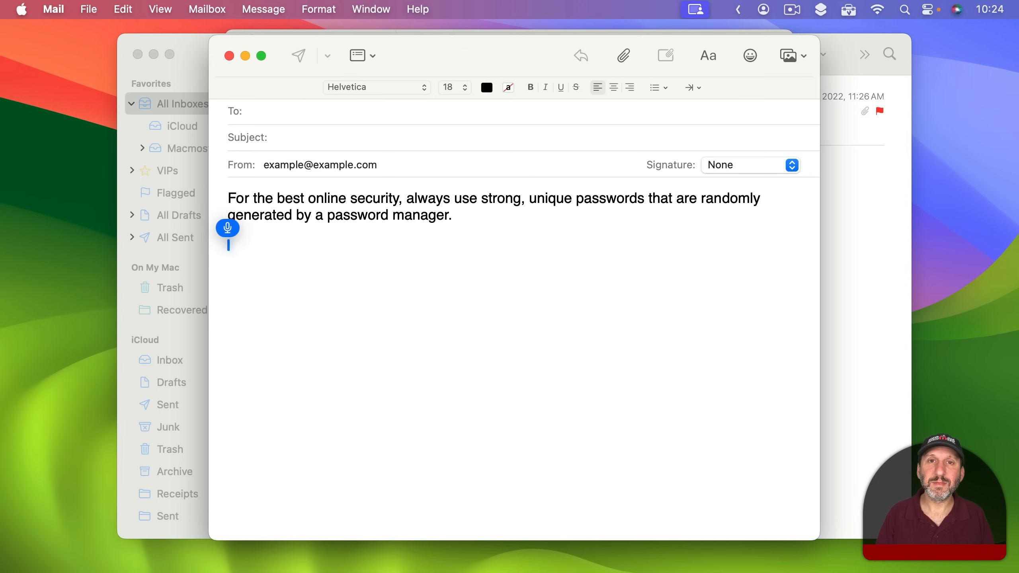
Step: Dictate "Password managers also protect you from phishing attacks." as a second paragraph
text(Password)
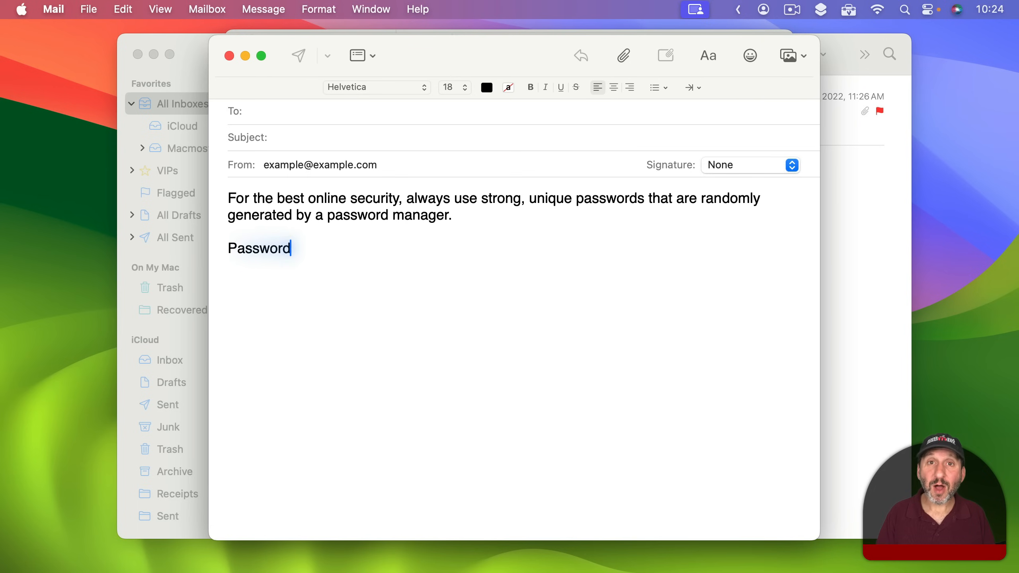
text(managers also protect you)
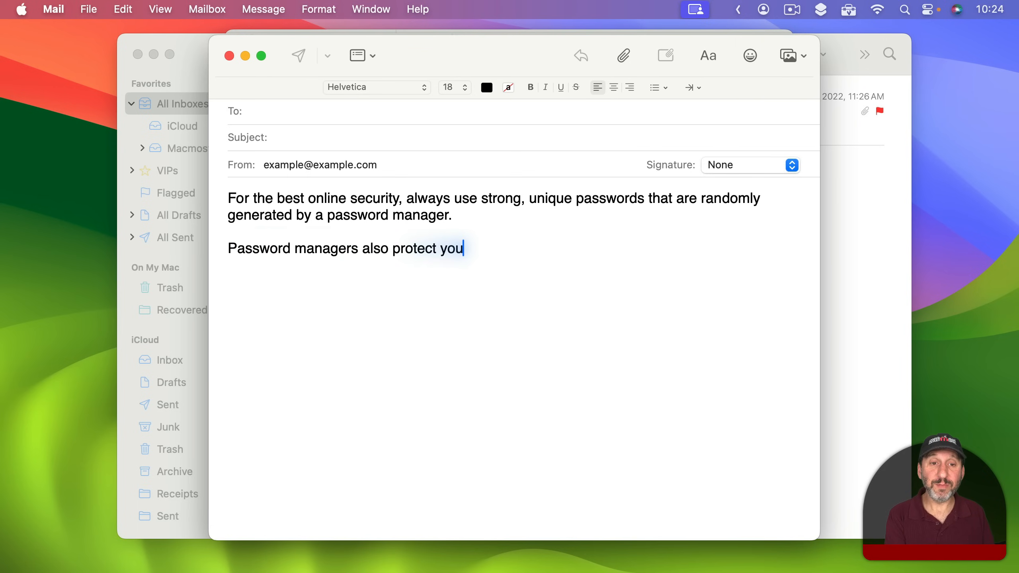
text(from p)
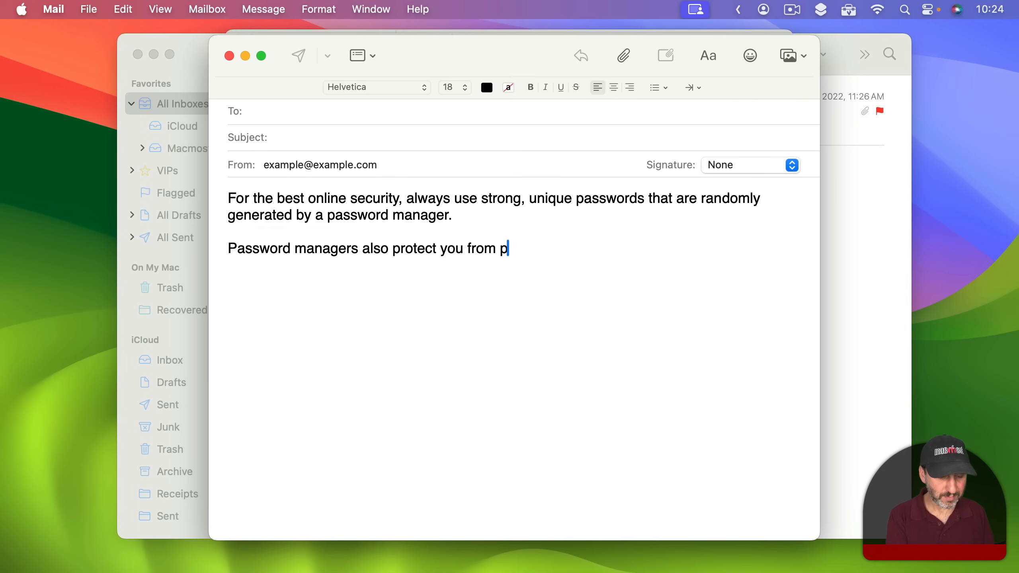
text(hishing)
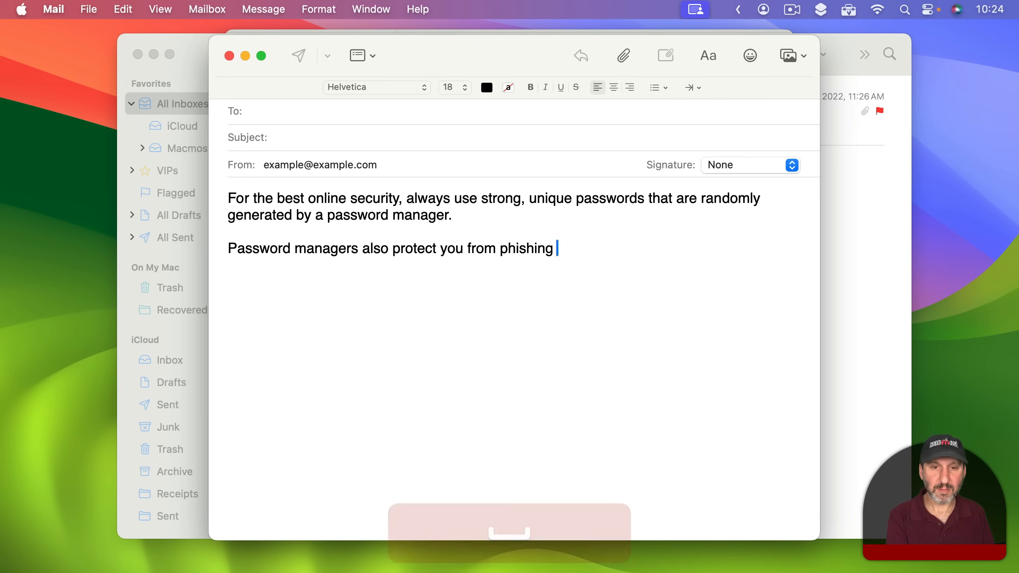
text(attac)
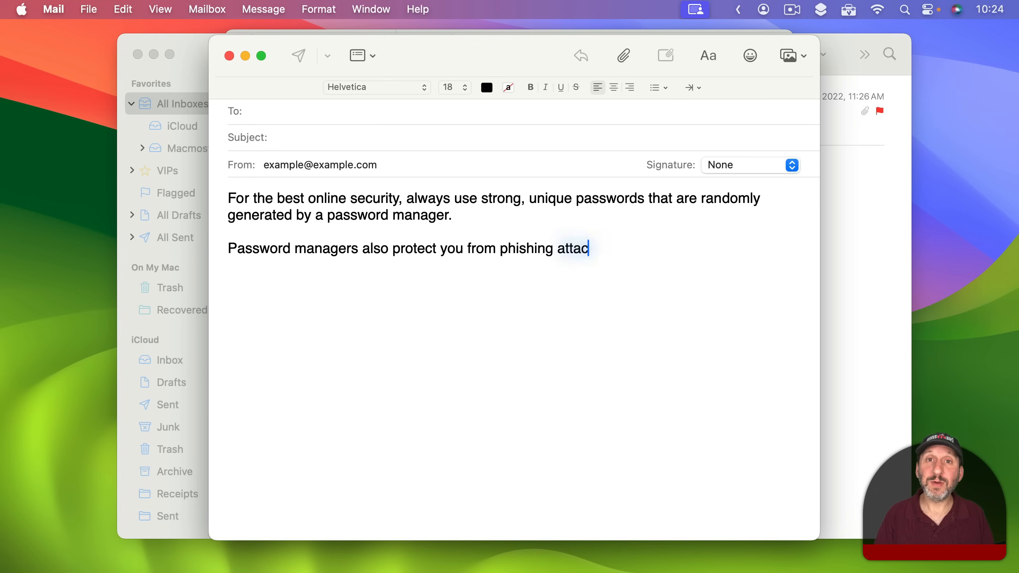
text(ks.)
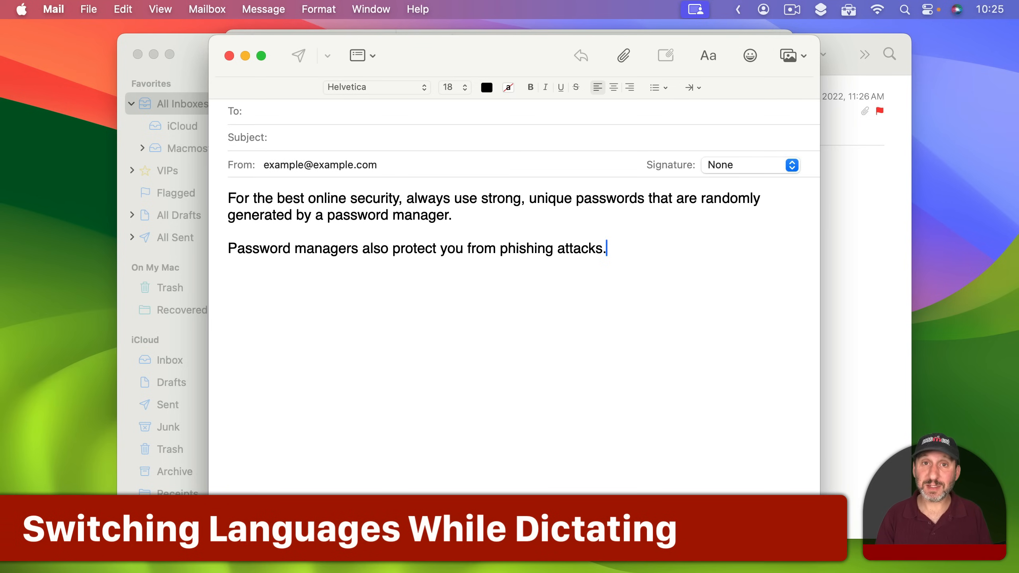
Step: In the Dictation languages list, tick English (Canada) alongside U.S. English and confirm
click(23, 9)
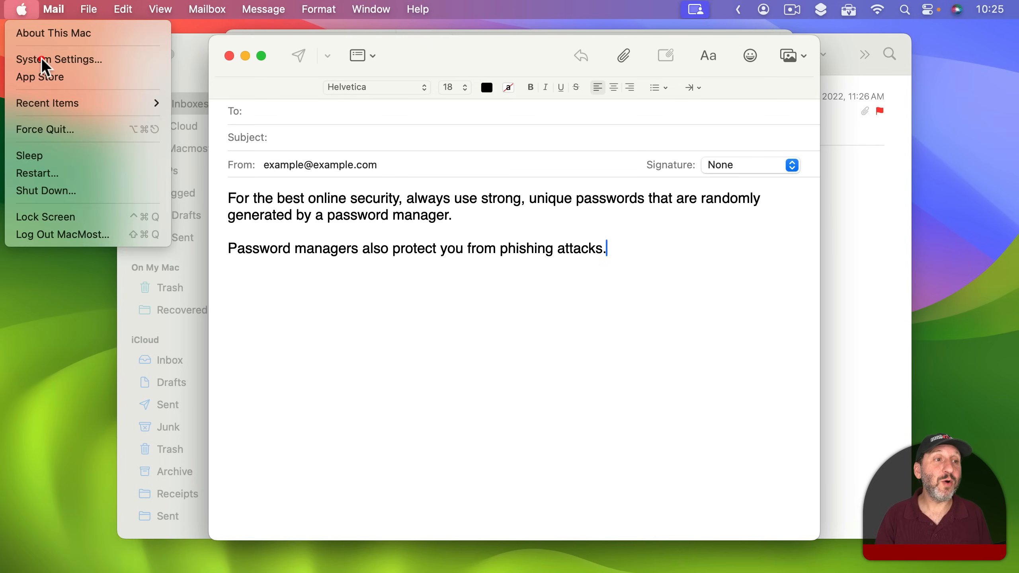
click(59, 59)
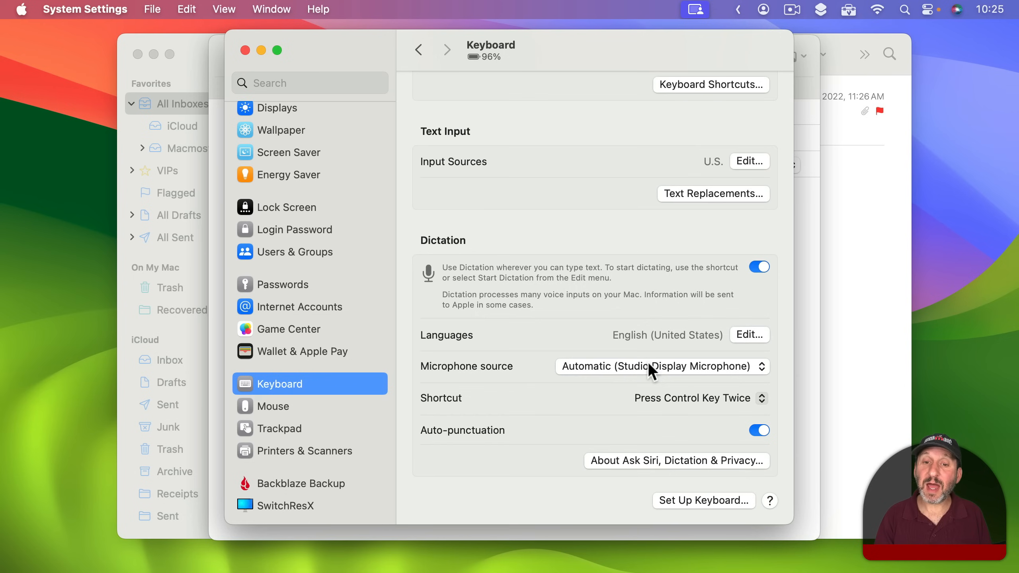
mouse_move(688, 410)
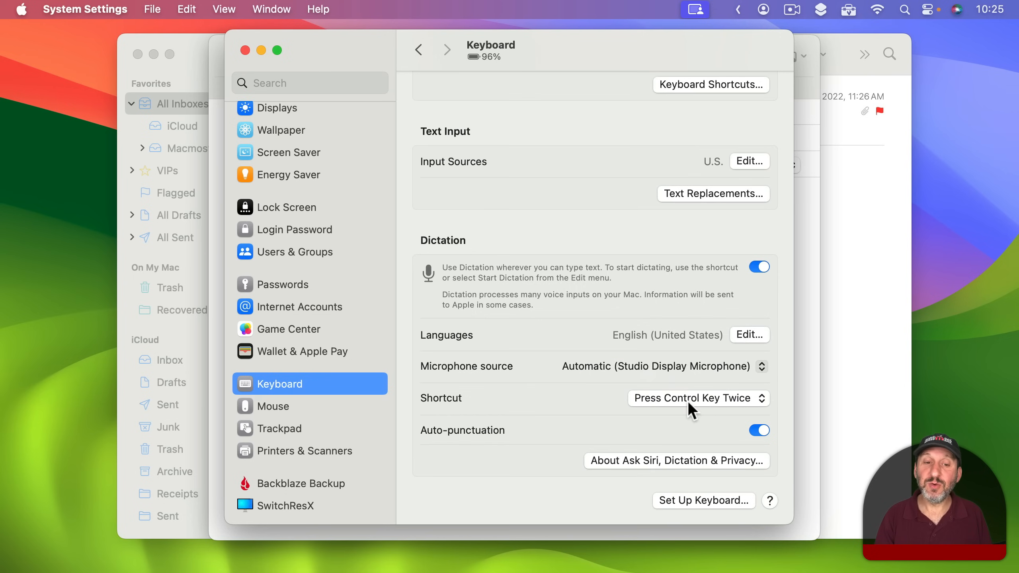
click(750, 334)
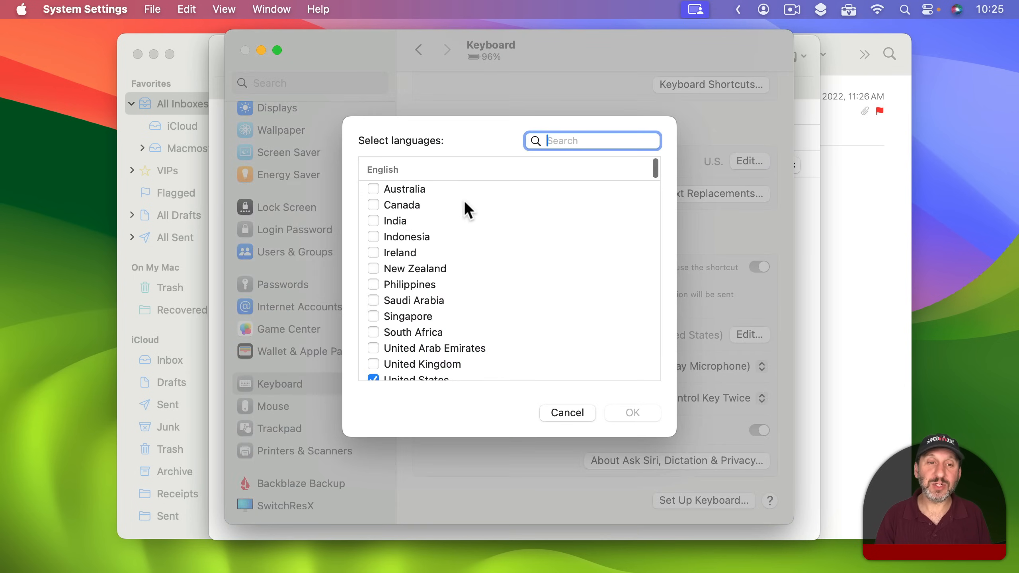
click(373, 206)
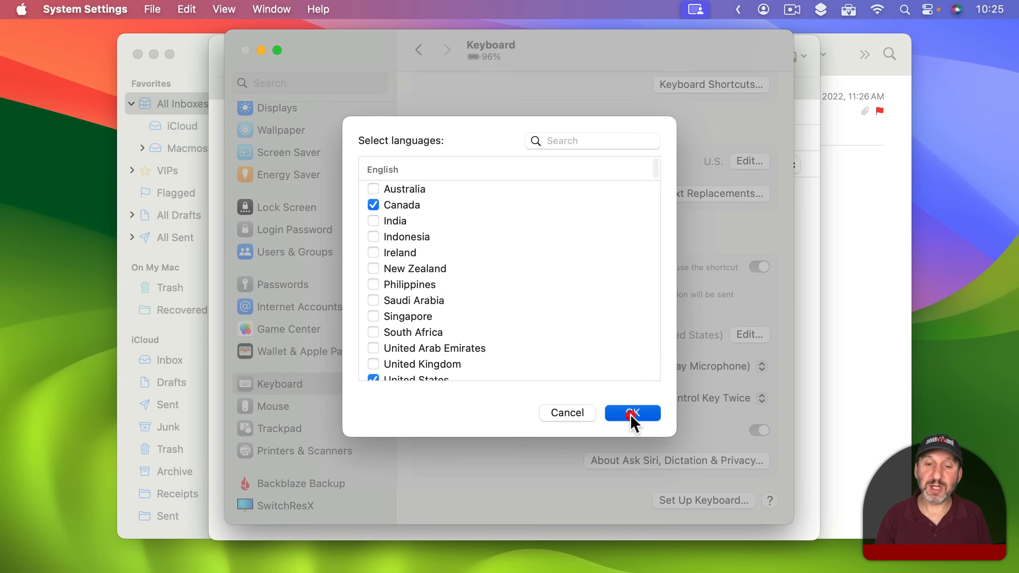
click(632, 413)
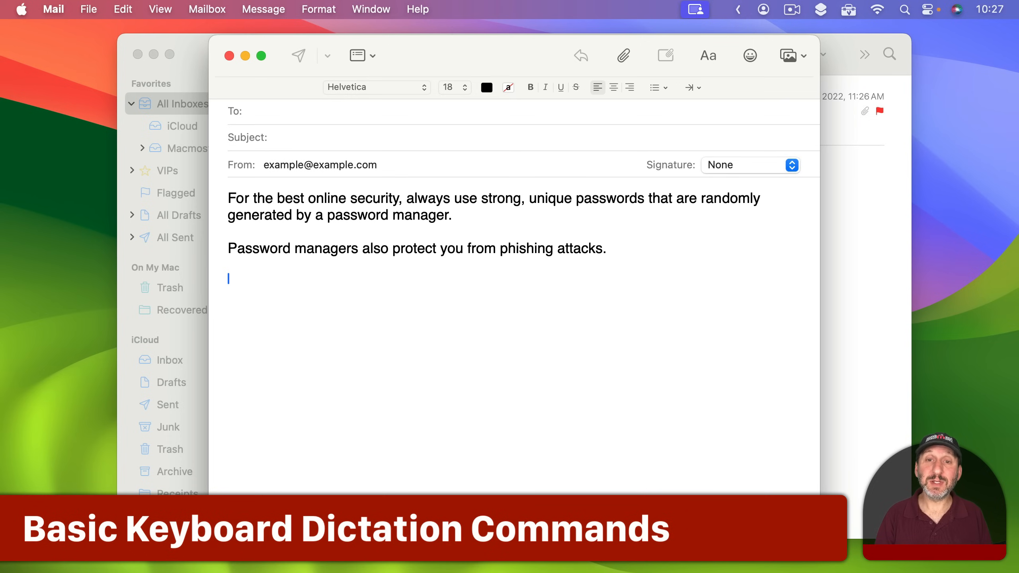
Step: From Keyboard settings help, reach the 'Dictate messages and documents' user guide article
click(799, 545)
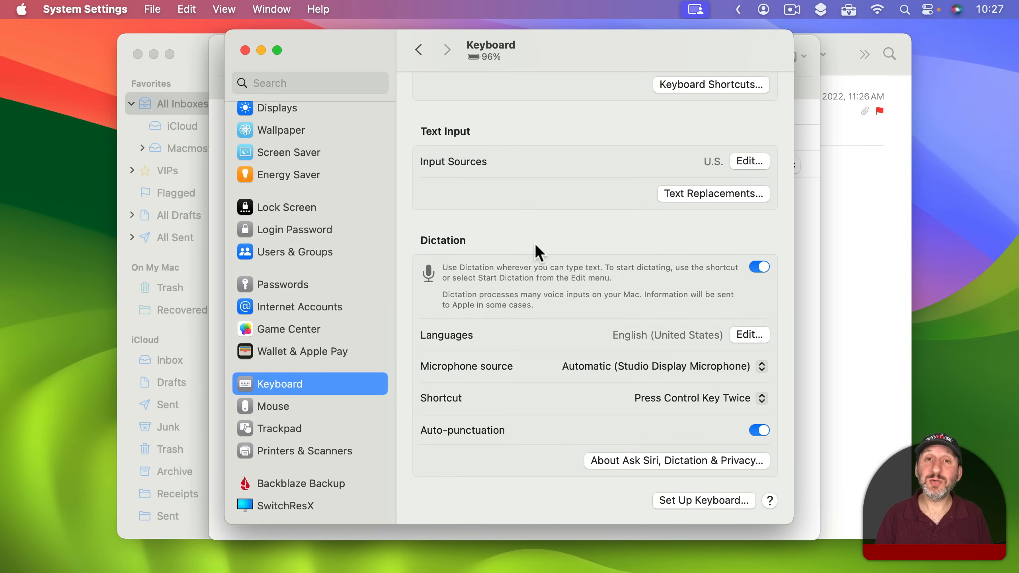
mouse_move(591, 442)
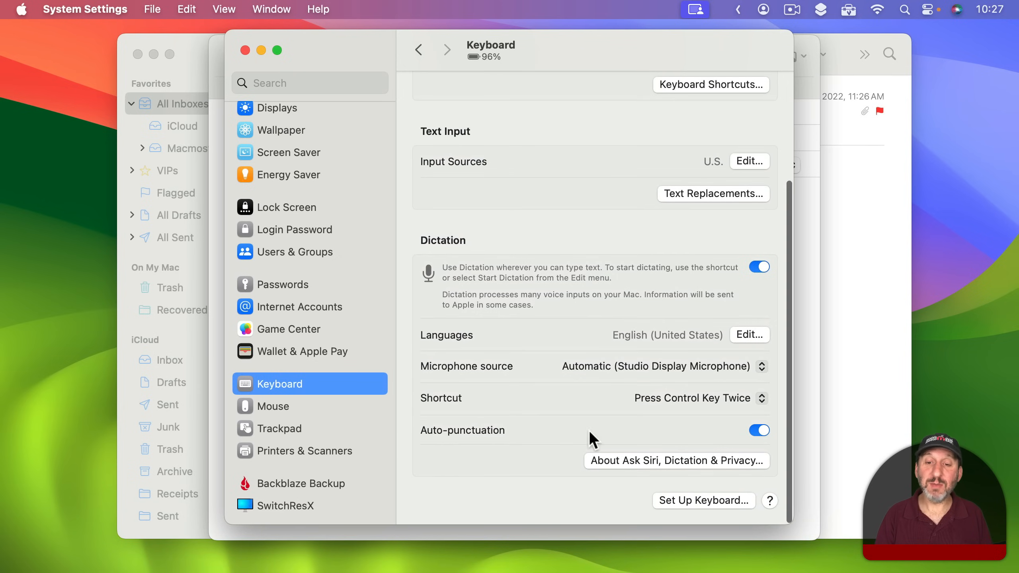
click(770, 501)
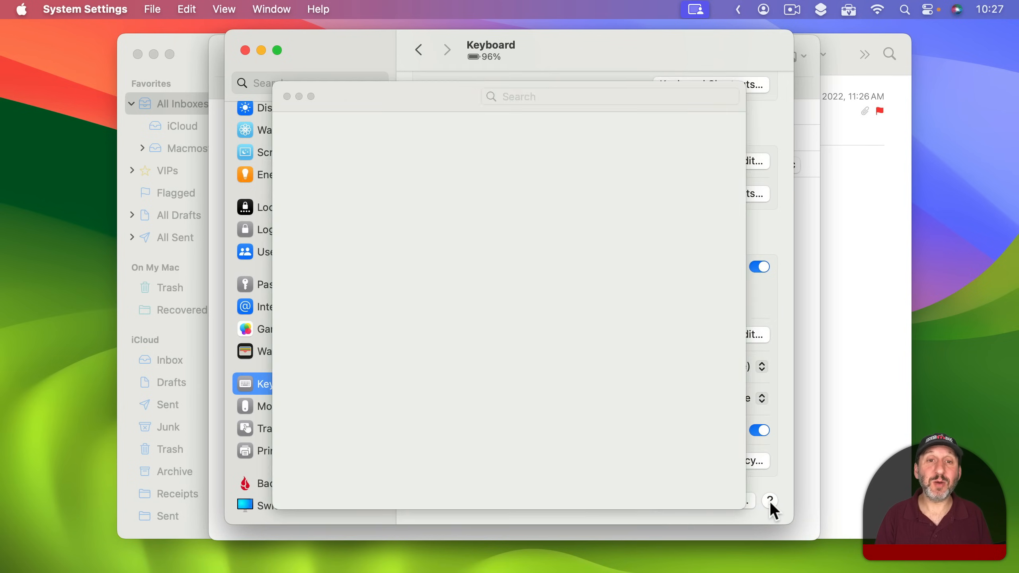
click(770, 501)
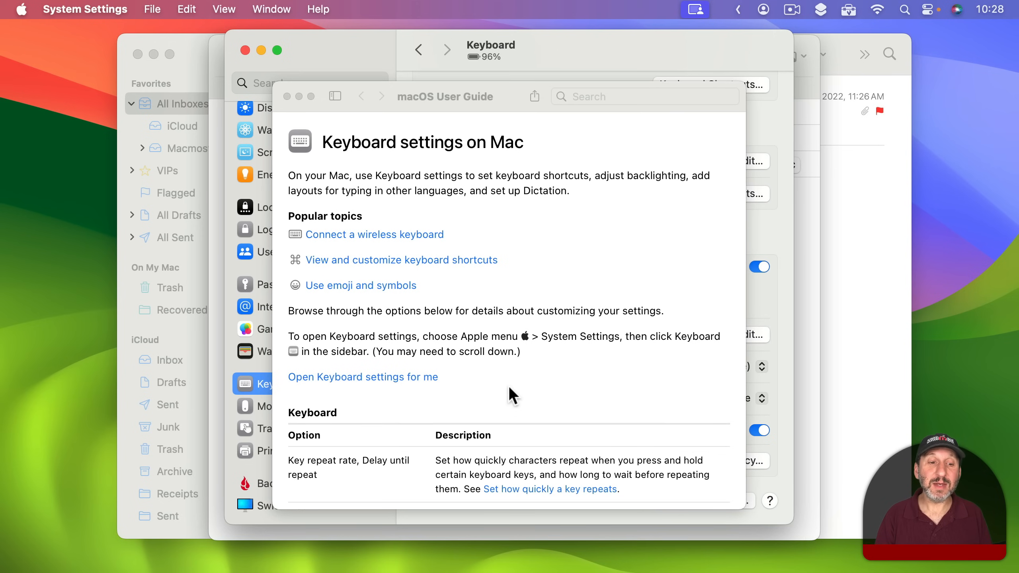
scroll(down, 3)
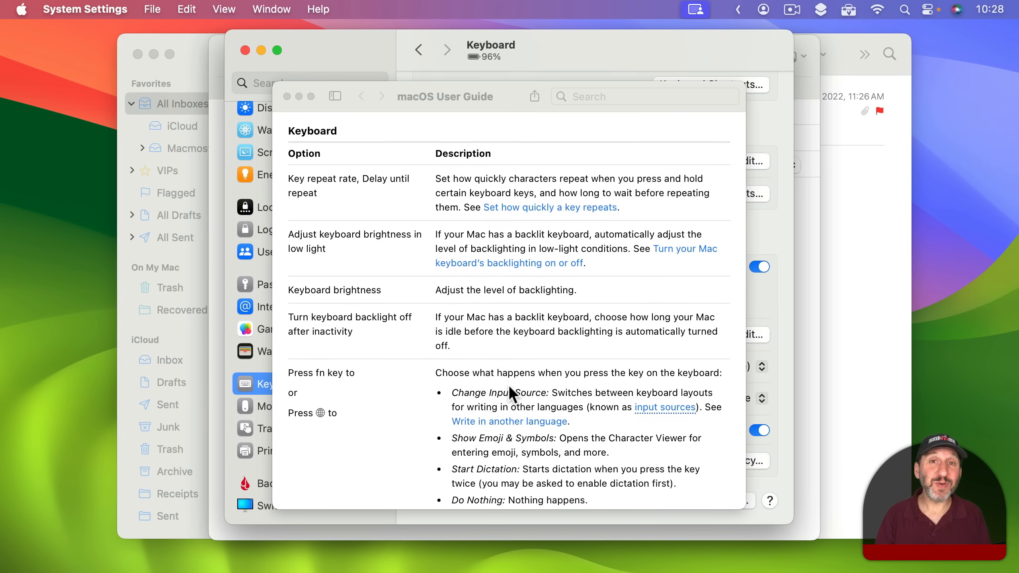
mouse_move(629, 346)
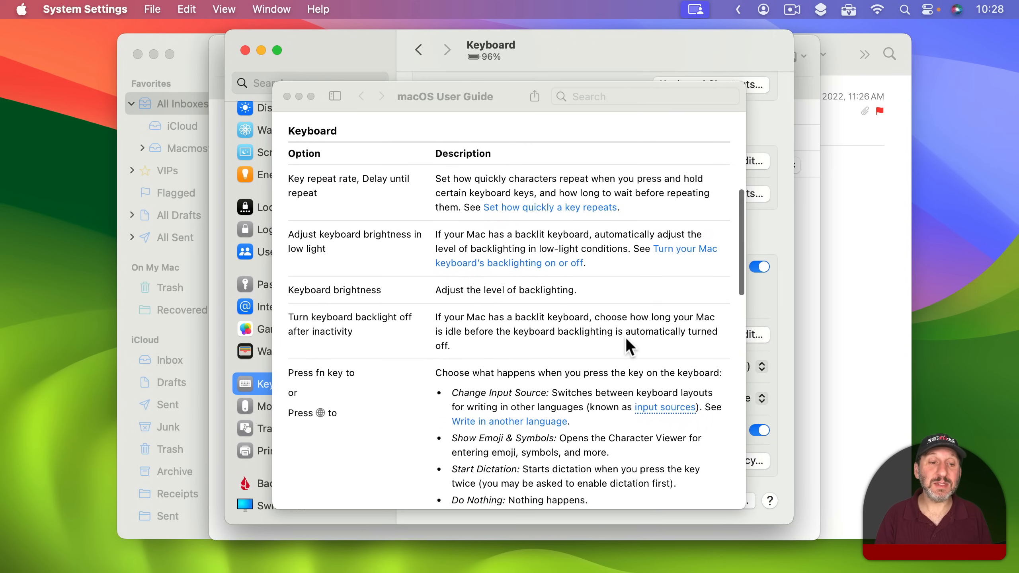
scroll(down, 3)
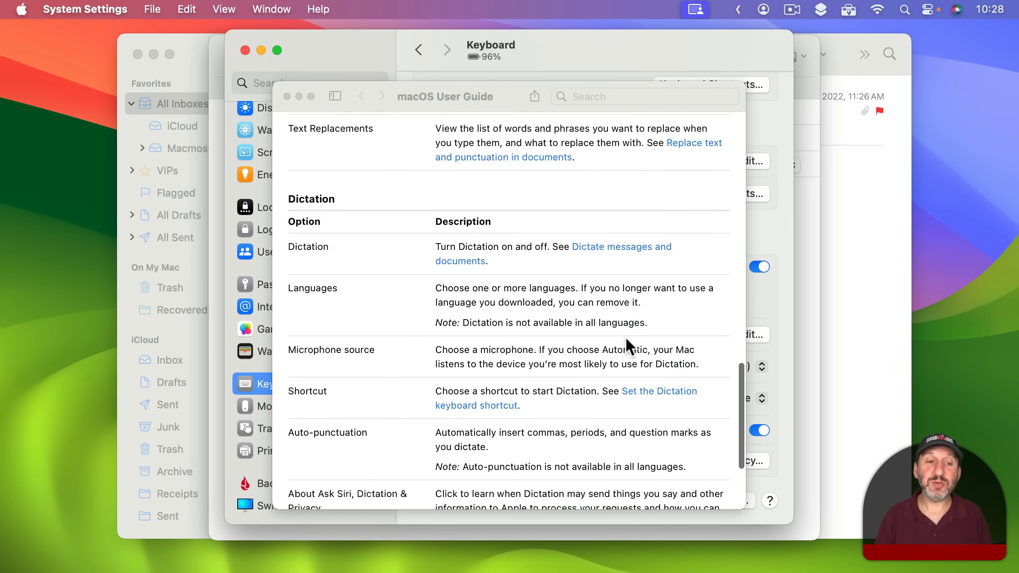
mouse_move(583, 262)
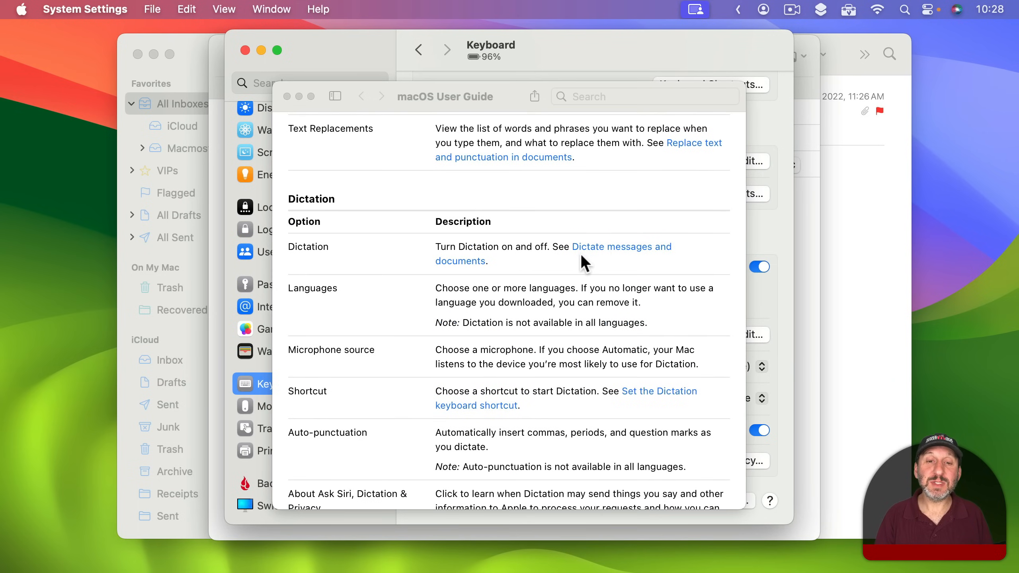
mouse_move(618, 260)
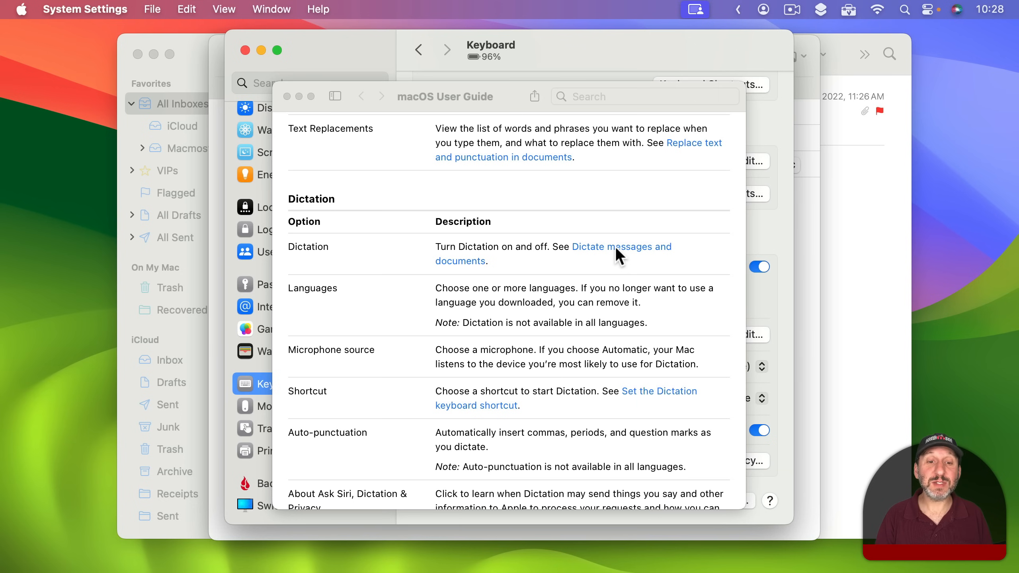
click(612, 247)
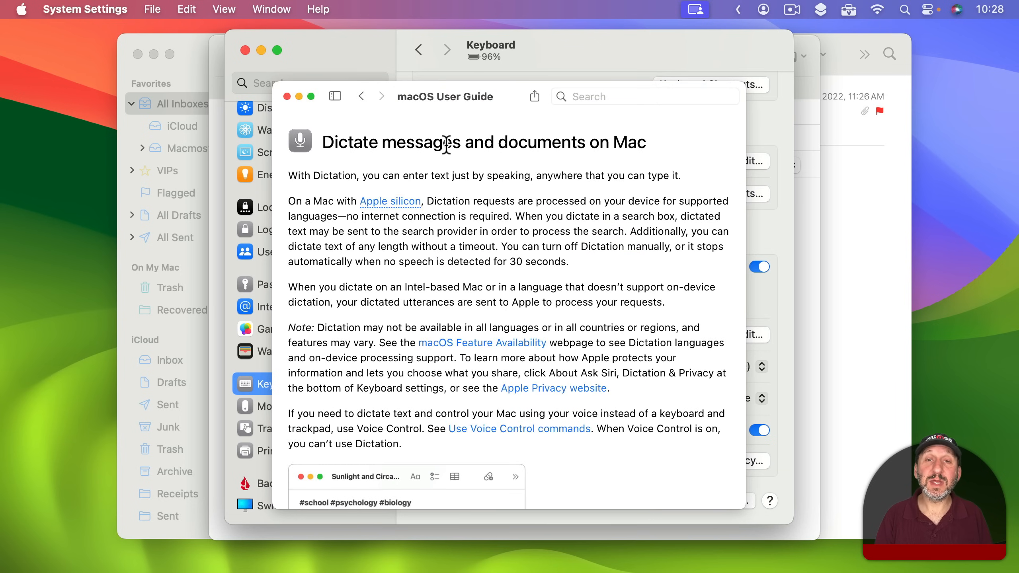
mouse_move(449, 328)
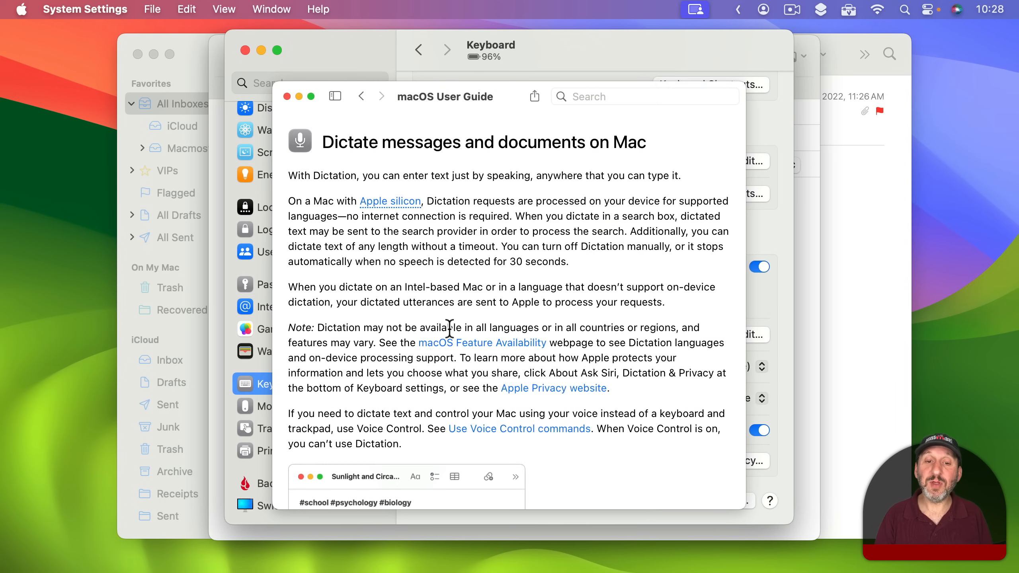
Step: Highlight the heart emoji, new line and new paragraph command phrases in the article
scroll(down, 3)
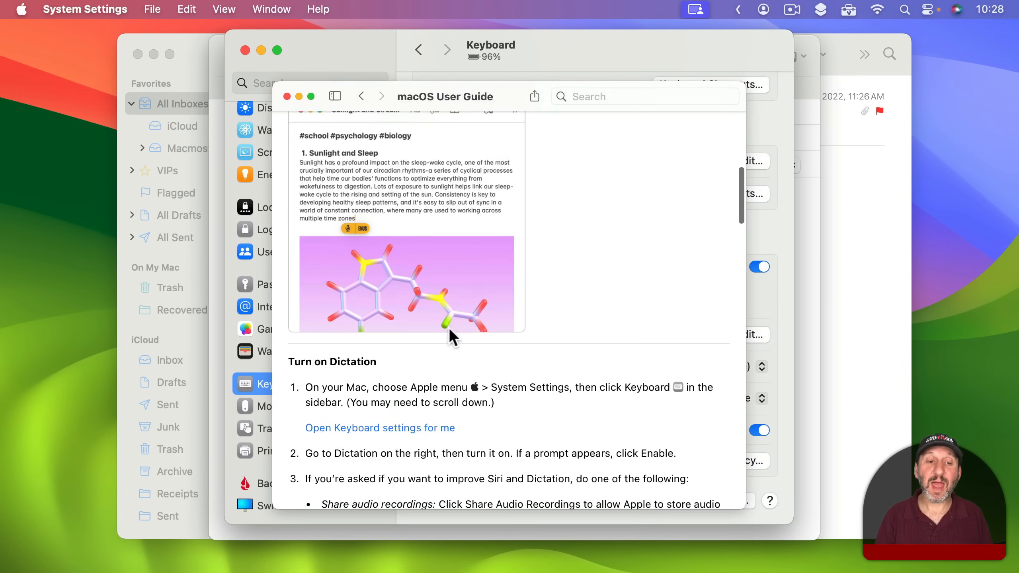
scroll(down, 3)
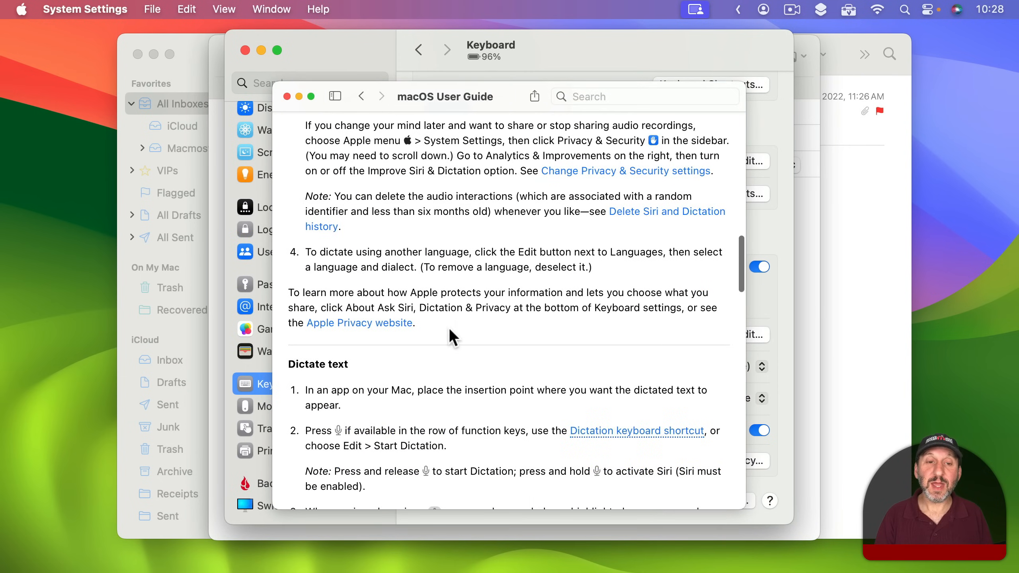
scroll(down, 3)
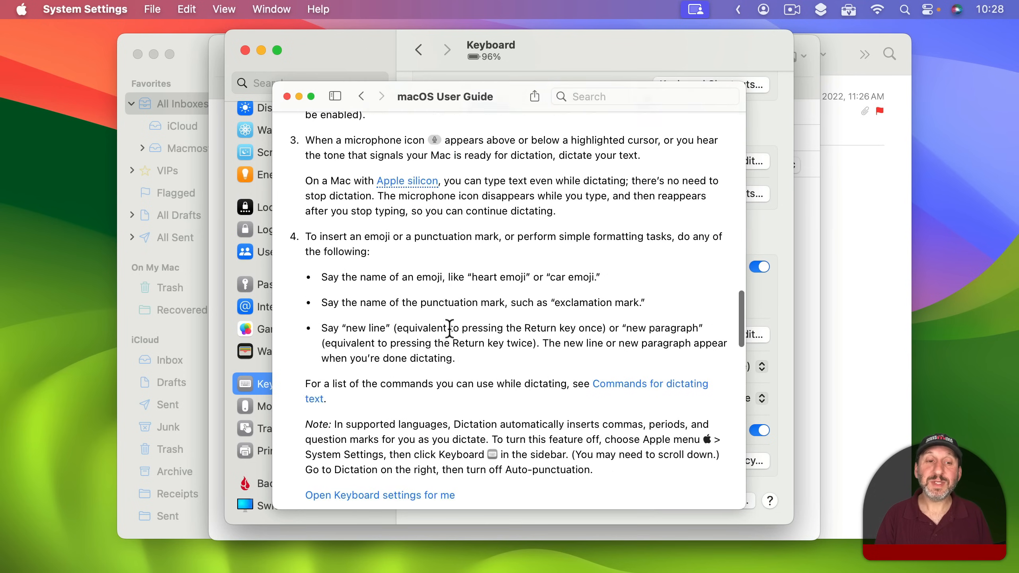
scroll(down, 3)
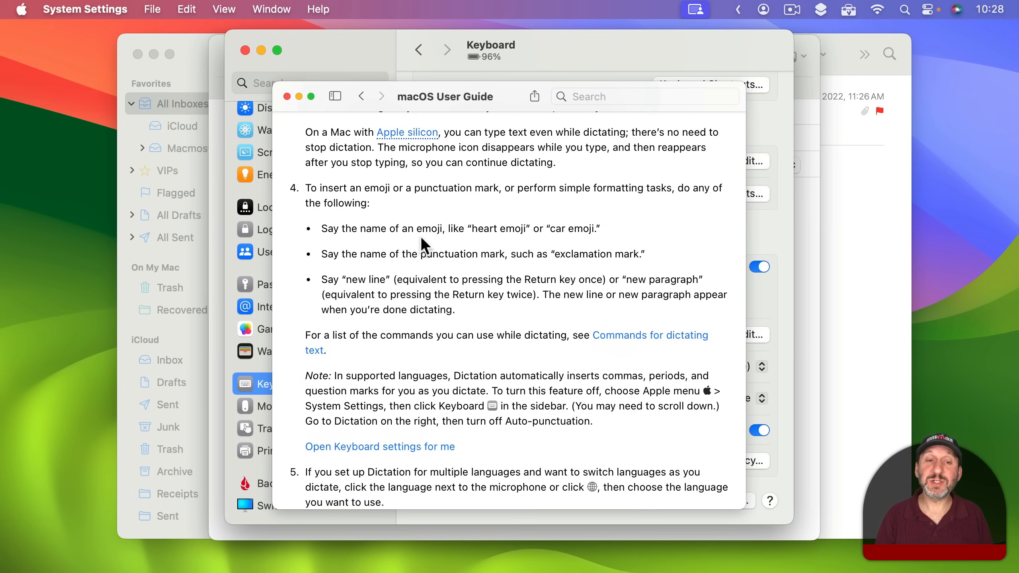
double_click(498, 228)
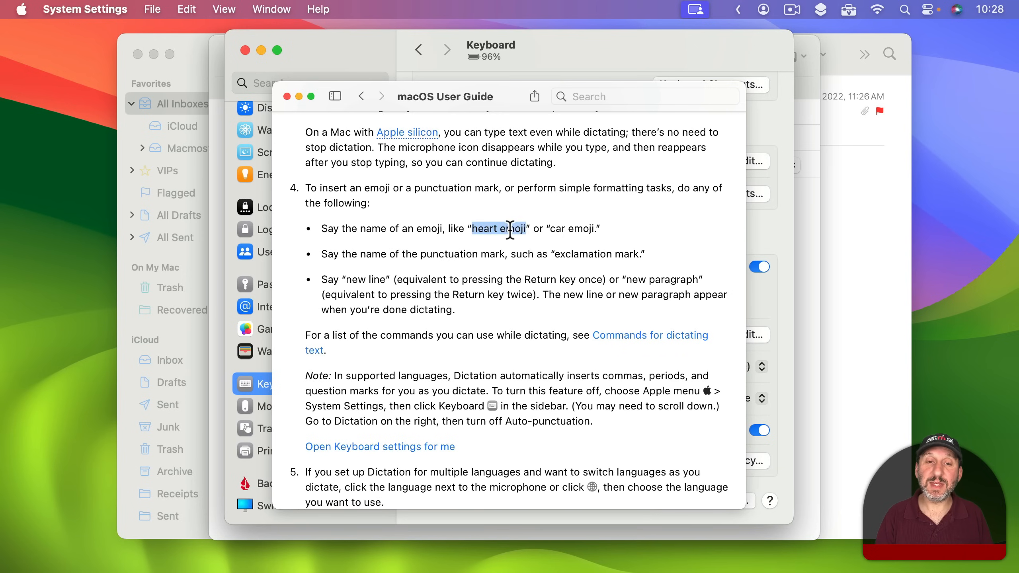
mouse_move(552, 285)
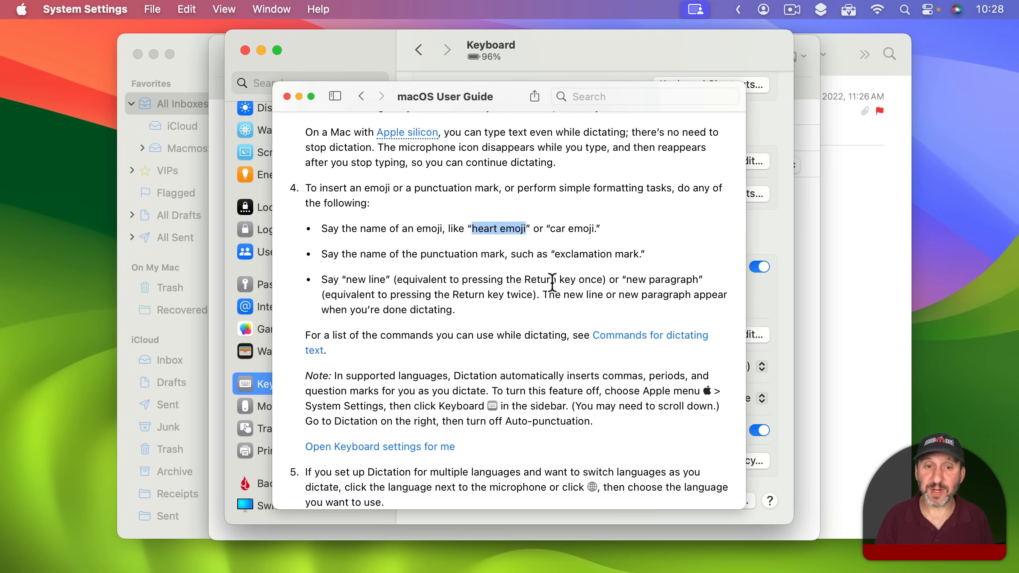
mouse_move(503, 279)
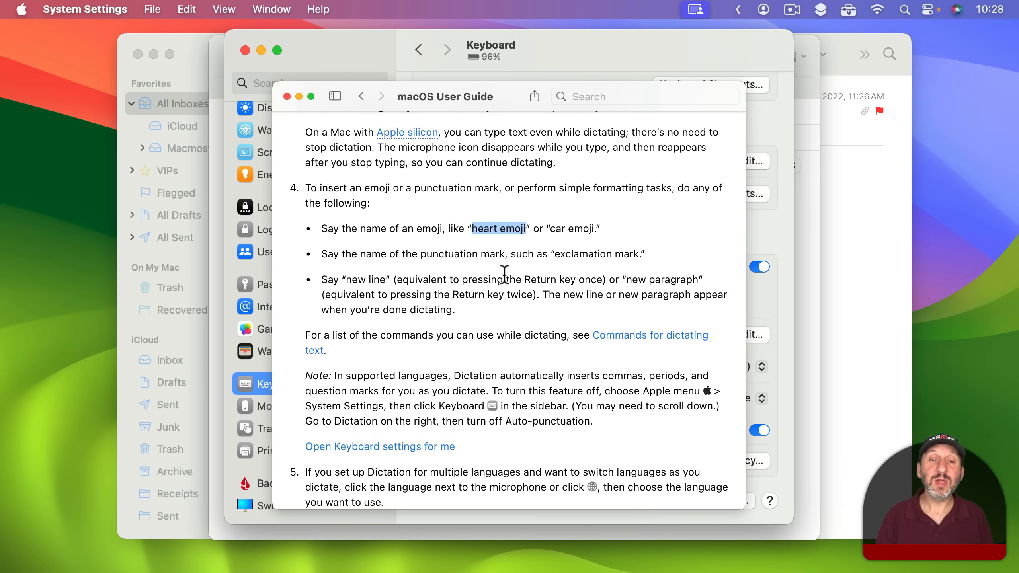
mouse_move(572, 258)
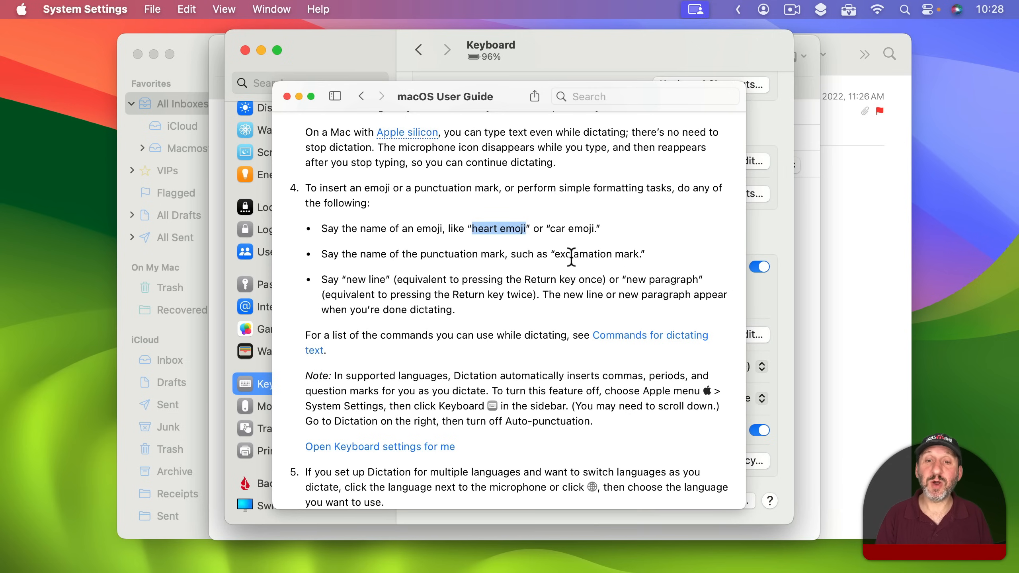
double_click(586, 254)
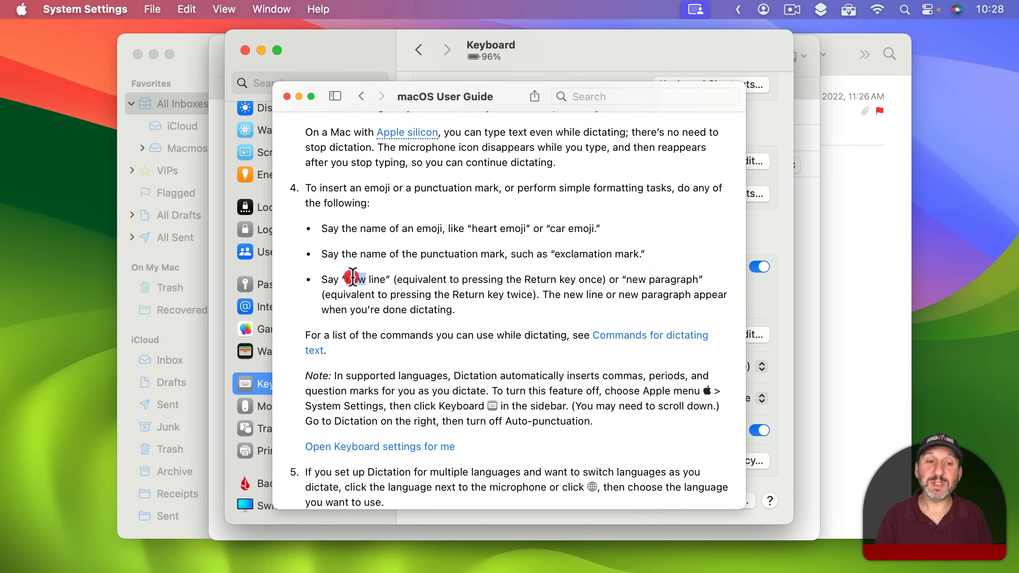
double_click(355, 279)
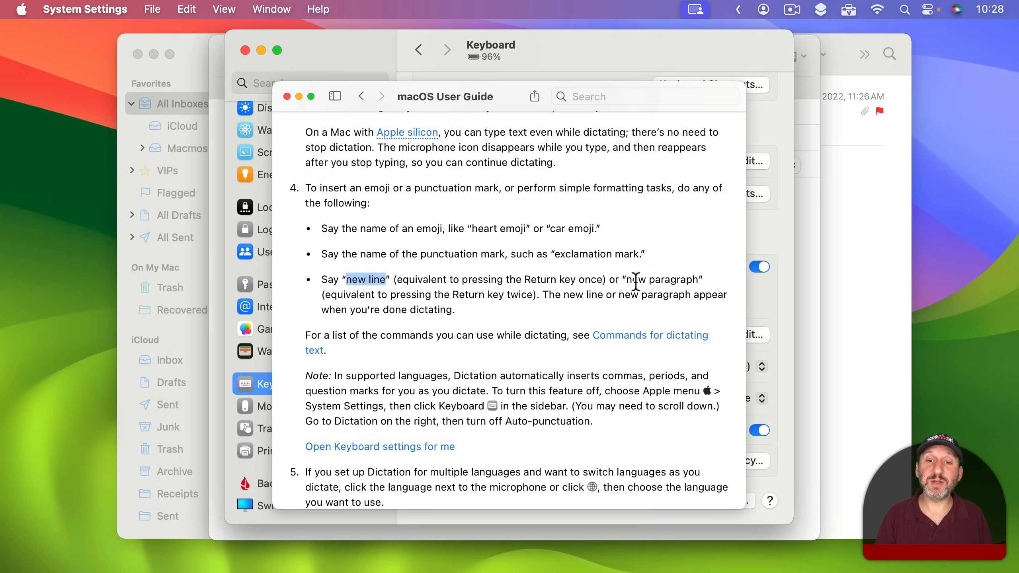
double_click(667, 280)
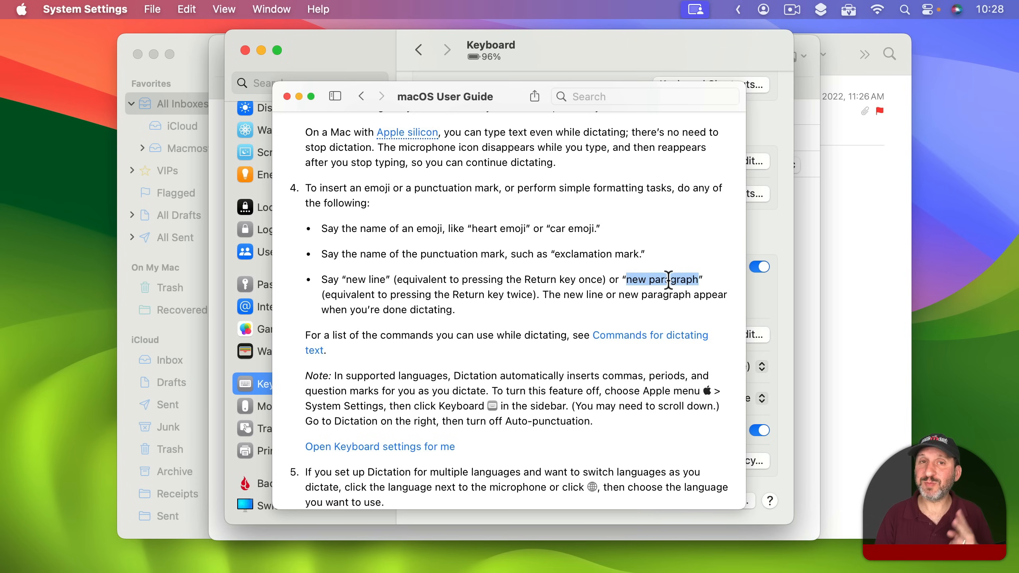
mouse_move(603, 369)
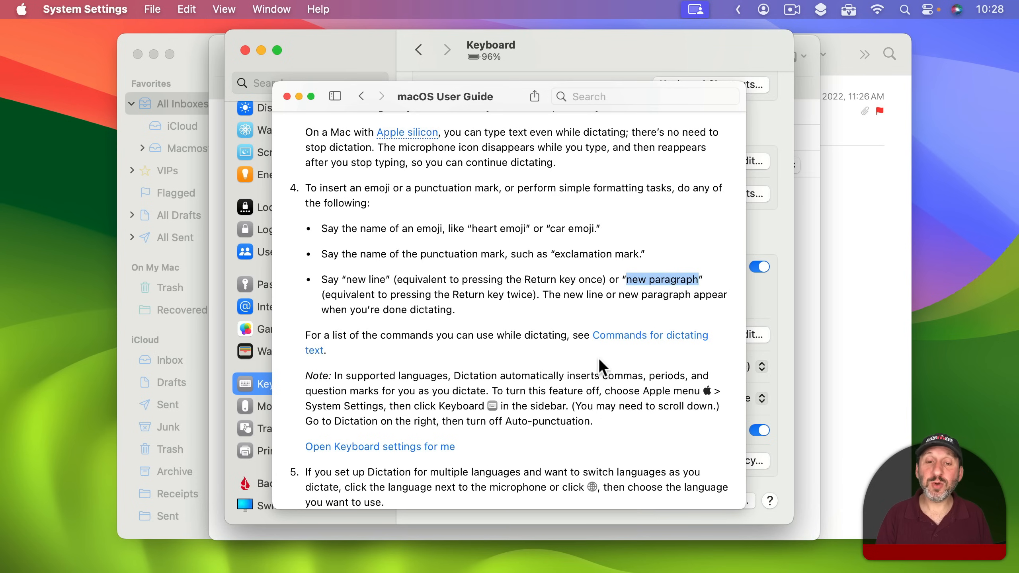
mouse_move(633, 343)
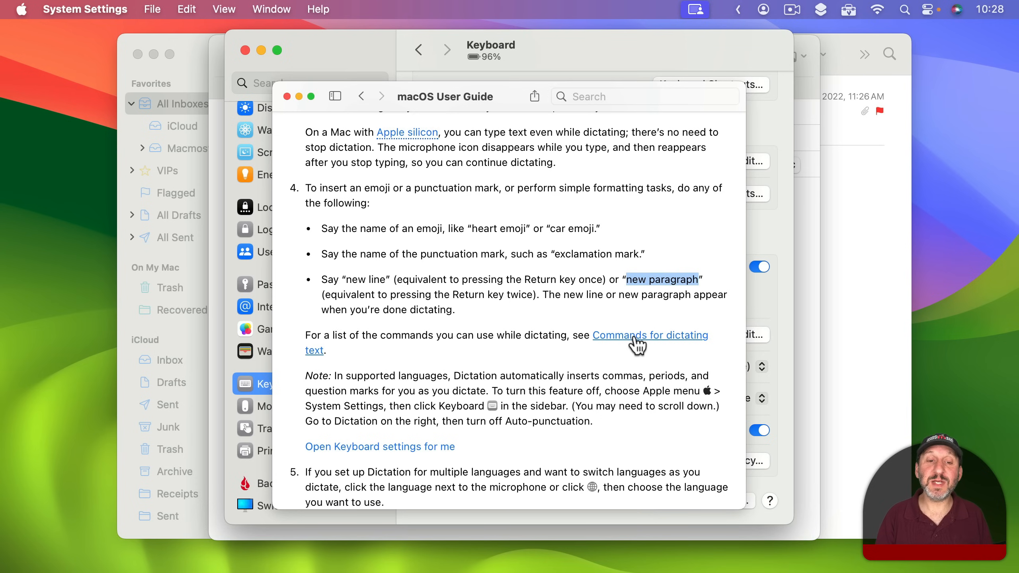
Step: Scroll through the dictation command tables from punctuation to intellectual property and See also
click(637, 336)
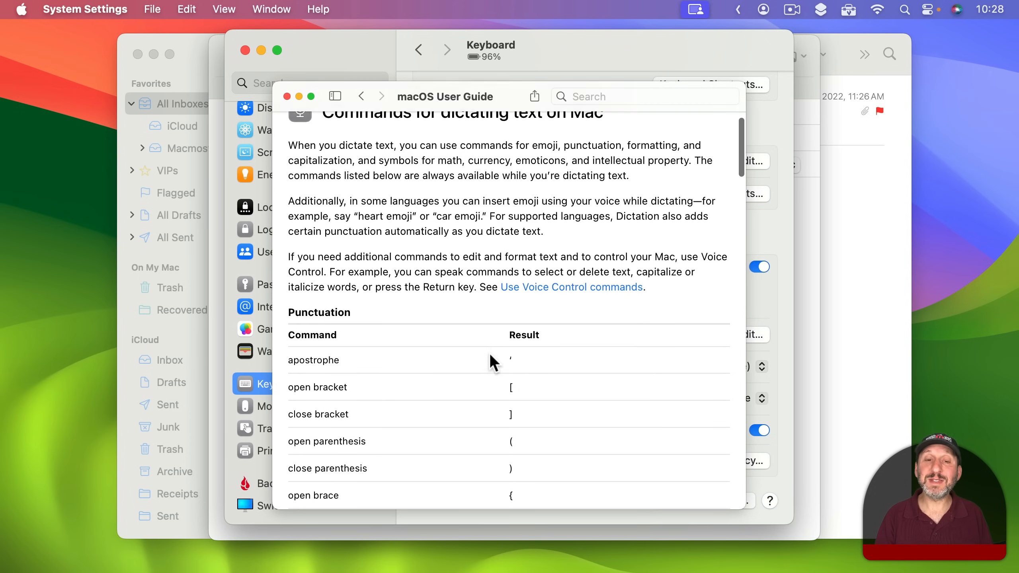
scroll(down, 3)
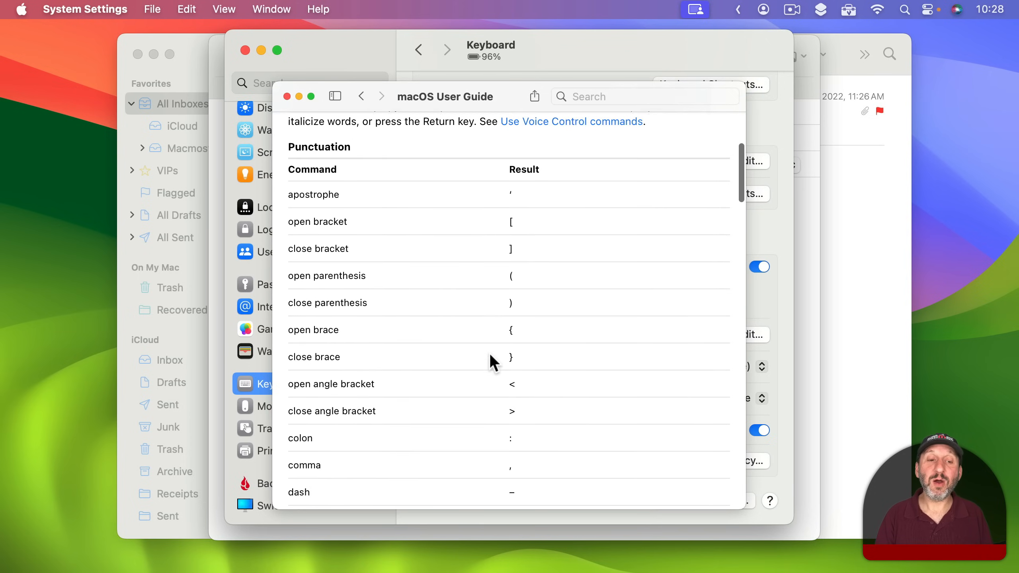
scroll(down, 3)
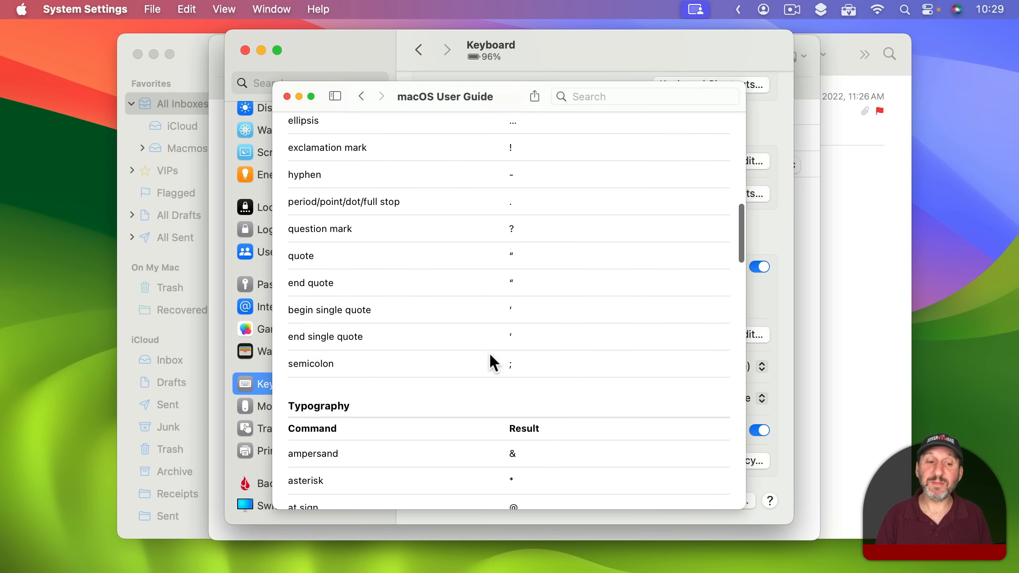
scroll(down, 3)
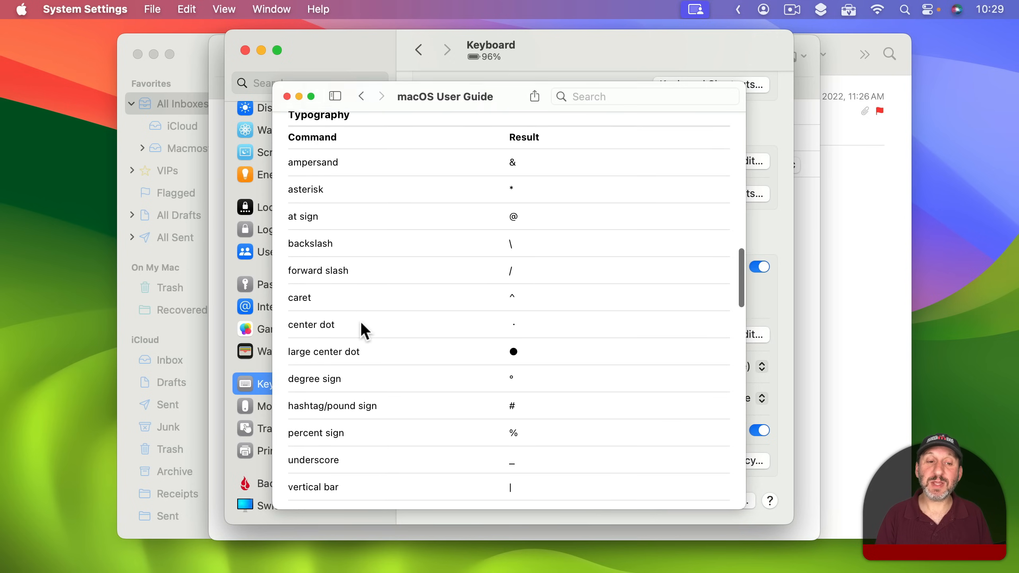
scroll(down, 3)
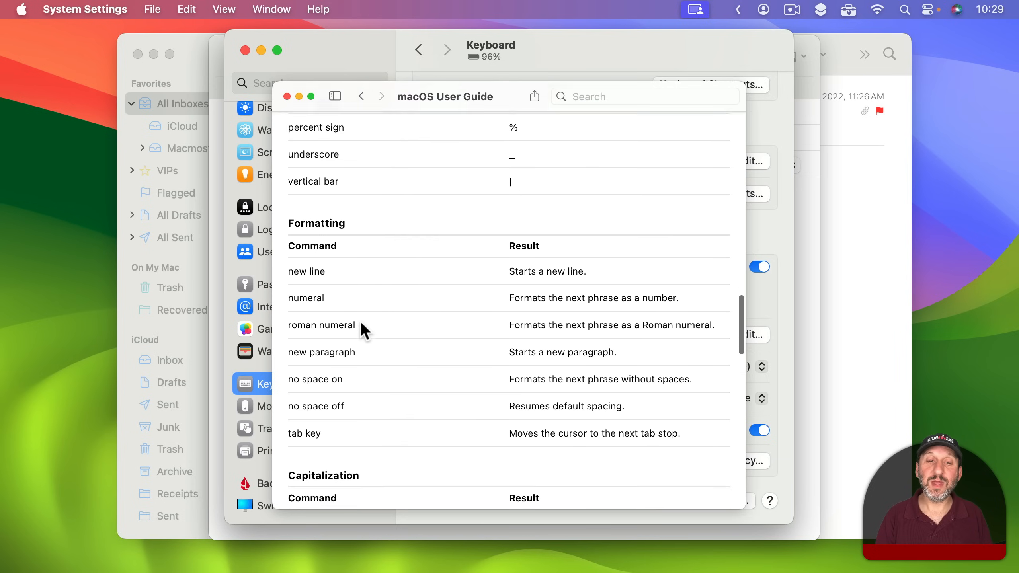
scroll(down, 3)
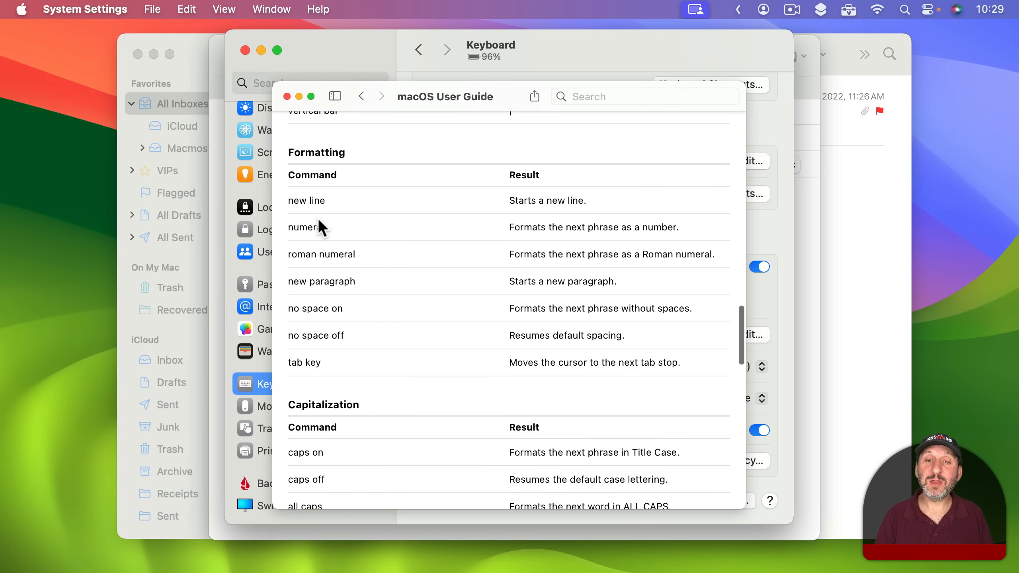
mouse_move(304, 229)
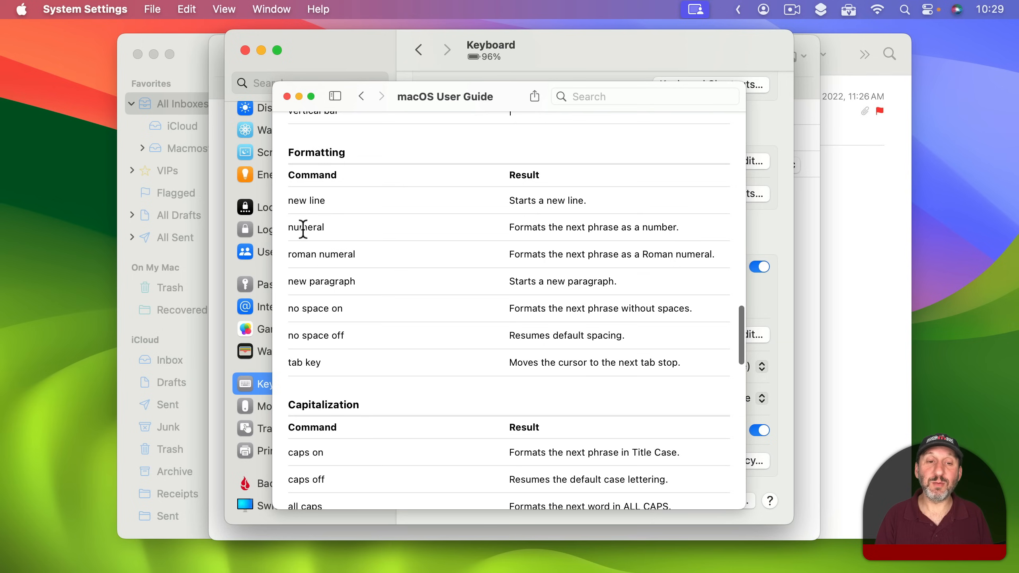
mouse_move(638, 229)
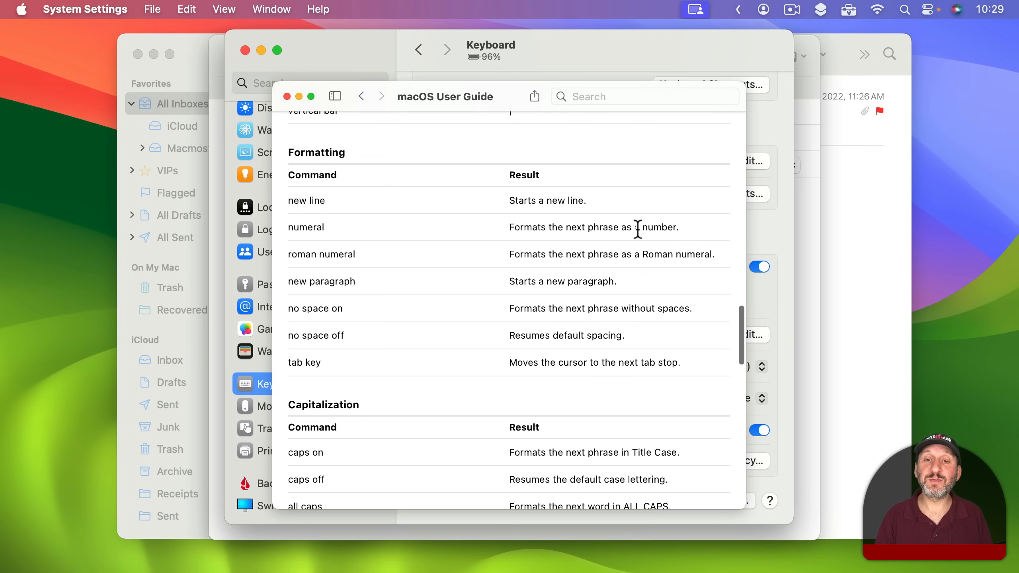
mouse_move(408, 355)
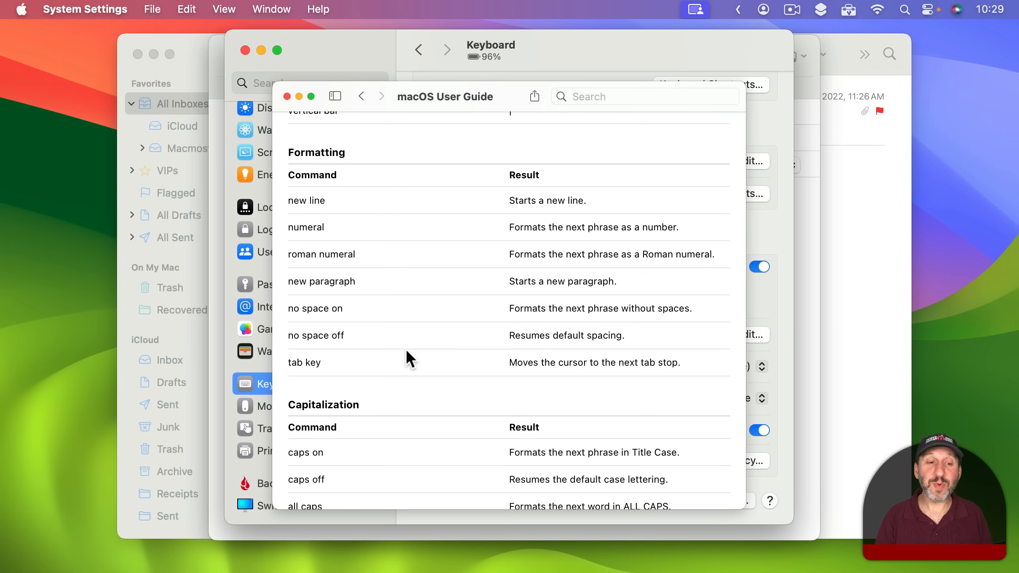
scroll(down, 3)
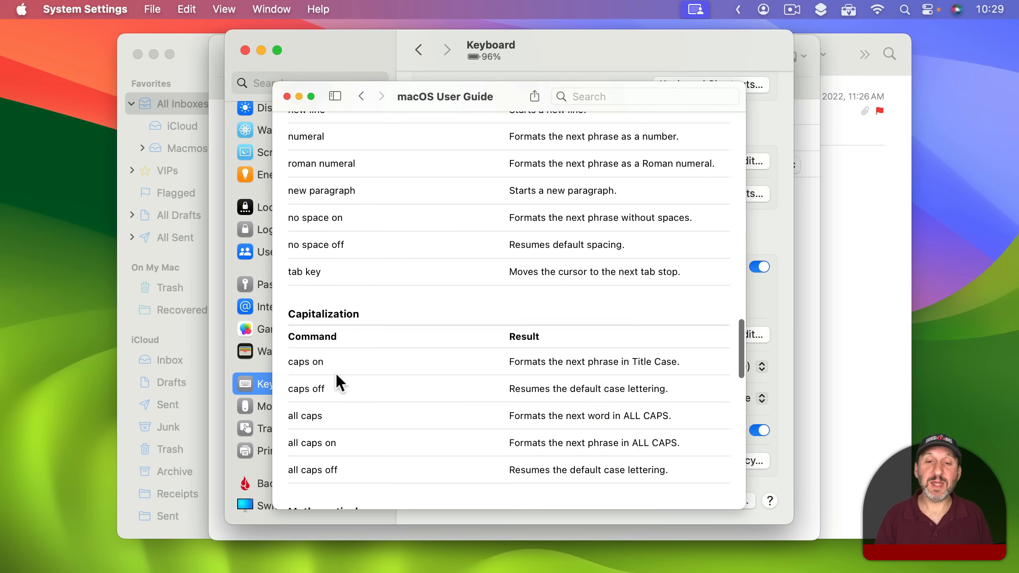
scroll(down, 3)
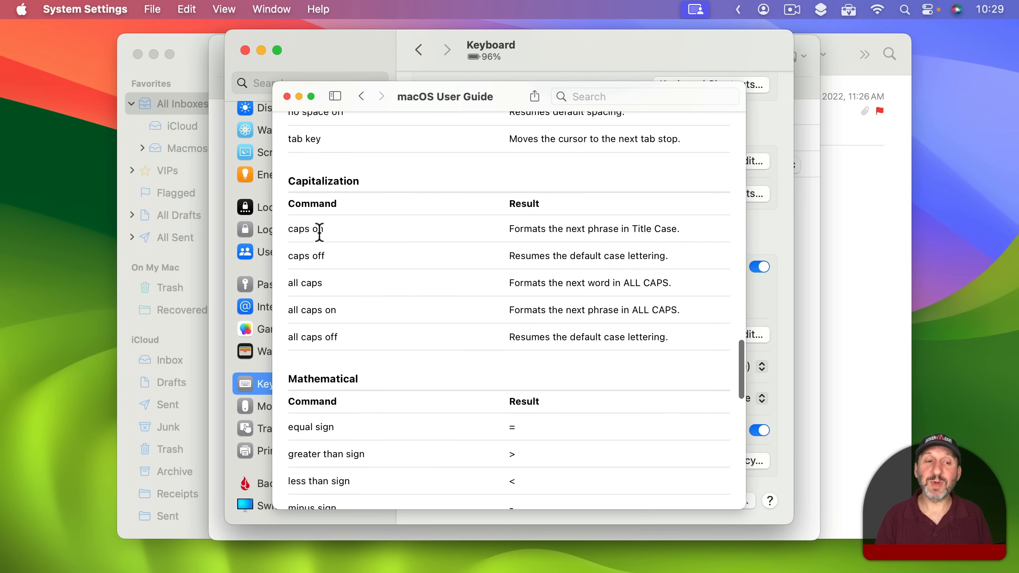
mouse_move(368, 327)
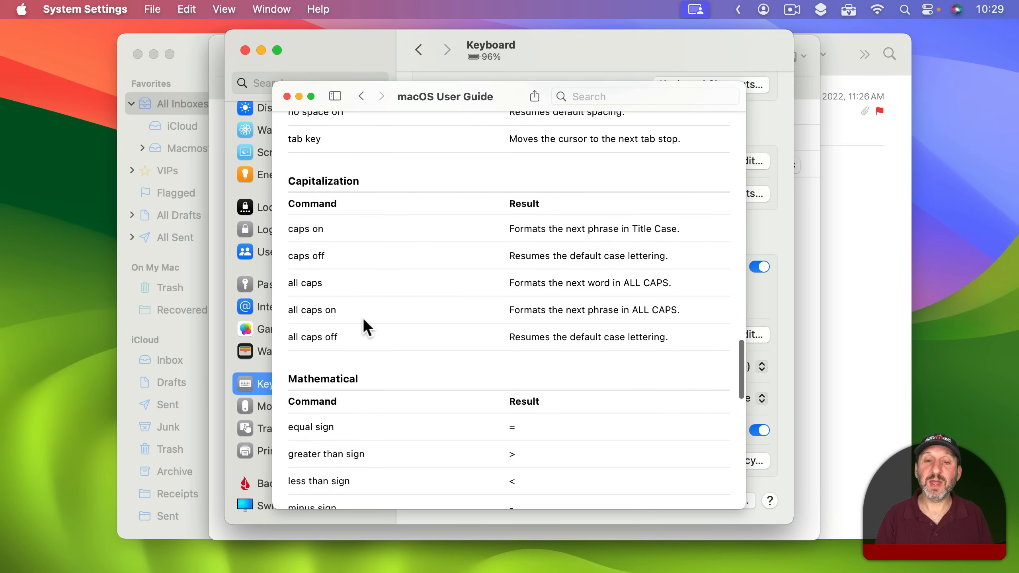
scroll(down, 3)
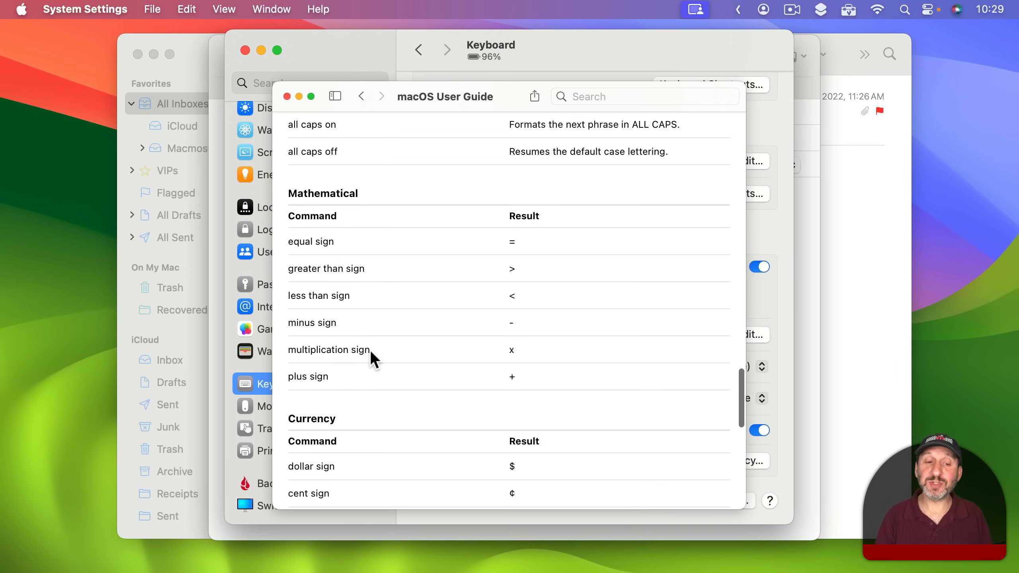
scroll(down, 3)
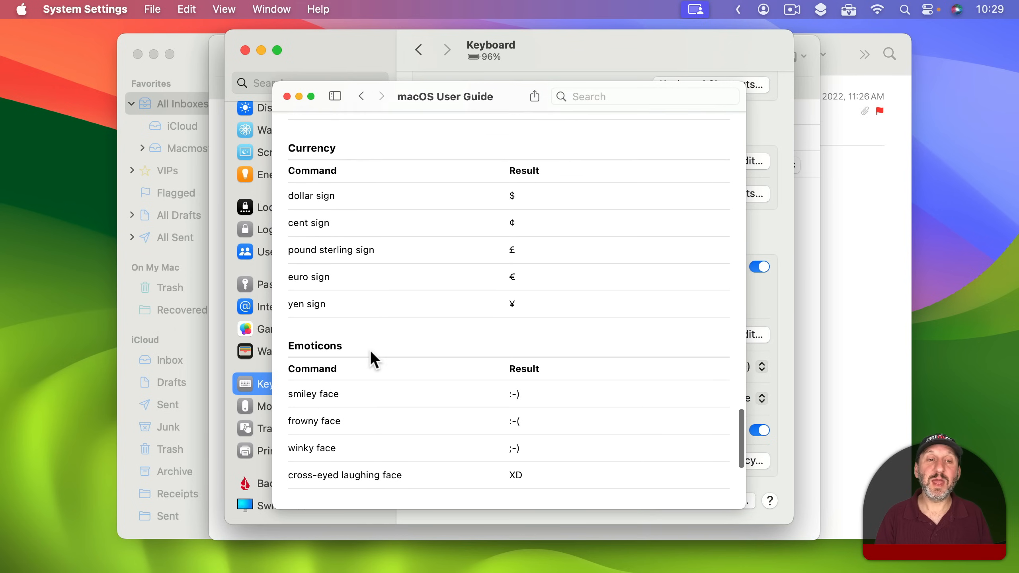
scroll(down, 3)
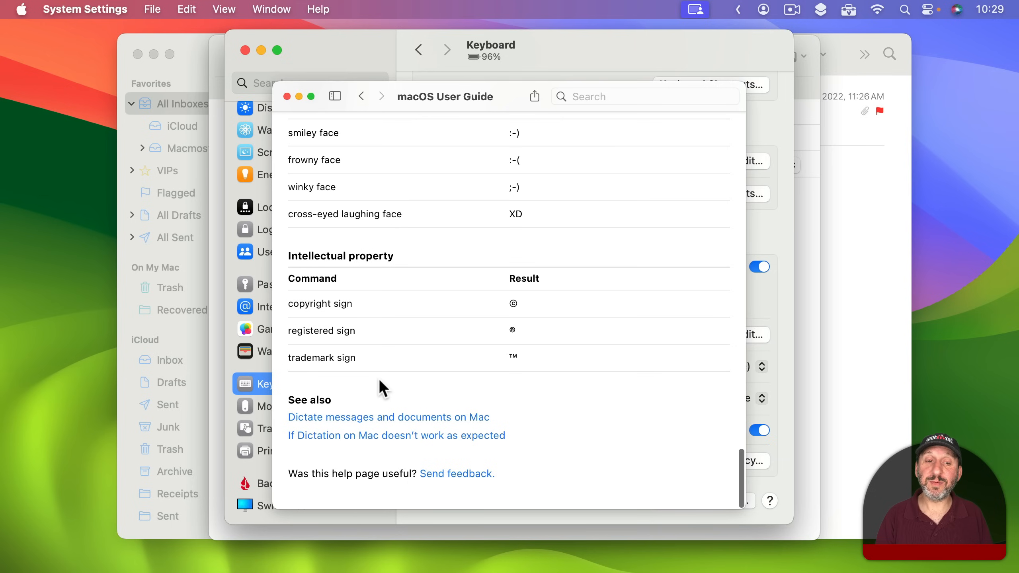
mouse_move(349, 441)
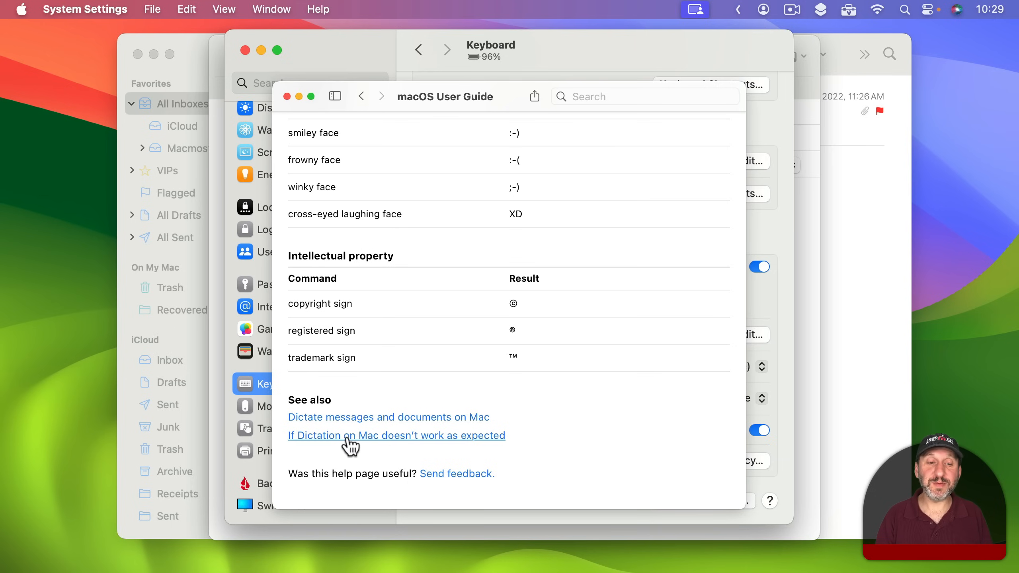
mouse_move(389, 448)
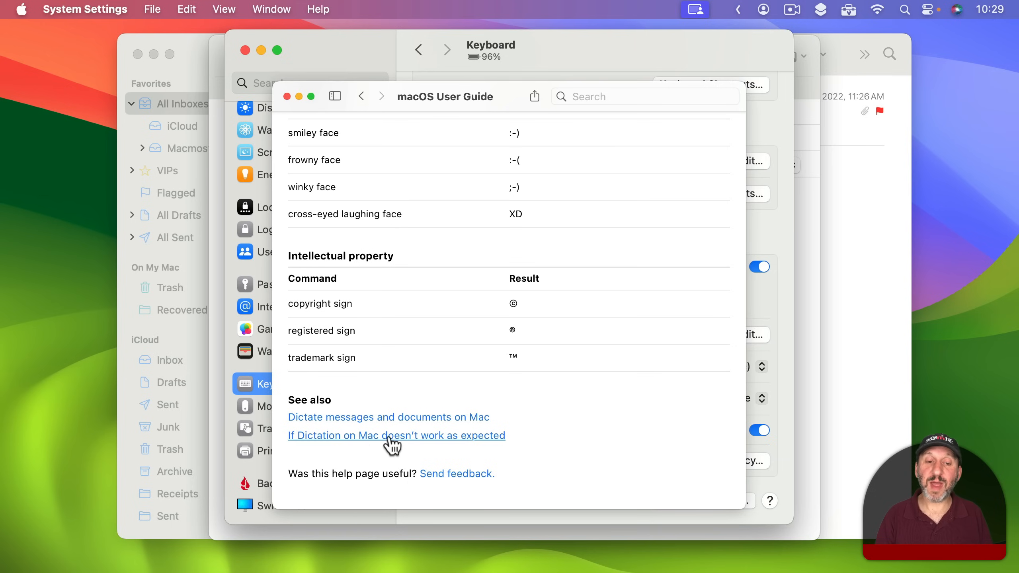
Step: Read the 'If Dictation on Mac doesn't work as expected' troubleshooting article
click(396, 436)
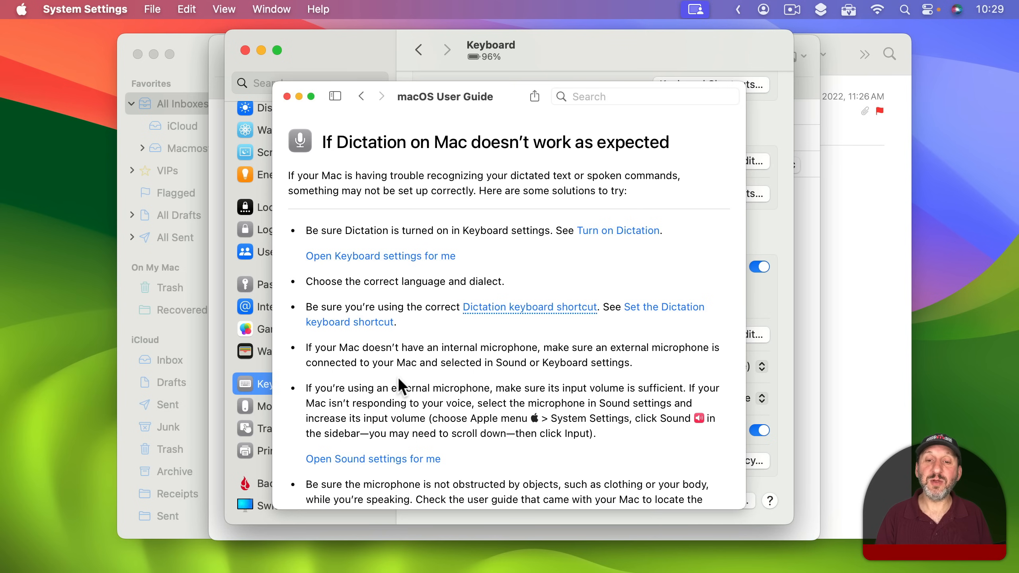
scroll(down, 3)
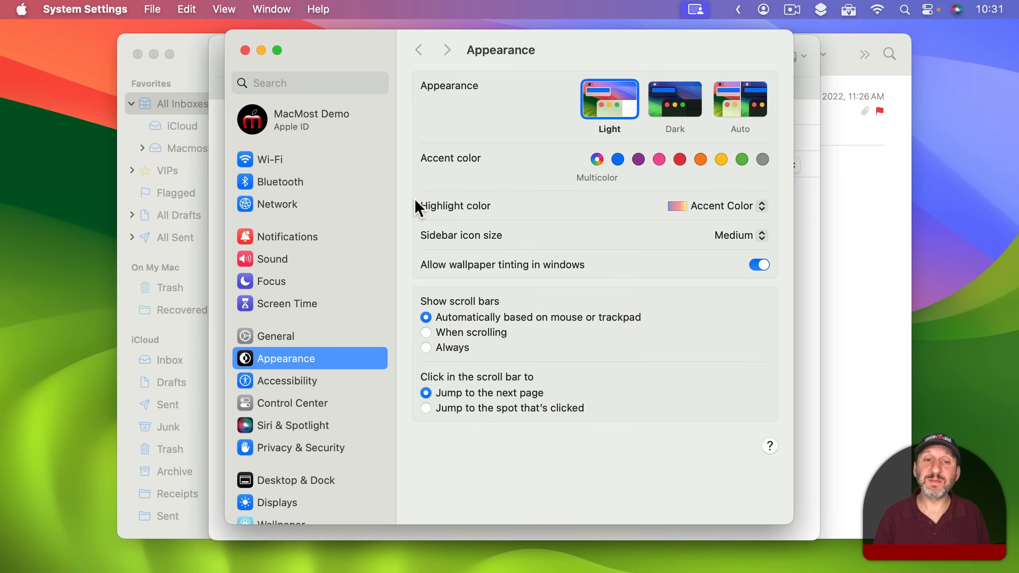
Step: Turn Voice Control on in the Accessibility settings
scroll(down, 3)
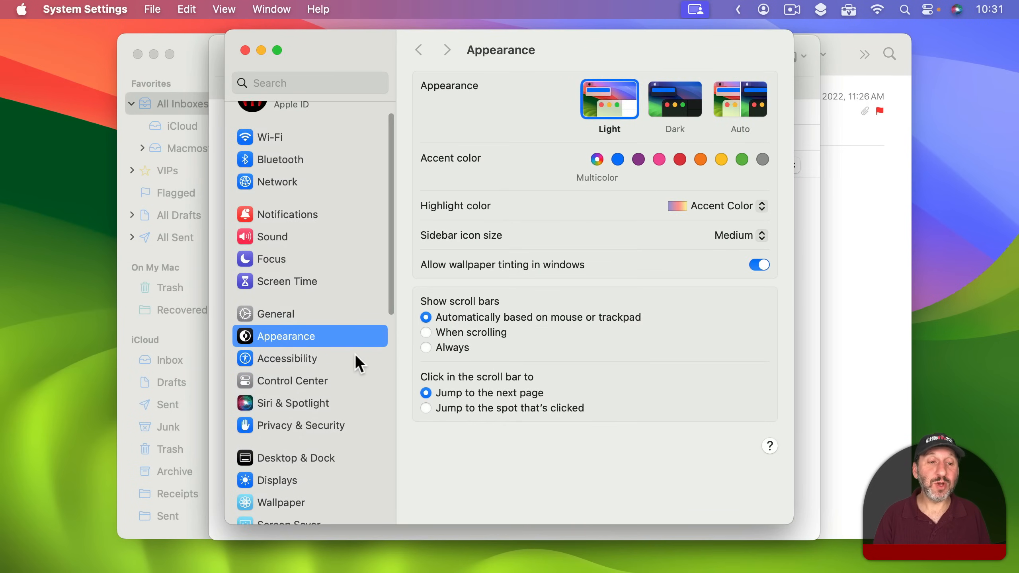
click(288, 358)
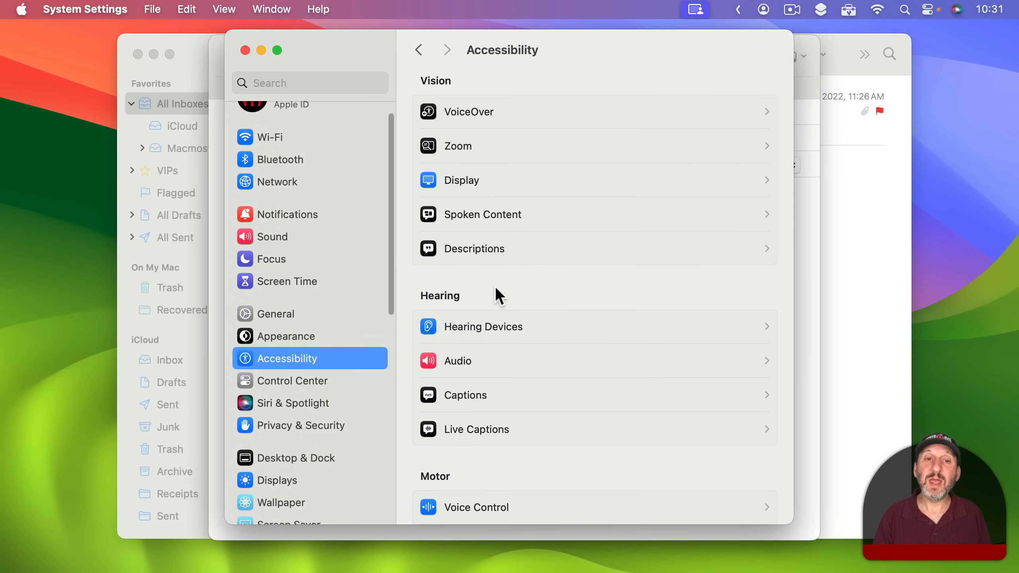
click(477, 508)
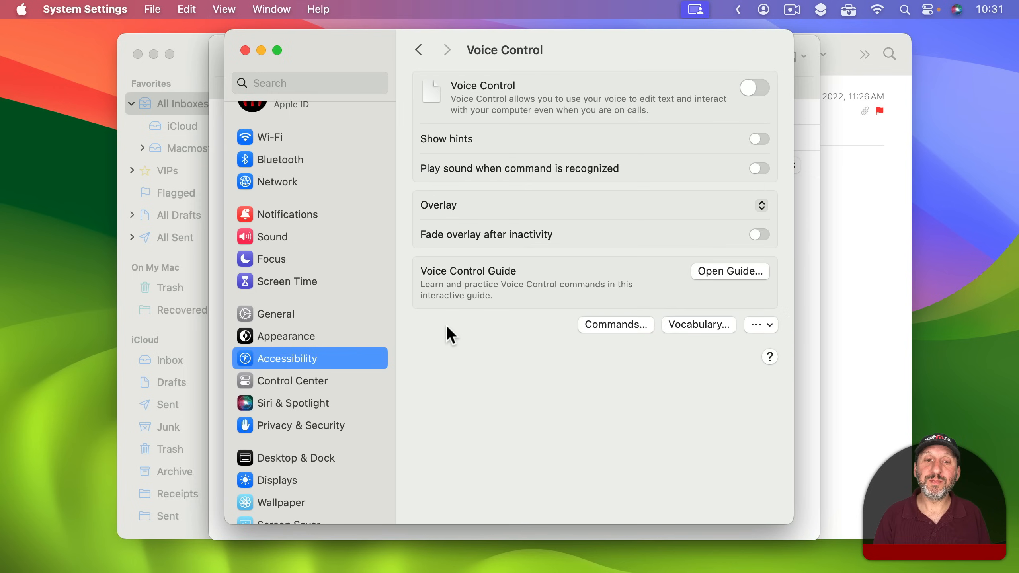
click(755, 86)
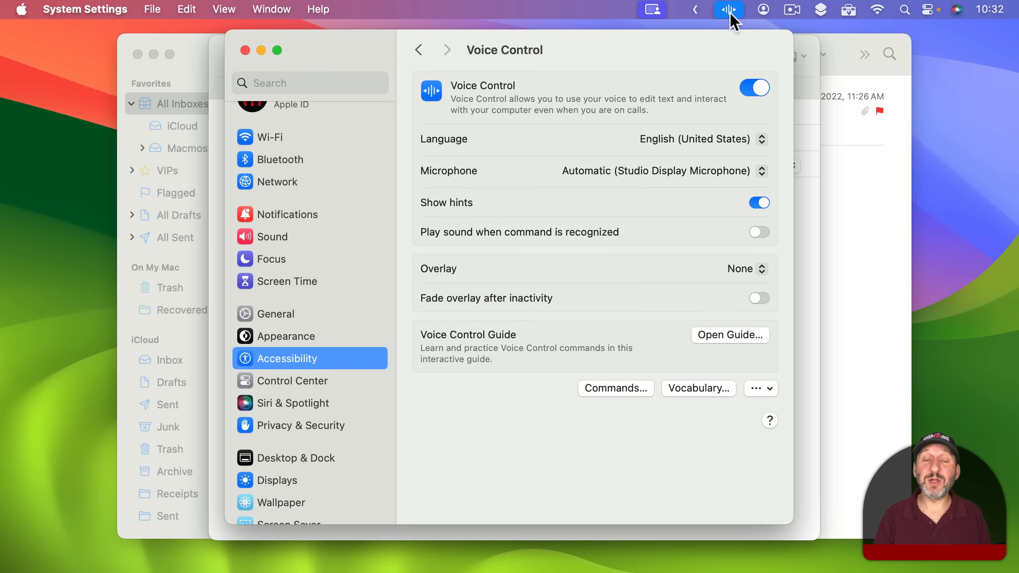
Step: Use the Voice Control menu bar item to stop and resume listening, then bring Mail forward
click(727, 9)
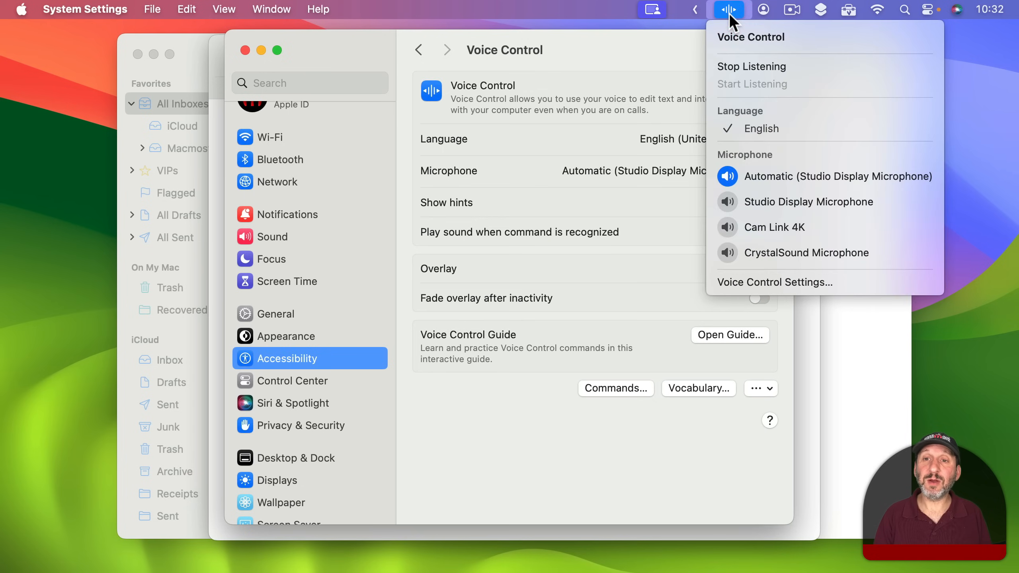
click(739, 67)
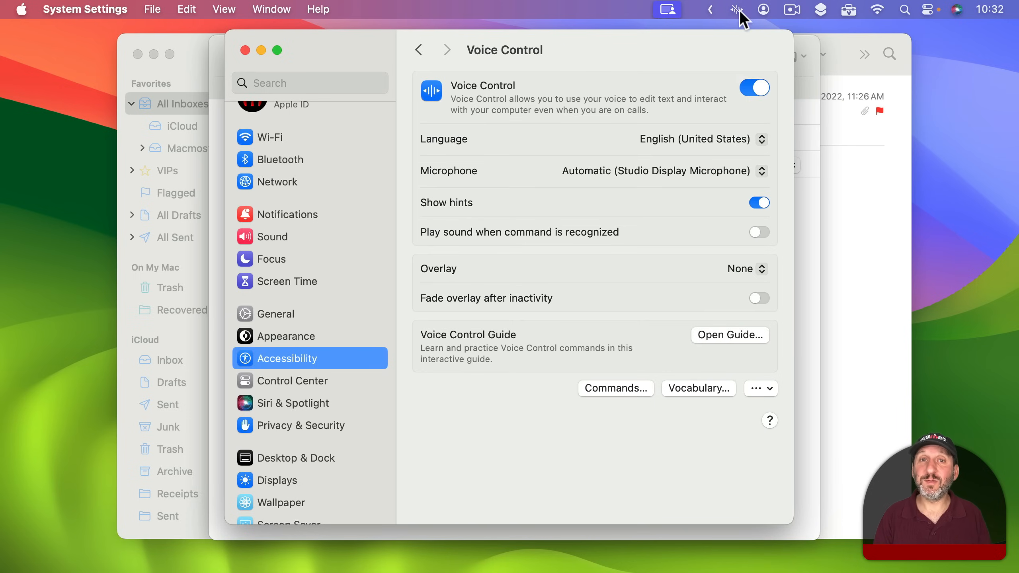
mouse_move(808, 72)
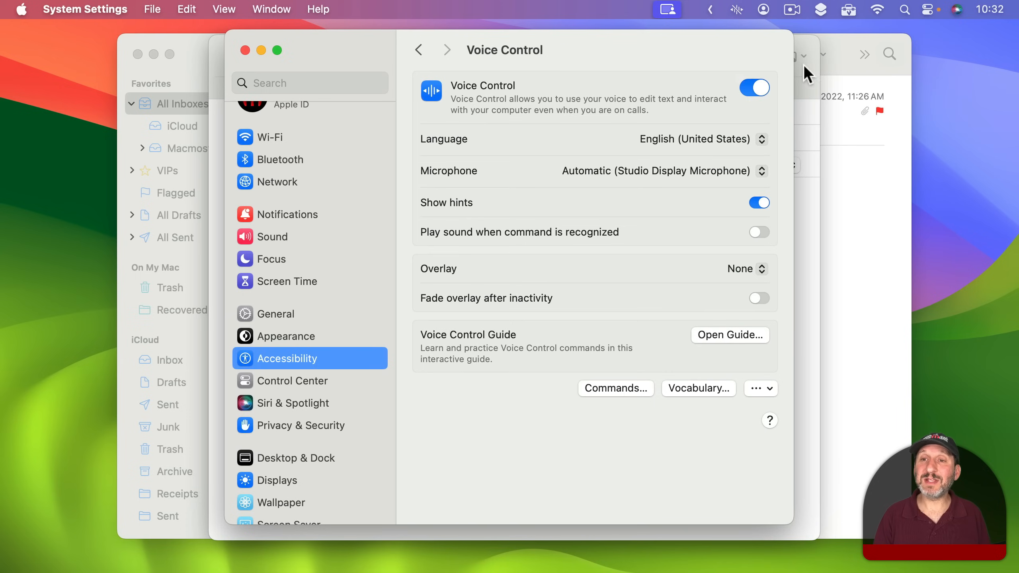
mouse_move(782, 103)
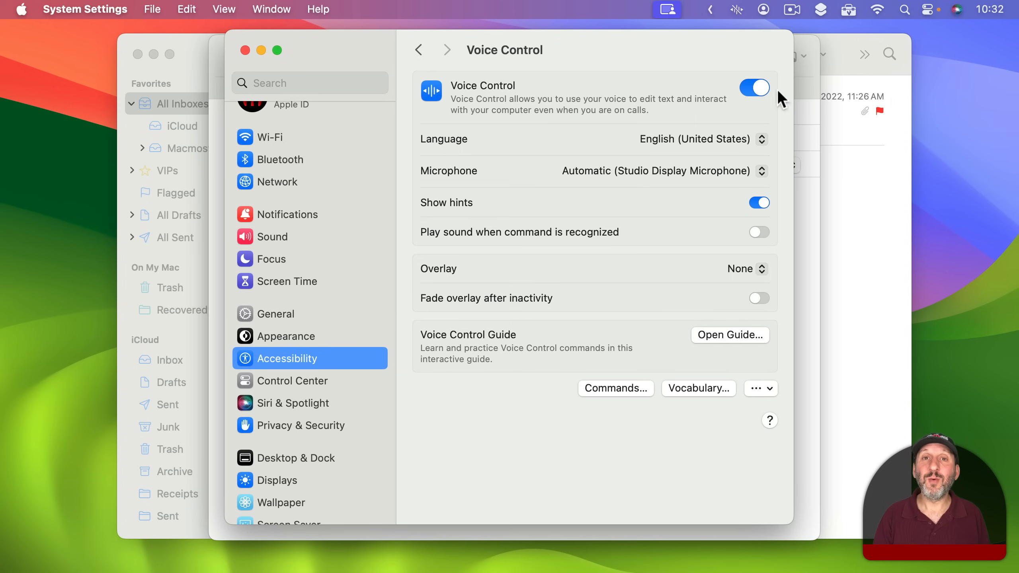
mouse_move(741, 18)
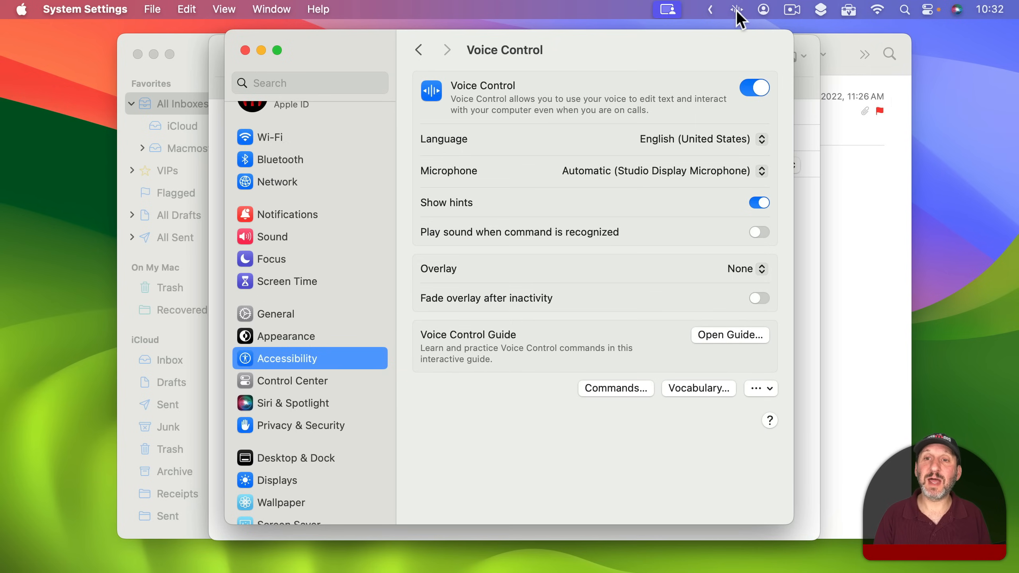
click(734, 9)
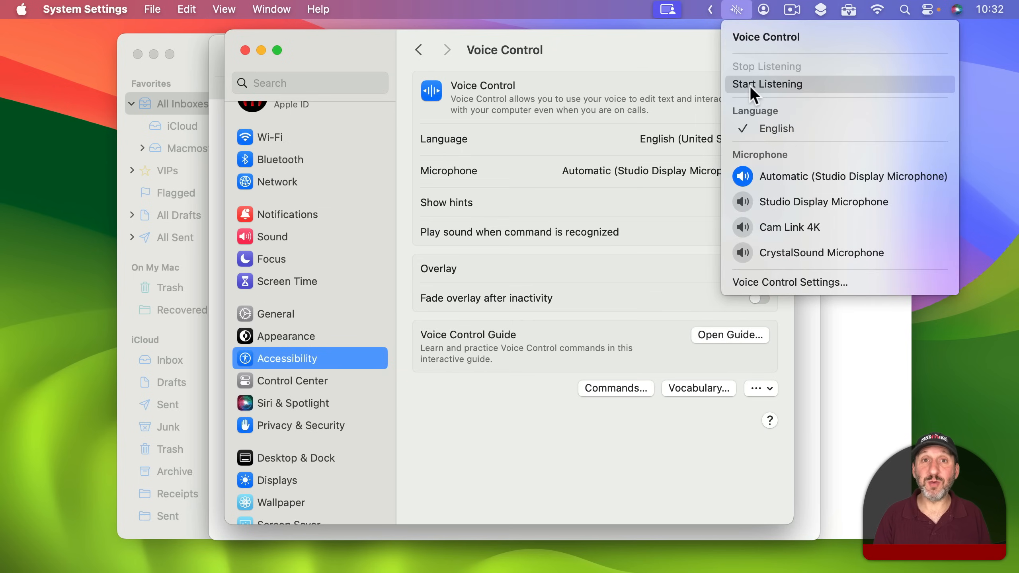
click(767, 84)
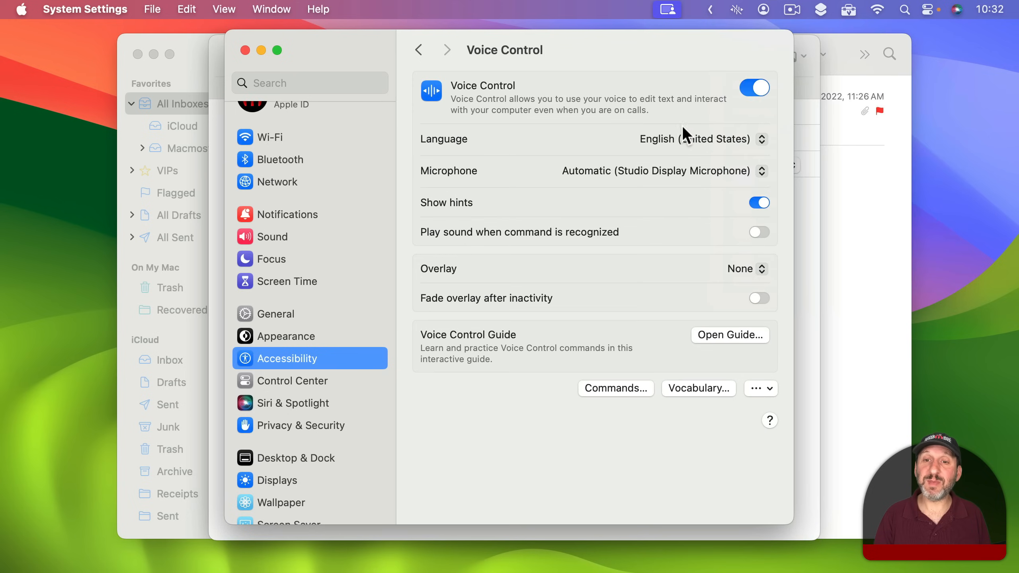
click(735, 9)
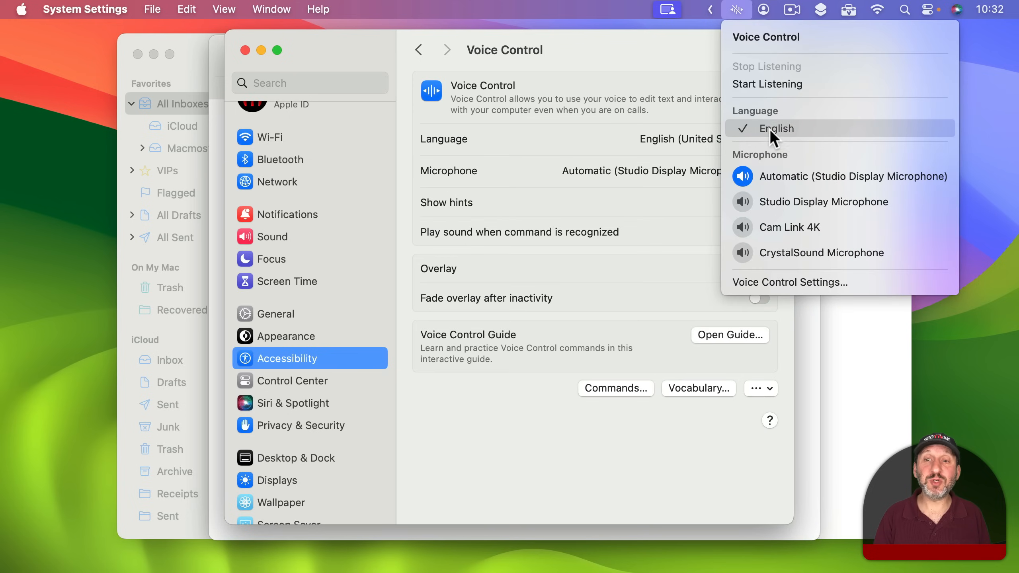
mouse_move(774, 188)
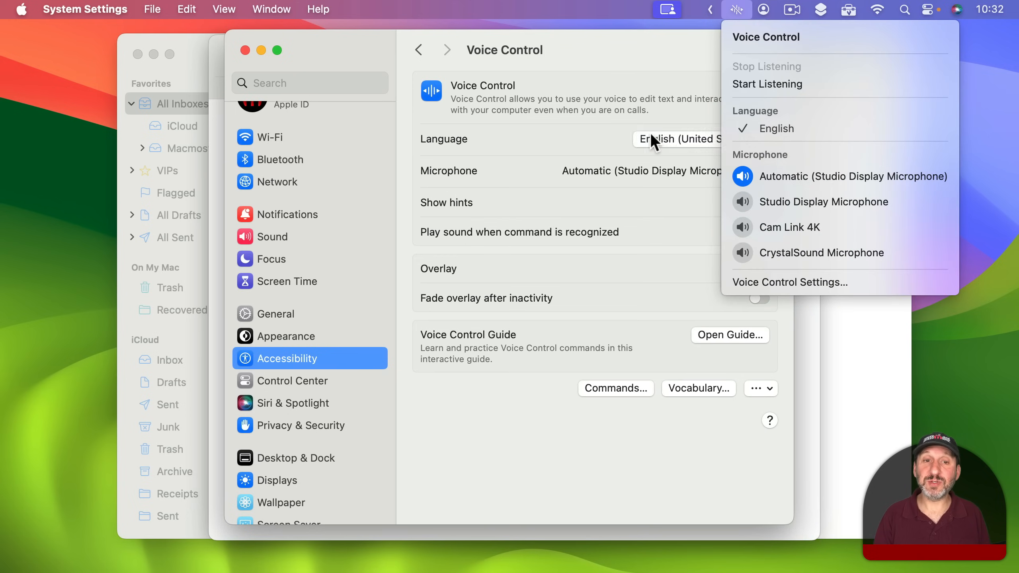
click(736, 9)
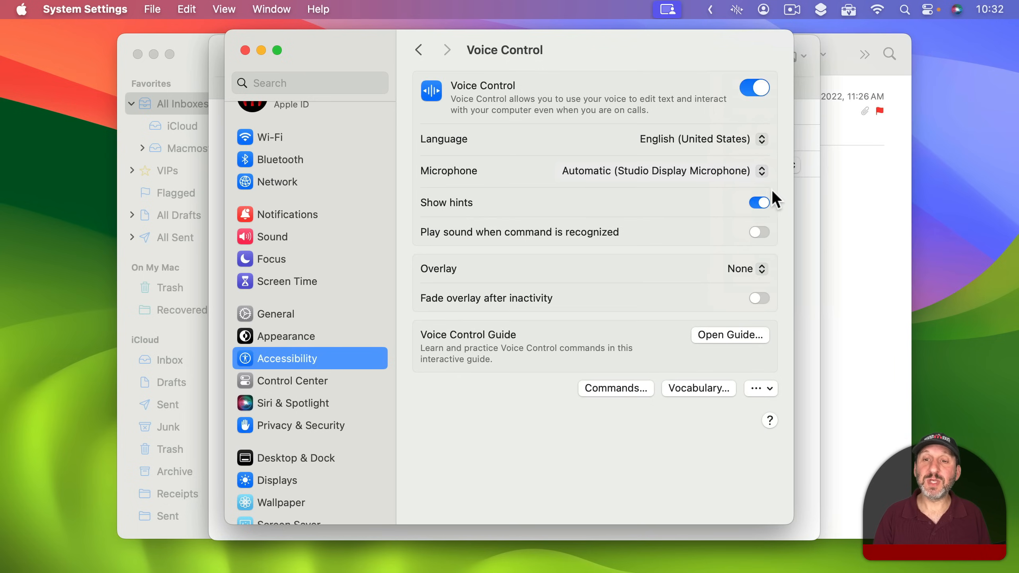
mouse_move(777, 214)
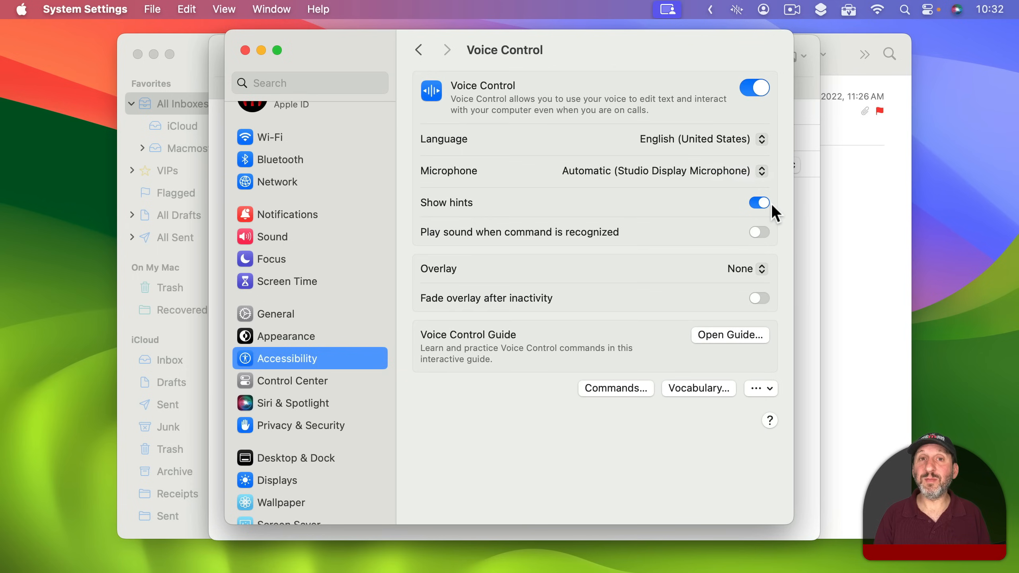
mouse_move(766, 234)
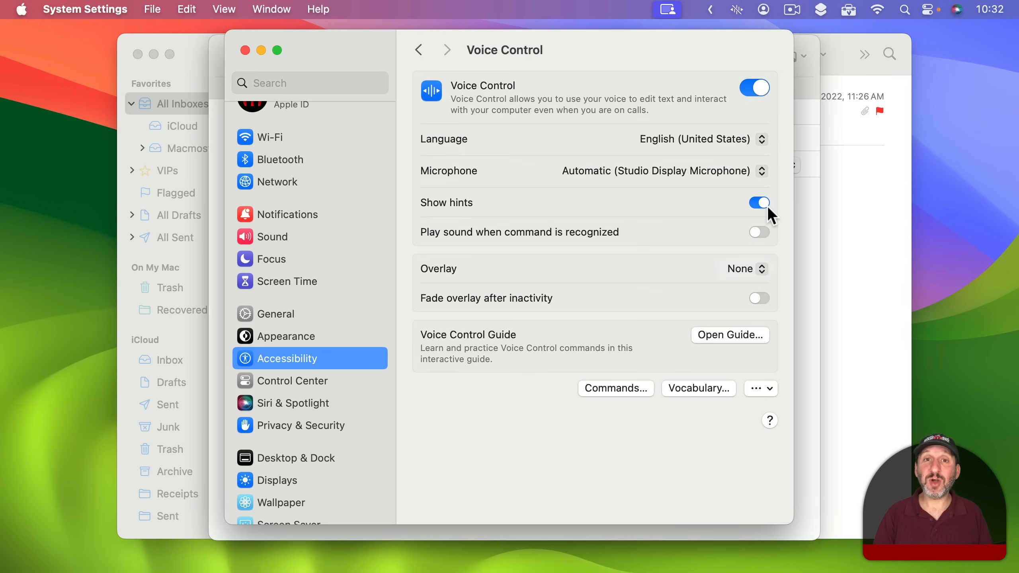
click(735, 10)
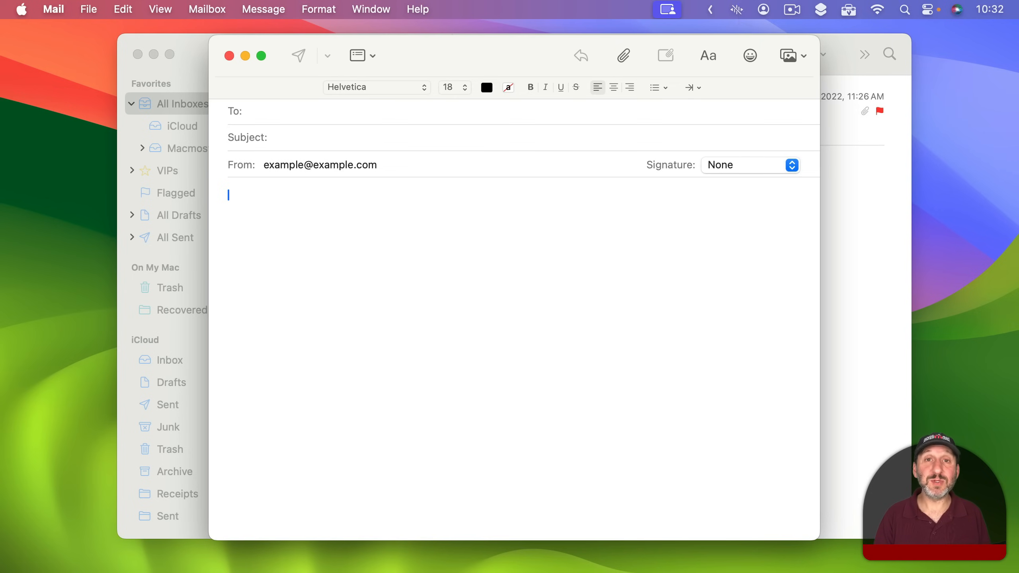
Step: With Voice Control listening, dictate "You should also use two factor authentication, whenever it is available."
click(737, 9)
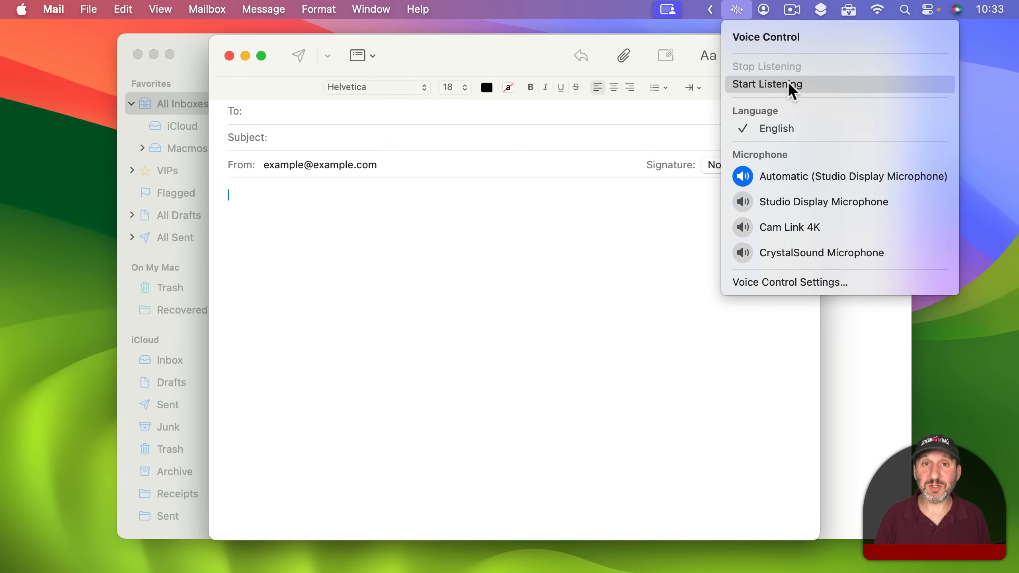
click(767, 83)
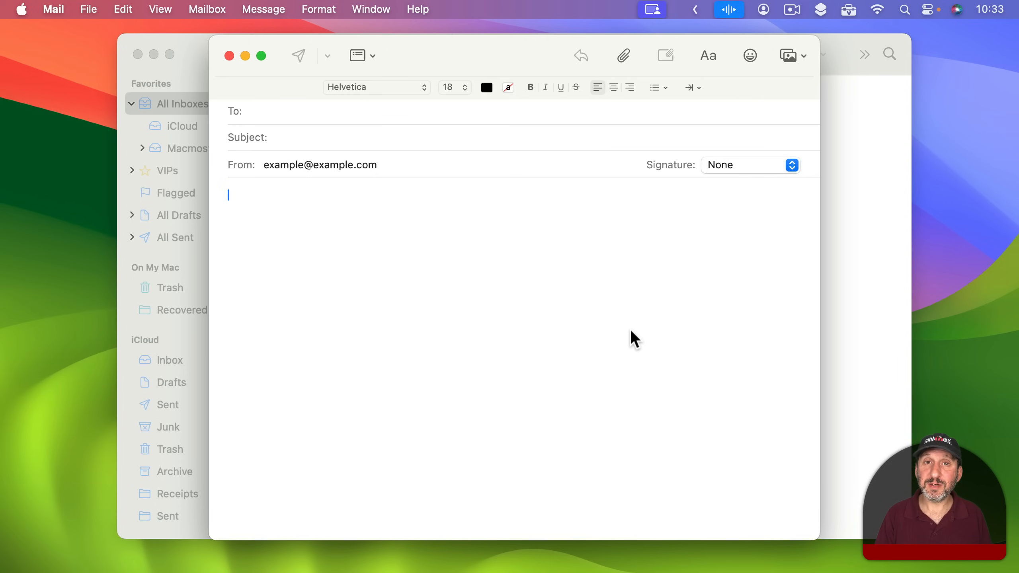
text(You should also use two factor authentication)
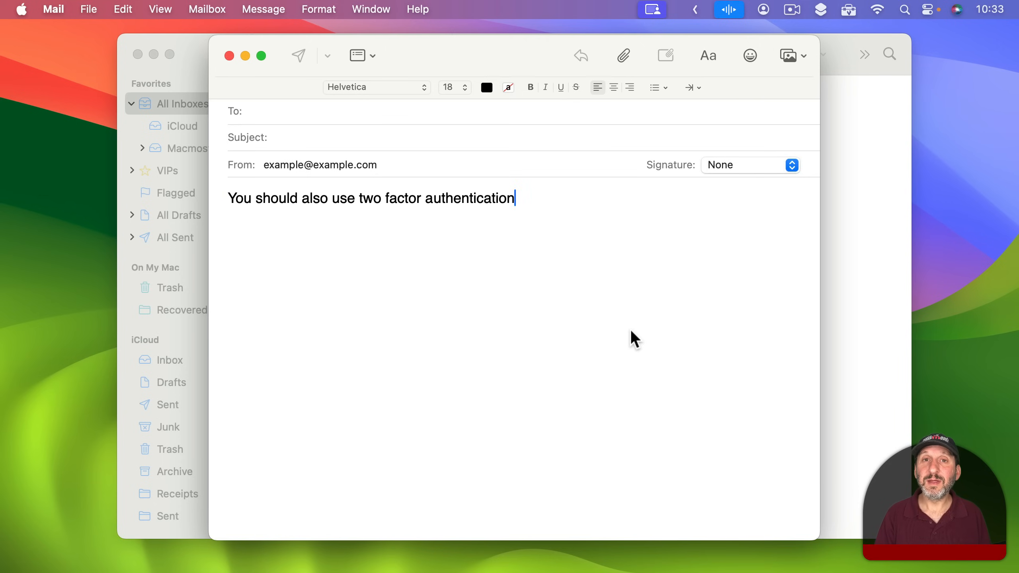
text(,)
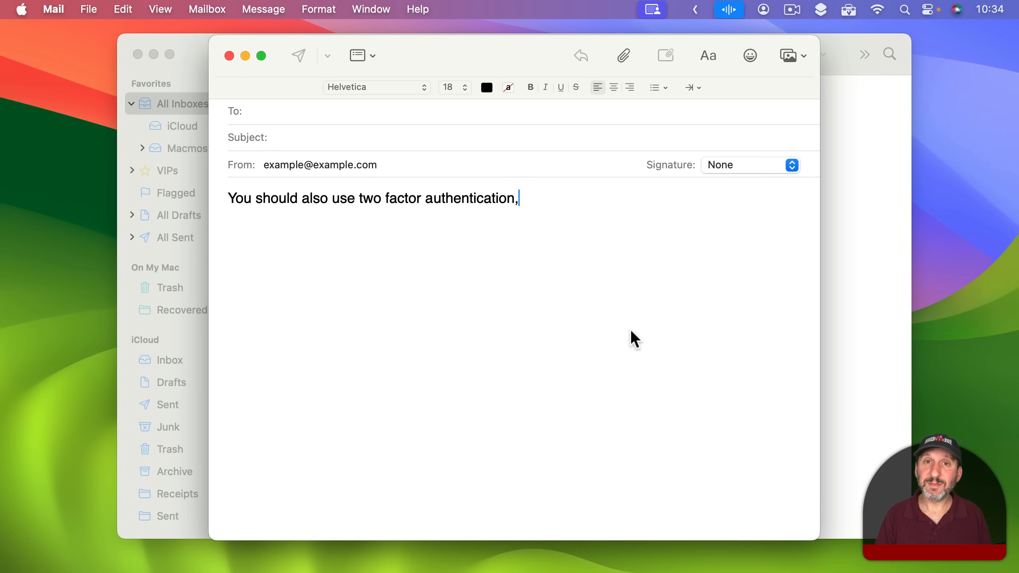
text(whenever it is available.)
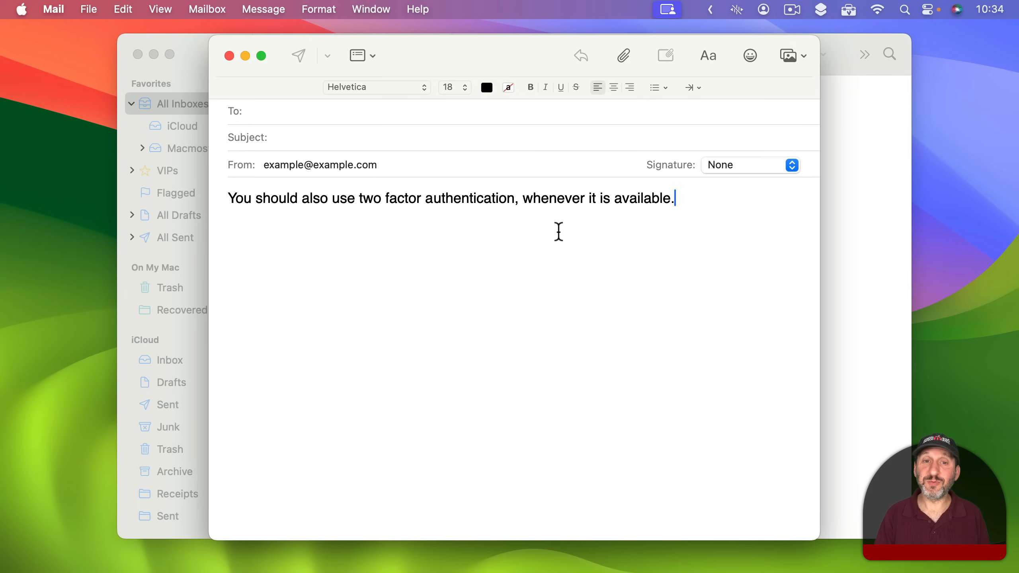
mouse_move(329, 241)
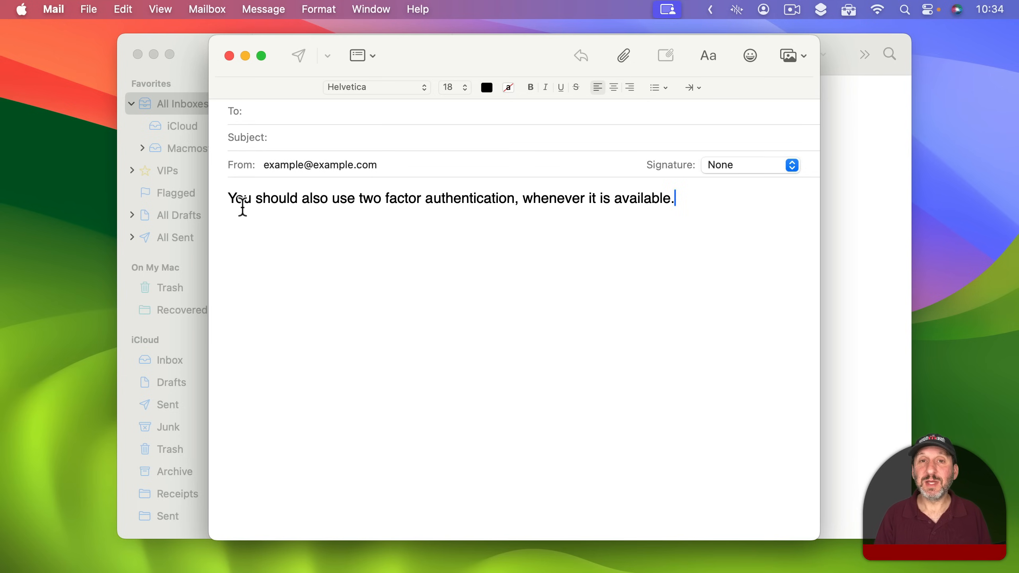
mouse_move(552, 213)
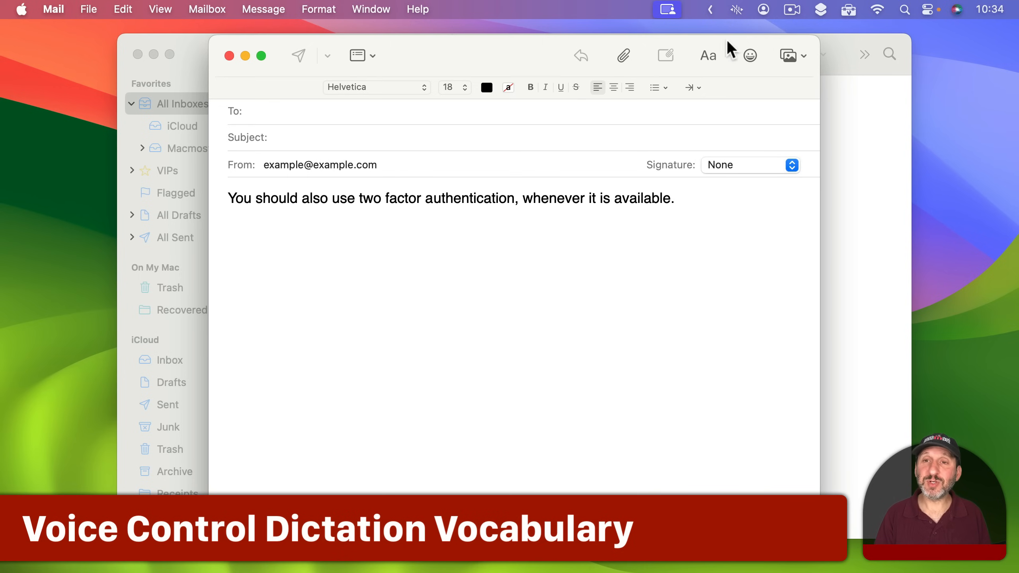
click(736, 10)
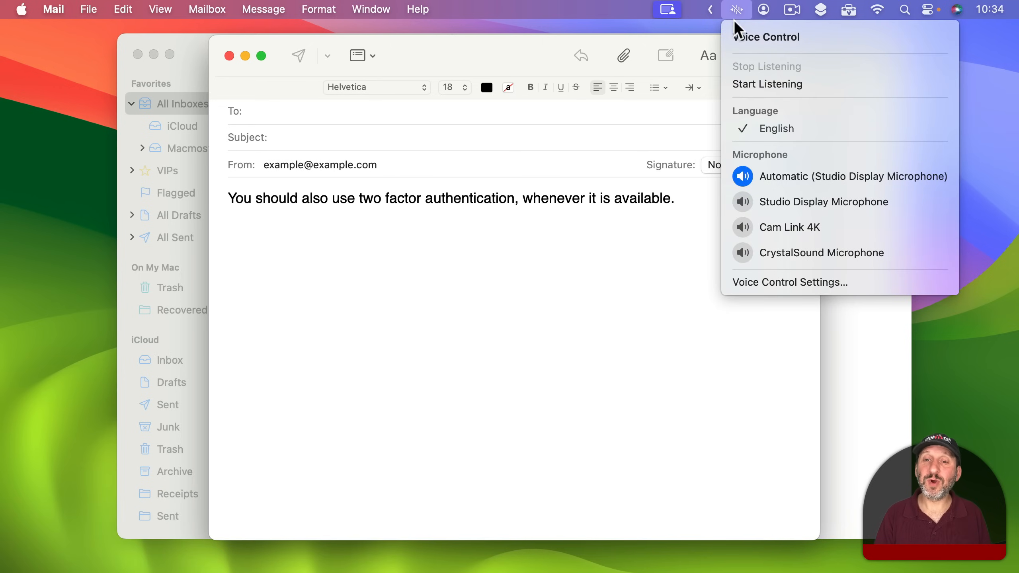
Step: View the Voice Control vocabulary list with Somespecialword and cancel without changes
click(789, 282)
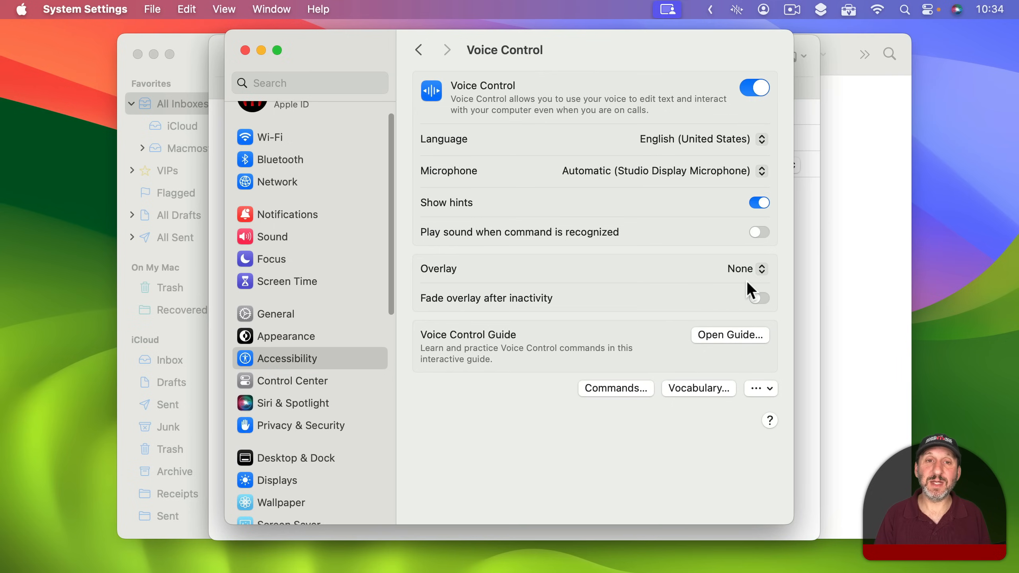
mouse_move(692, 341)
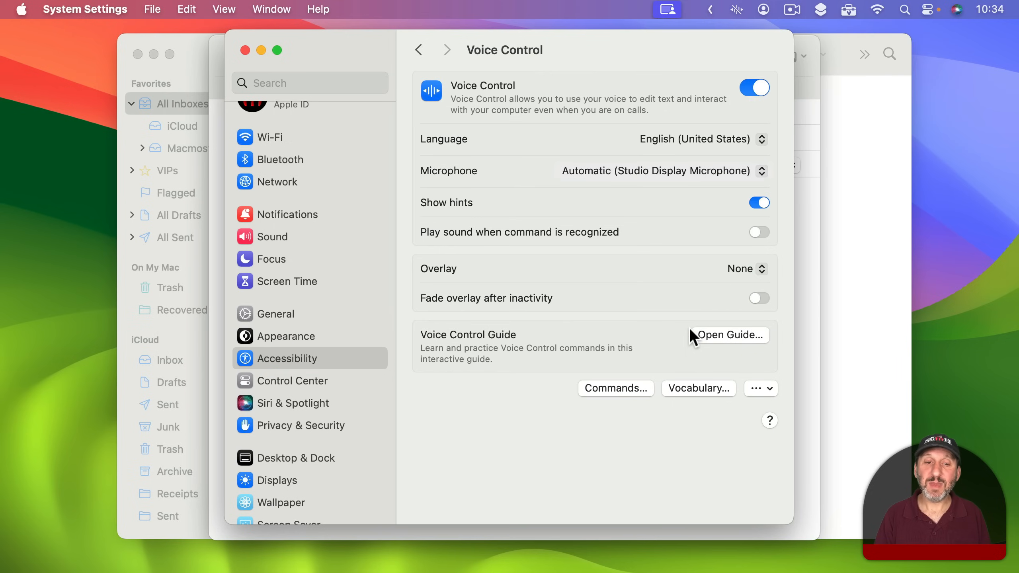
mouse_move(714, 405)
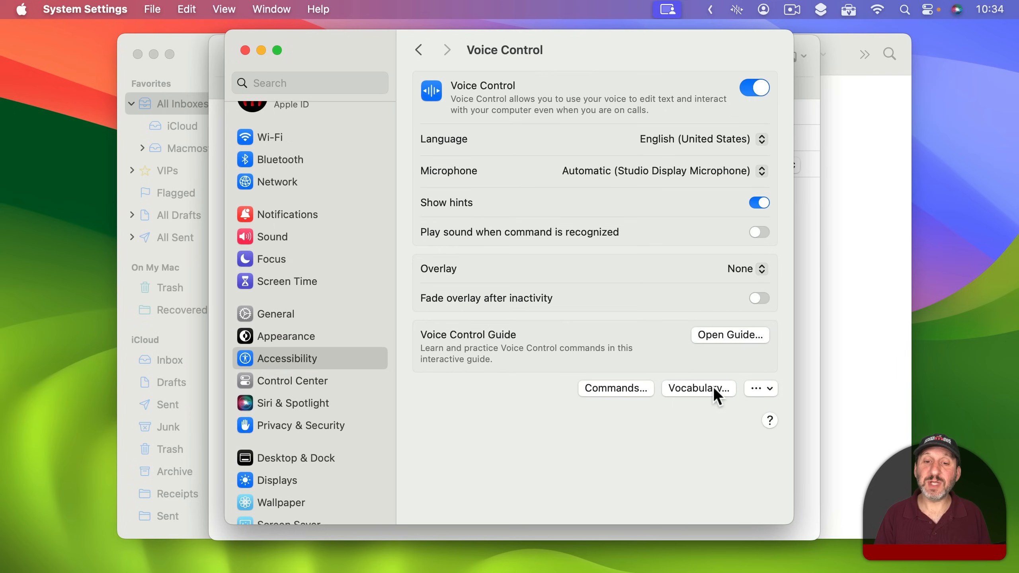
click(699, 388)
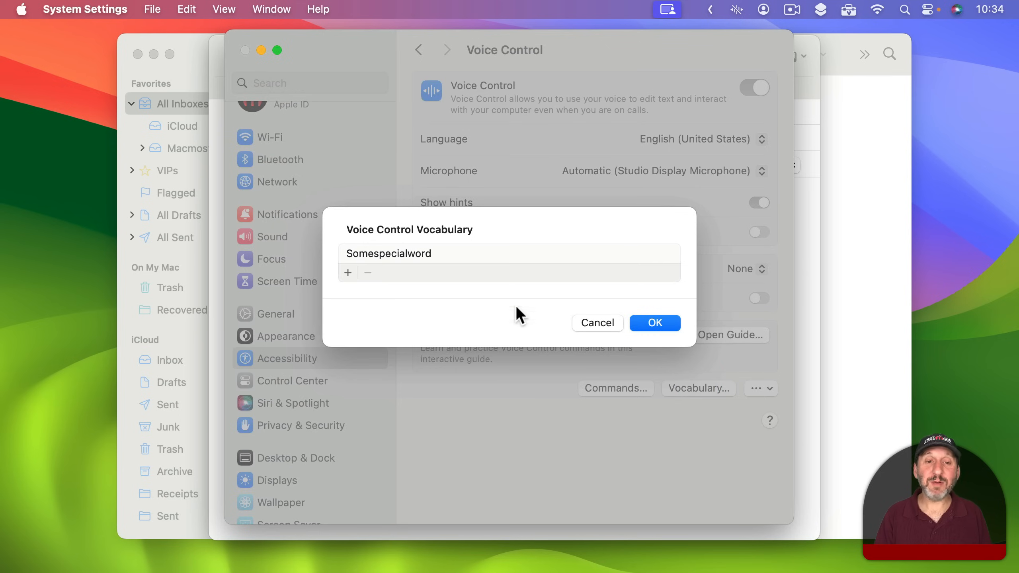
mouse_move(478, 282)
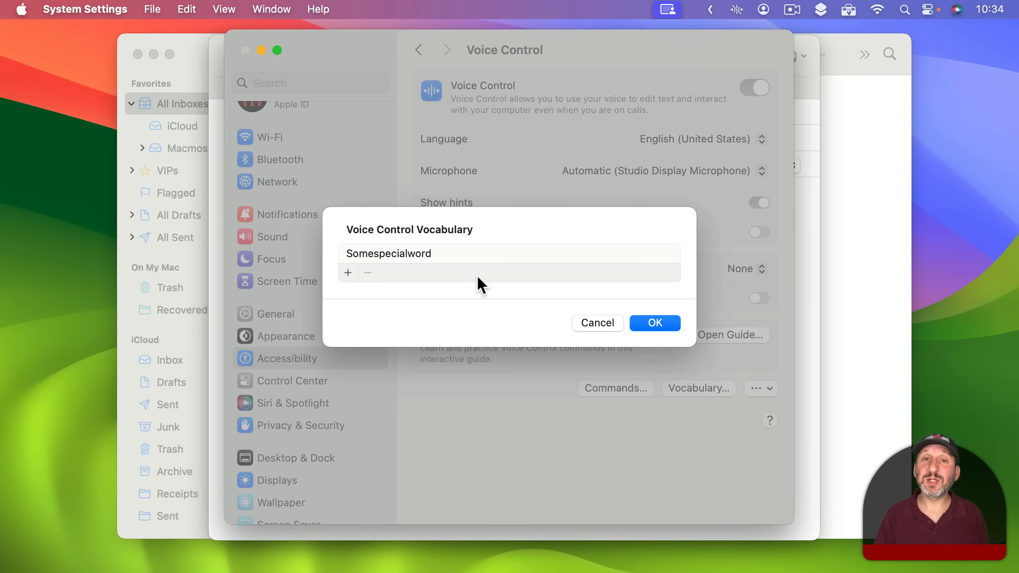
mouse_move(614, 334)
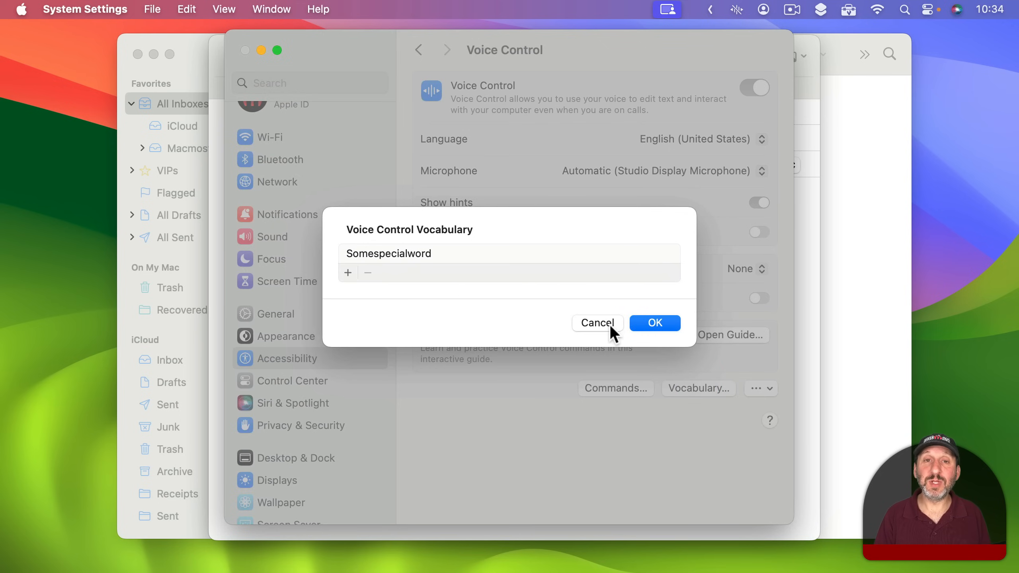
click(654, 323)
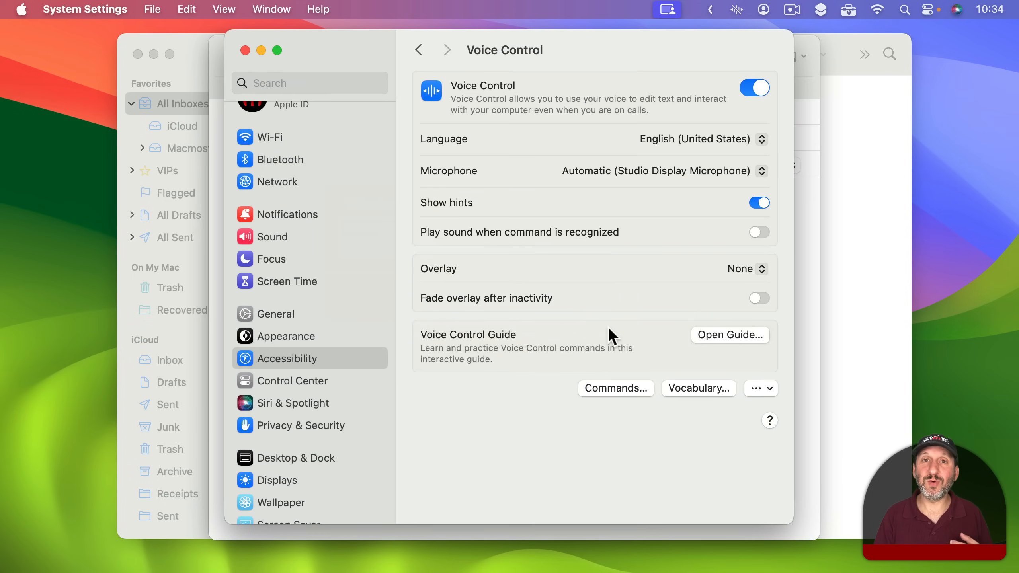
mouse_move(645, 352)
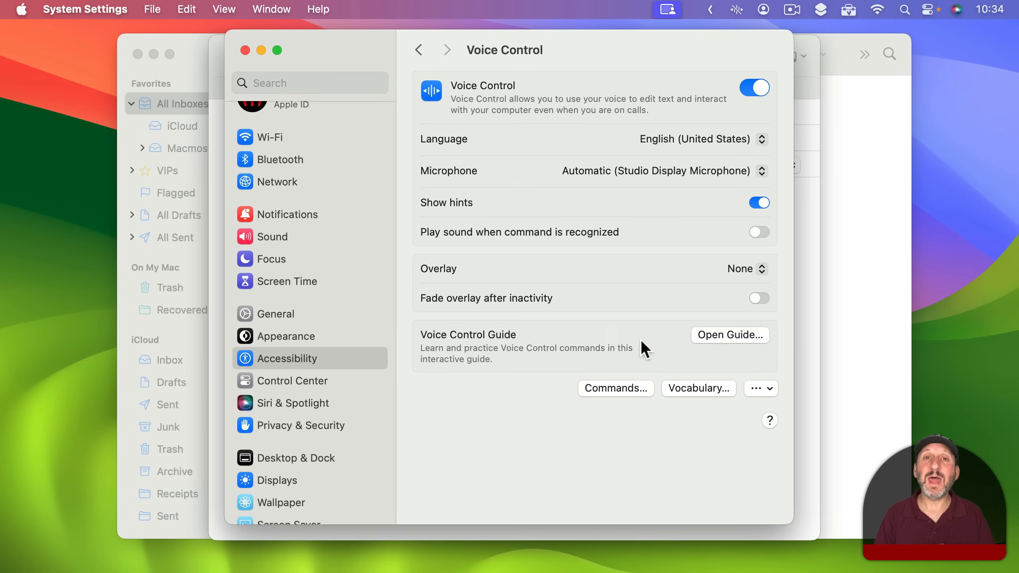
mouse_move(707, 405)
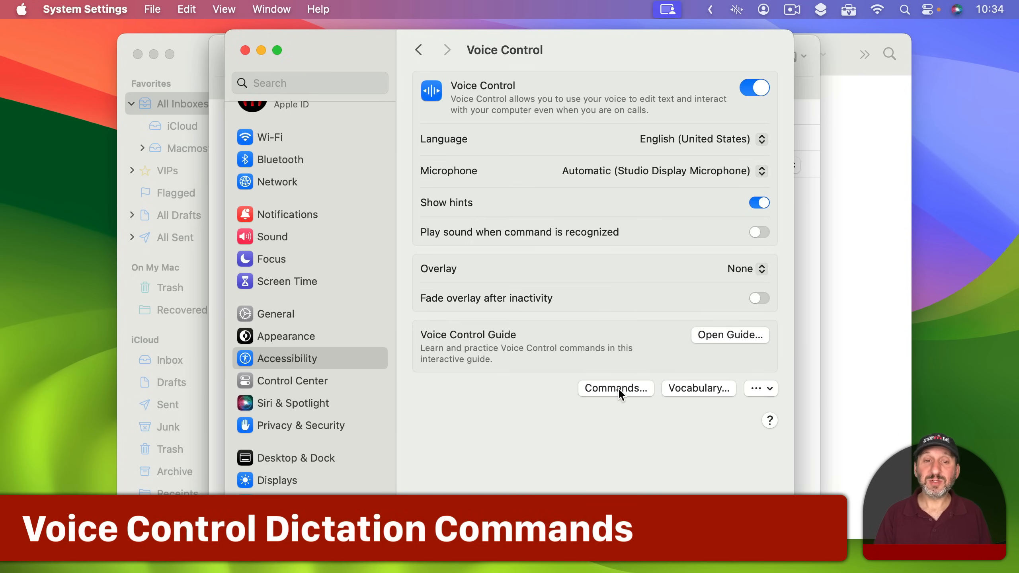
Step: Review the Open document and <phrase> emoji commands in the Voice Control commands list
click(617, 389)
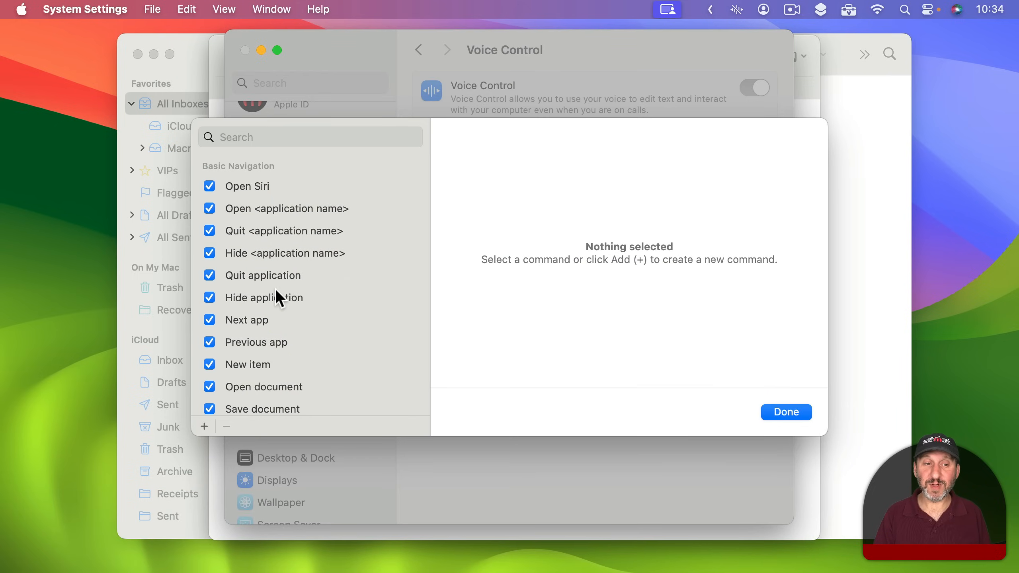
click(264, 275)
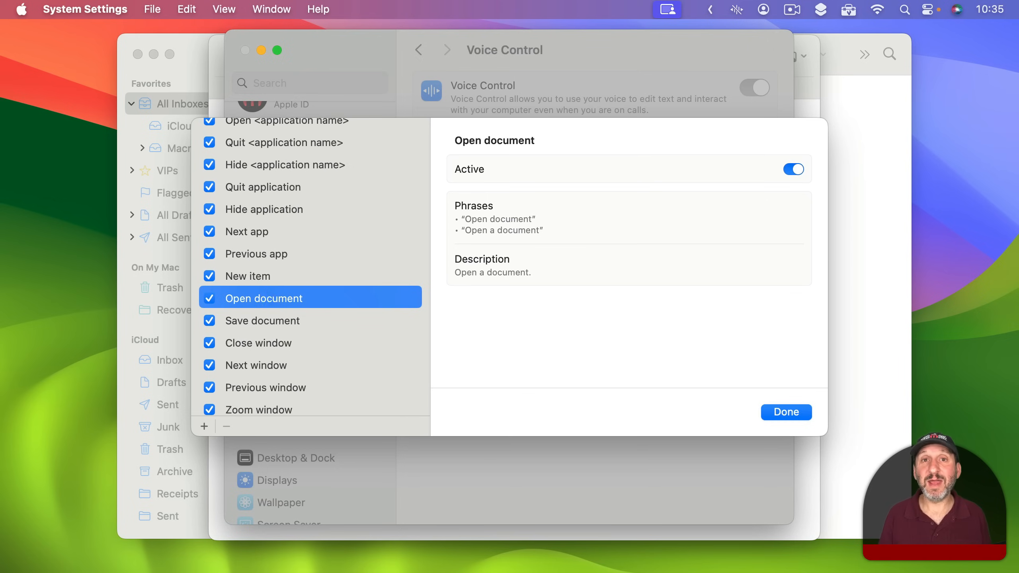
mouse_move(269, 304)
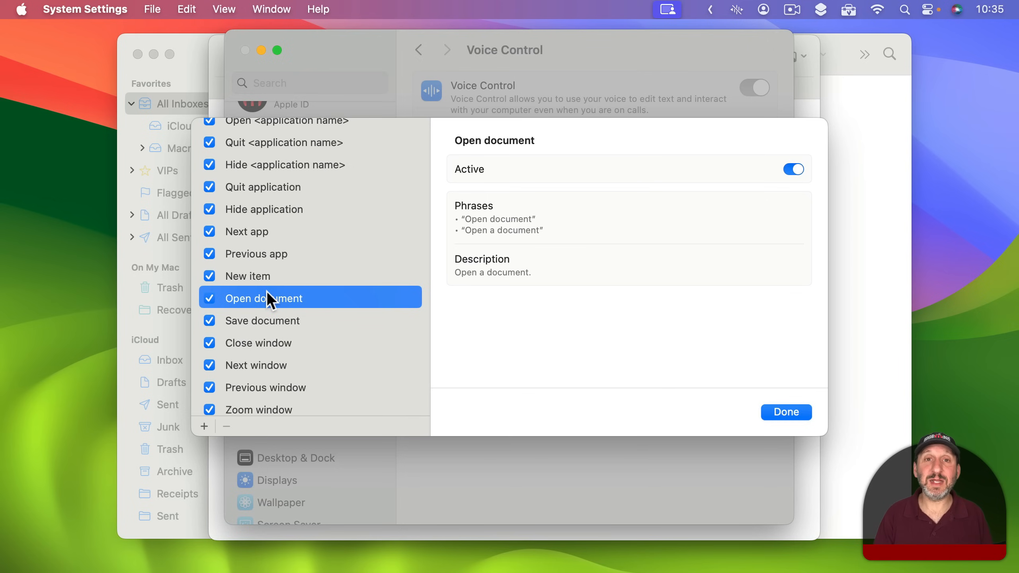
scroll(down, 3)
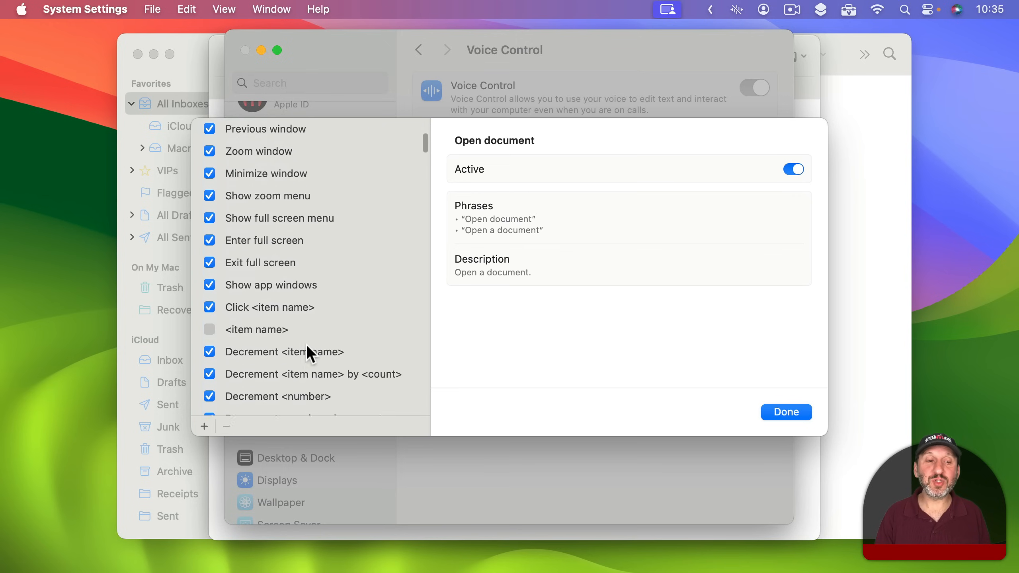
scroll(down, 3)
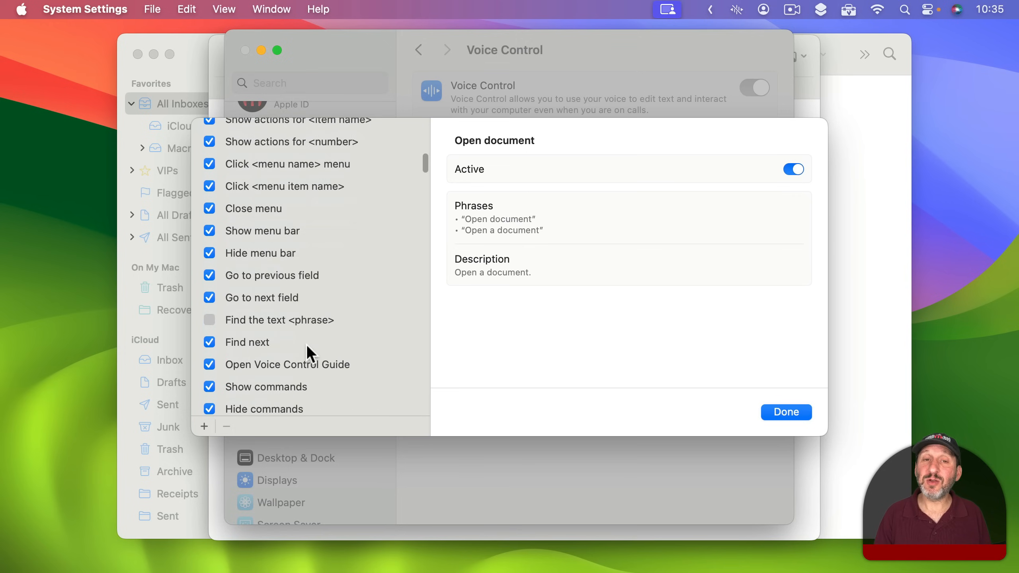
scroll(down, 3)
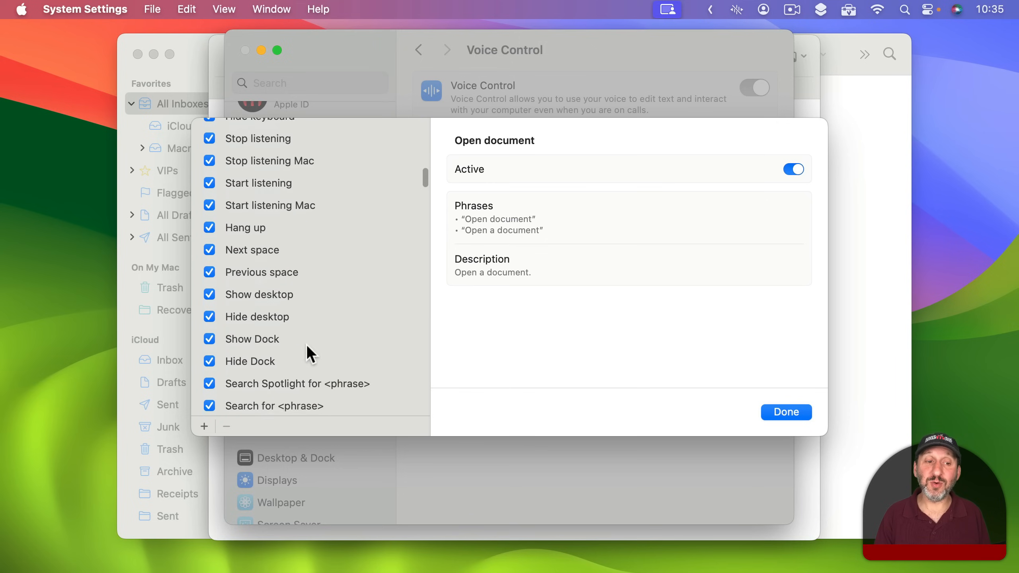
scroll(down, 3)
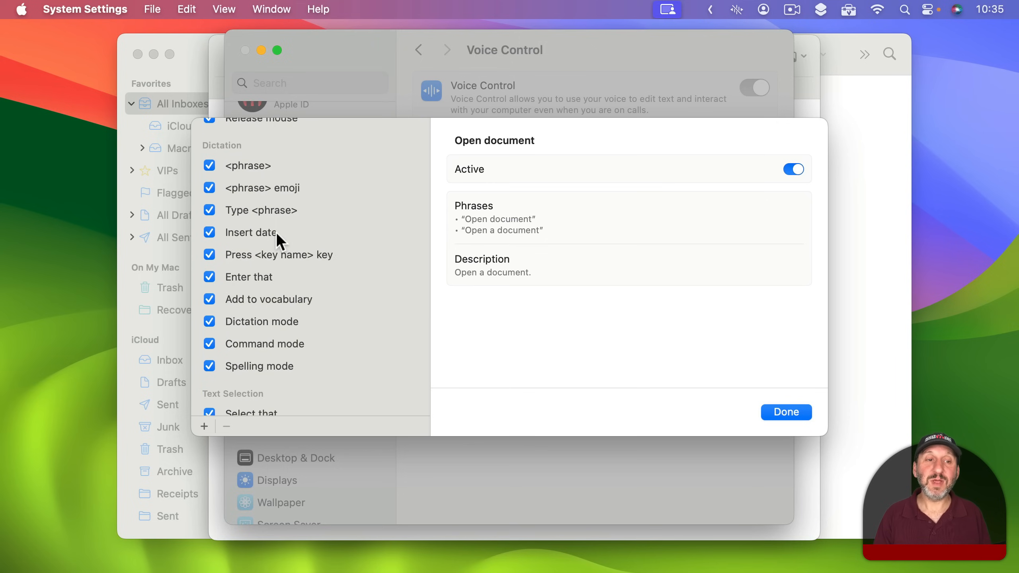
click(252, 188)
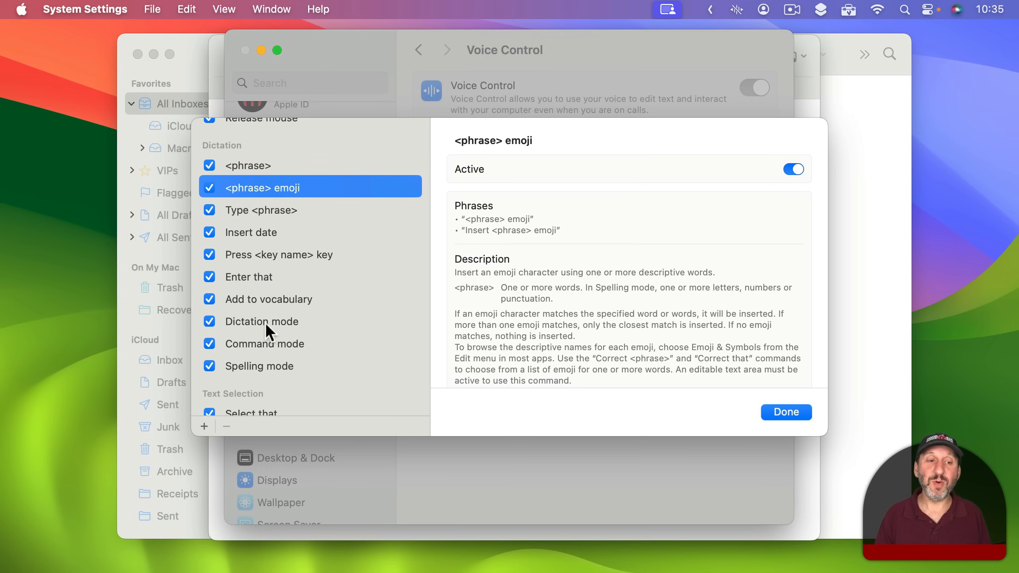
Step: Compare the Dictation mode and Command mode command descriptions
click(269, 322)
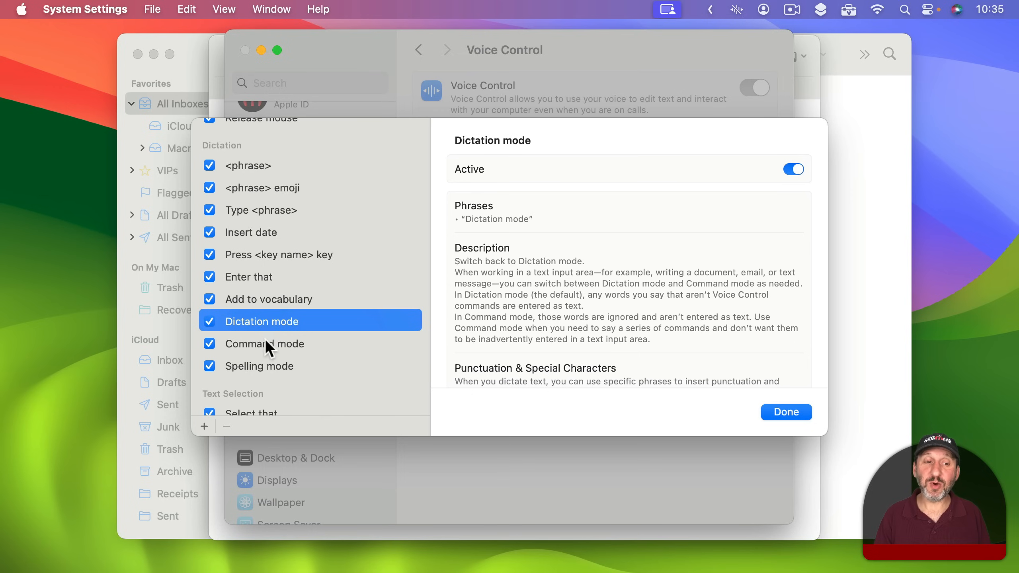
click(264, 344)
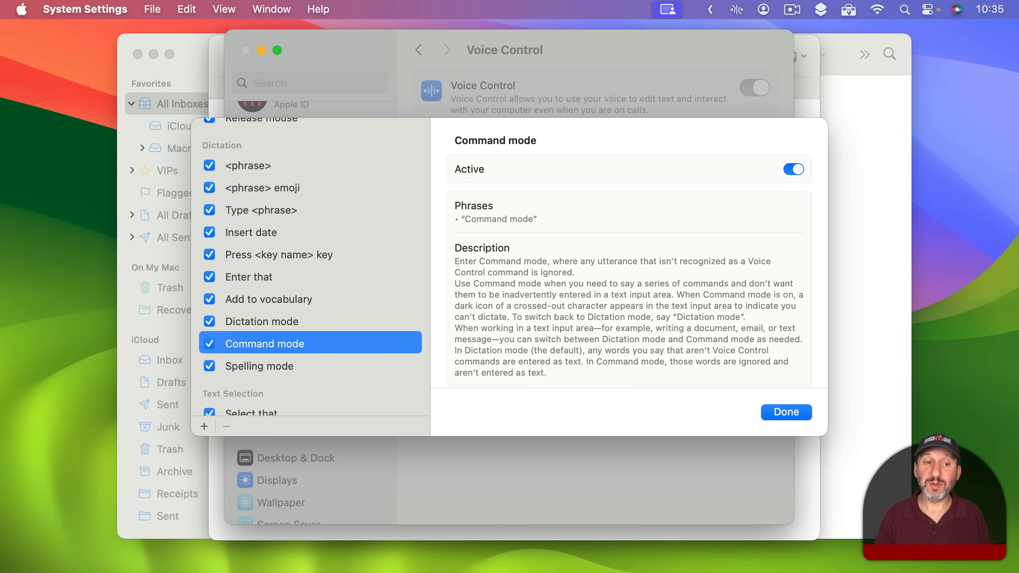
mouse_move(268, 331)
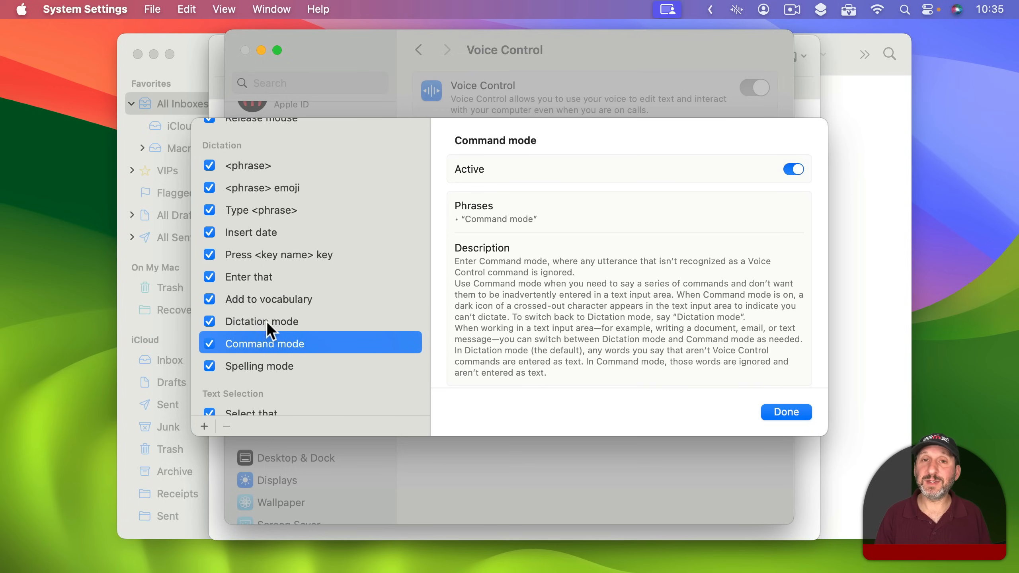
click(261, 322)
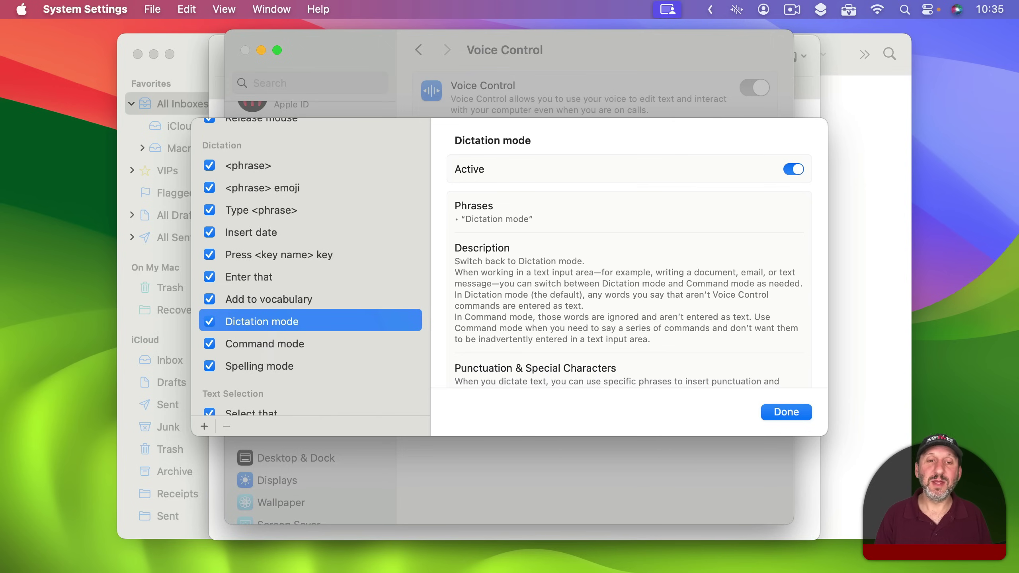
mouse_move(585, 244)
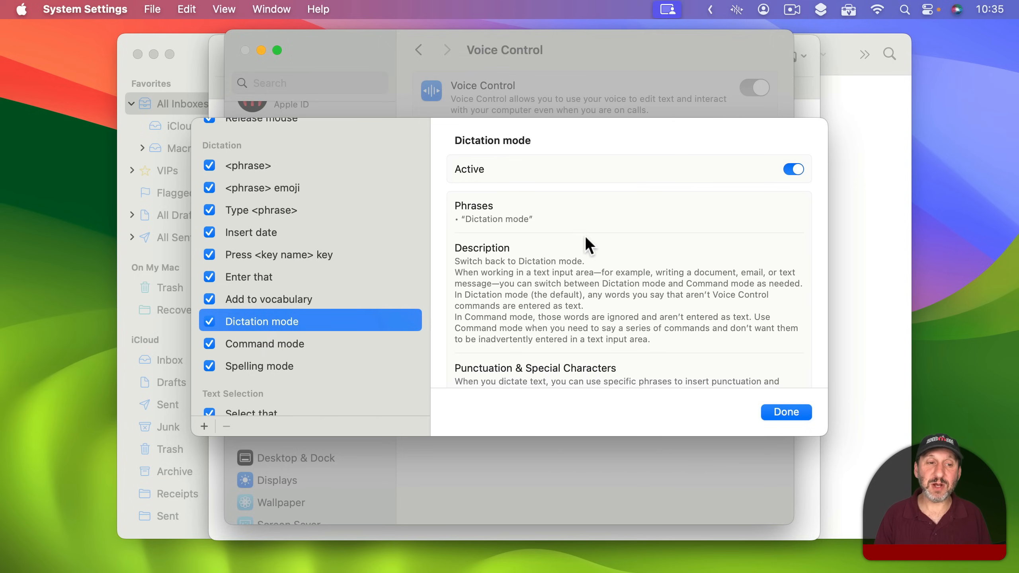
mouse_move(555, 303)
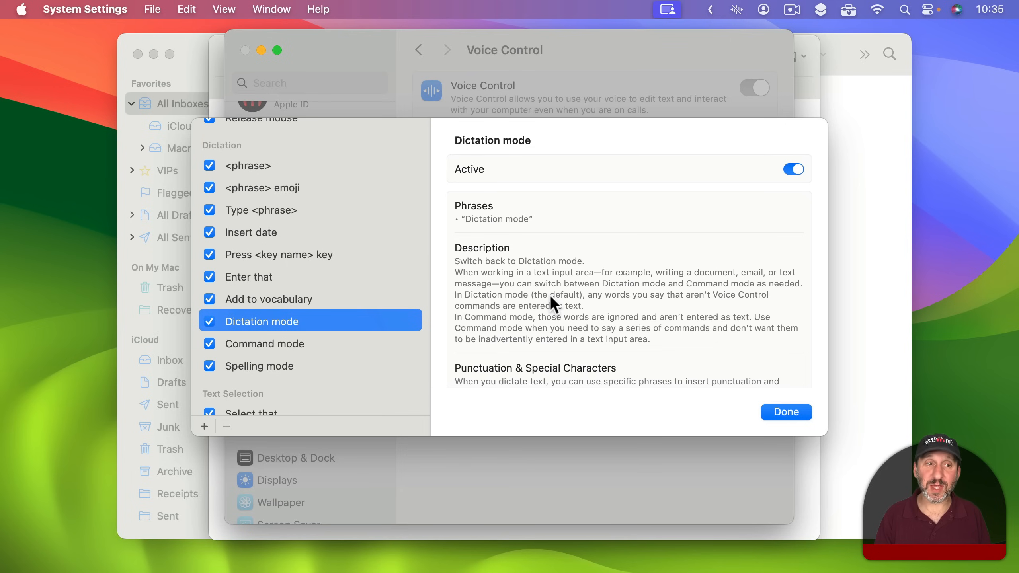
mouse_move(480, 285)
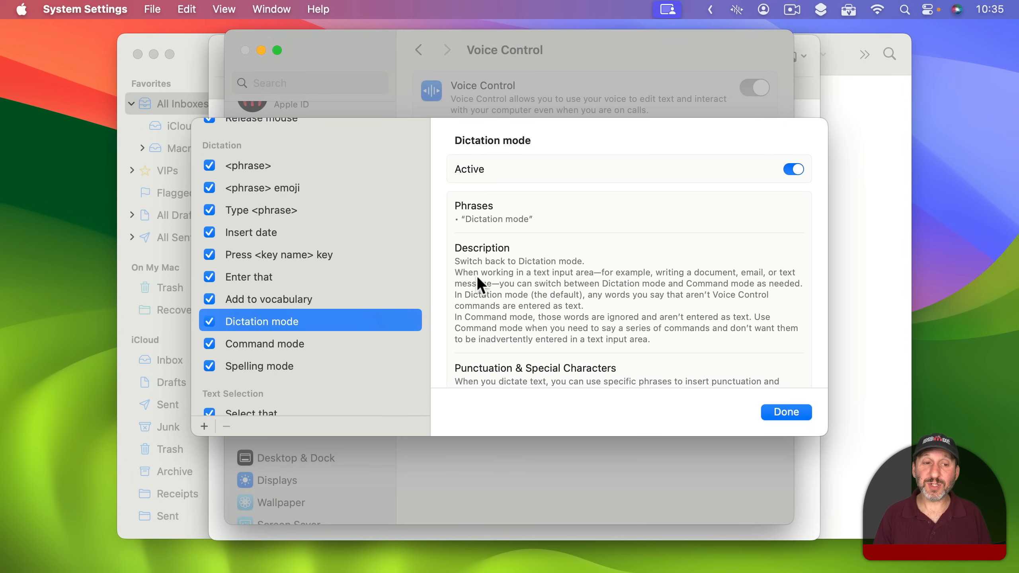
mouse_move(379, 338)
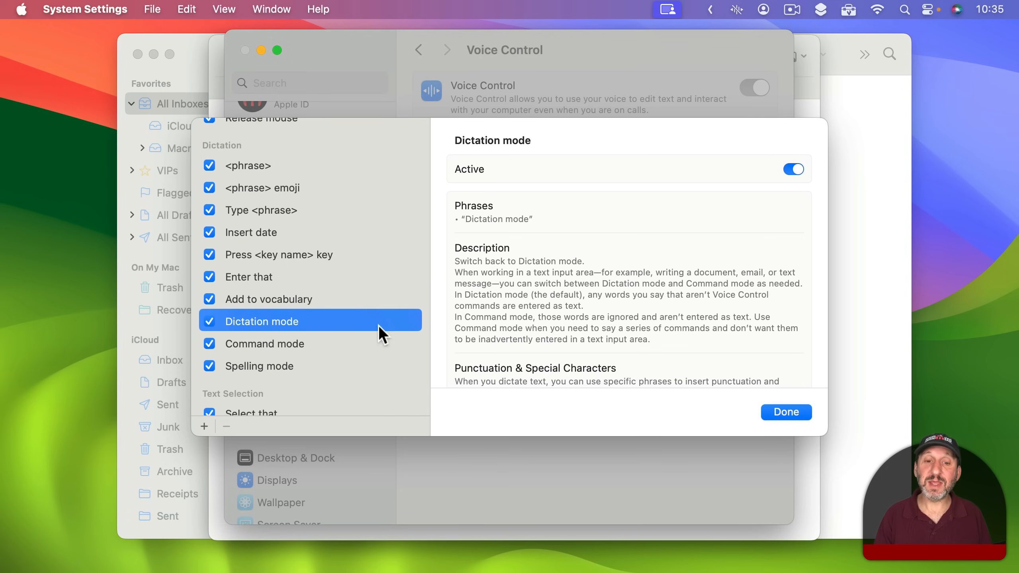
scroll(down, 3)
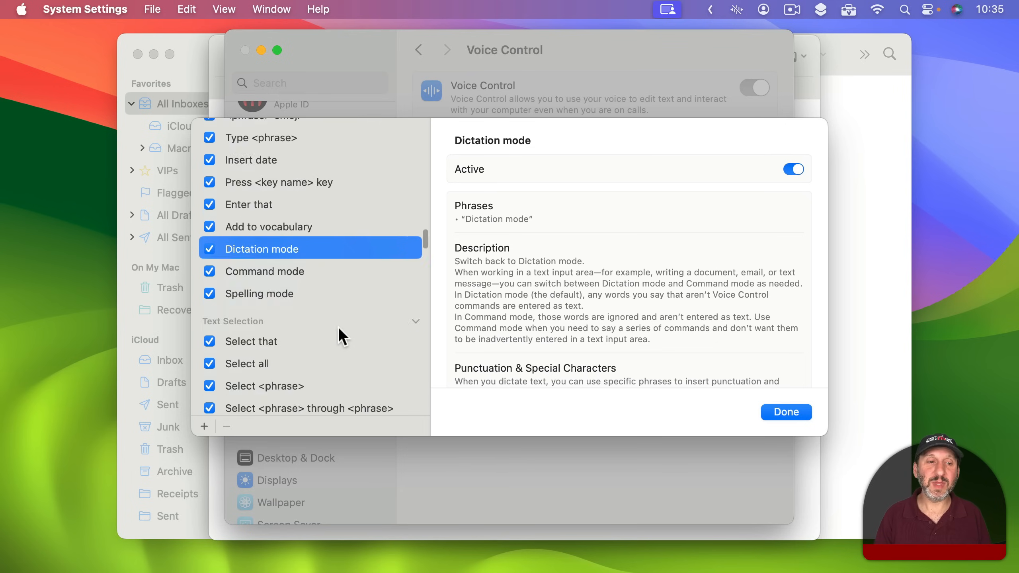
scroll(down, 3)
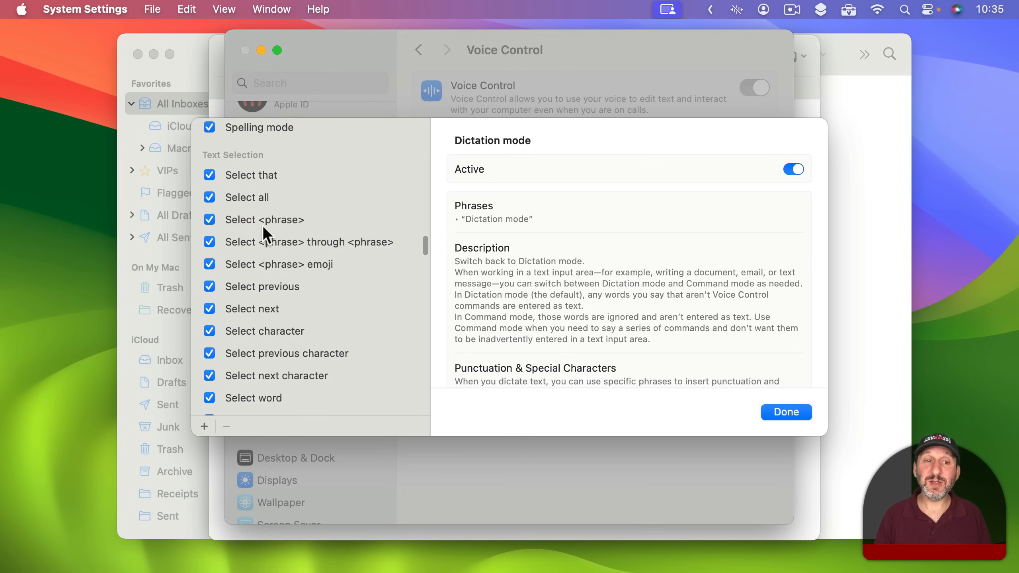
mouse_move(268, 212)
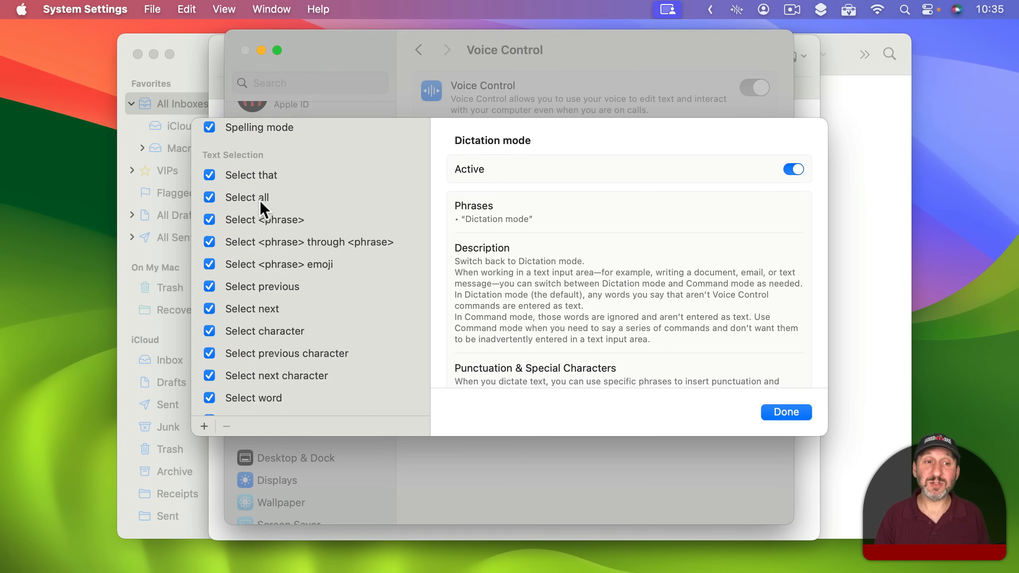
Step: Read the Select that and Select next text selection commands, reaching Select word
click(252, 176)
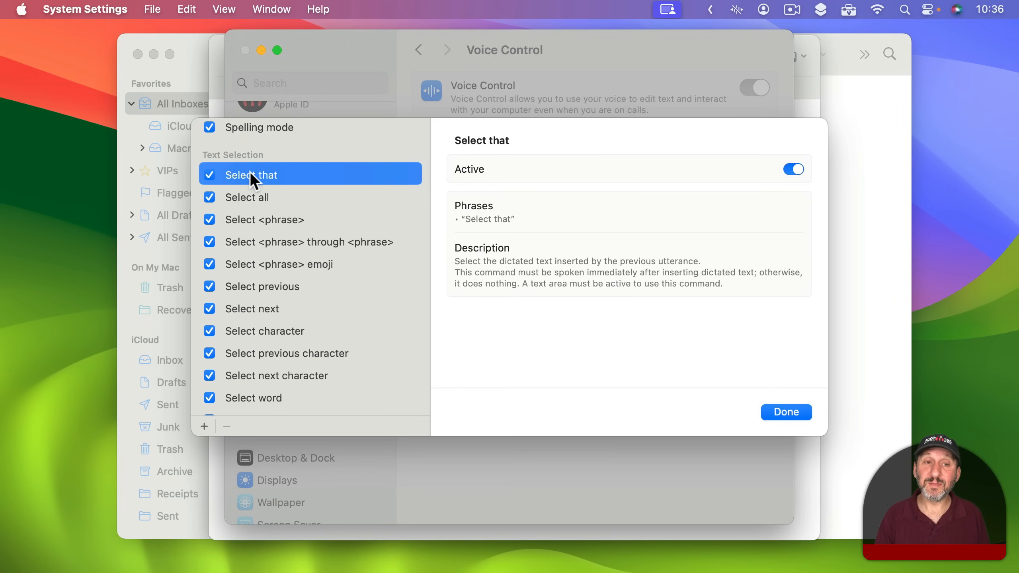
click(265, 309)
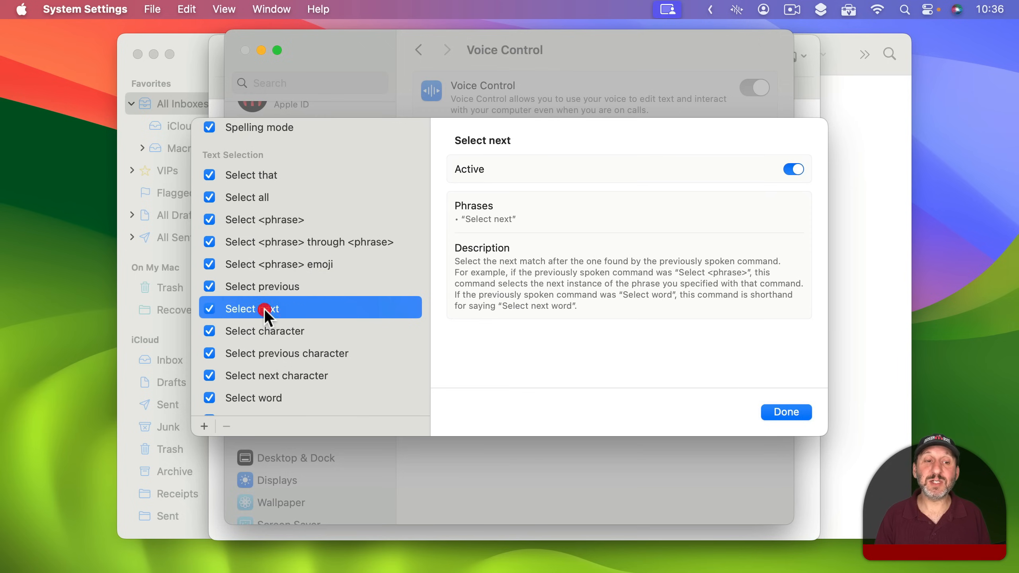
mouse_move(320, 353)
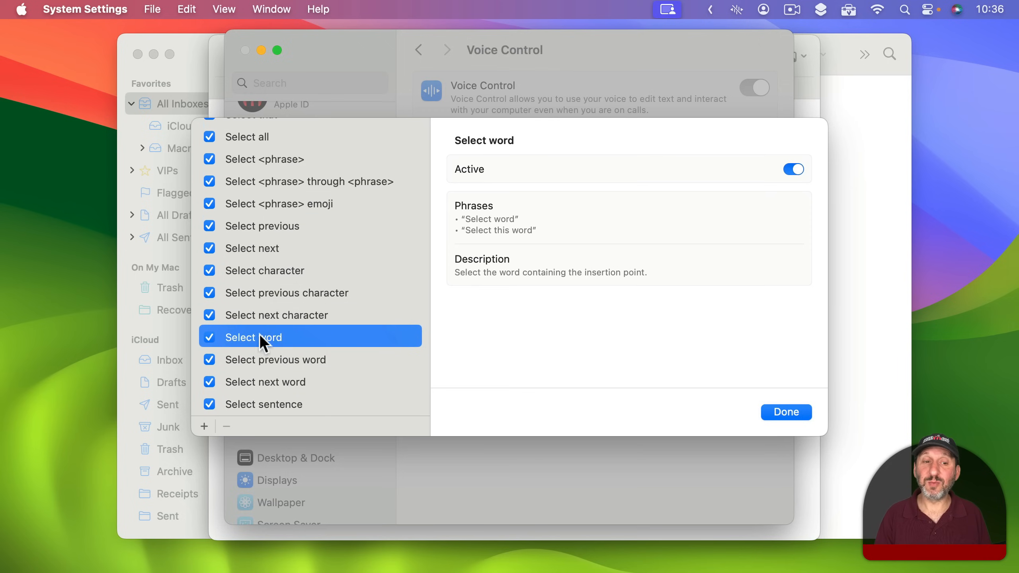
scroll(down, 3)
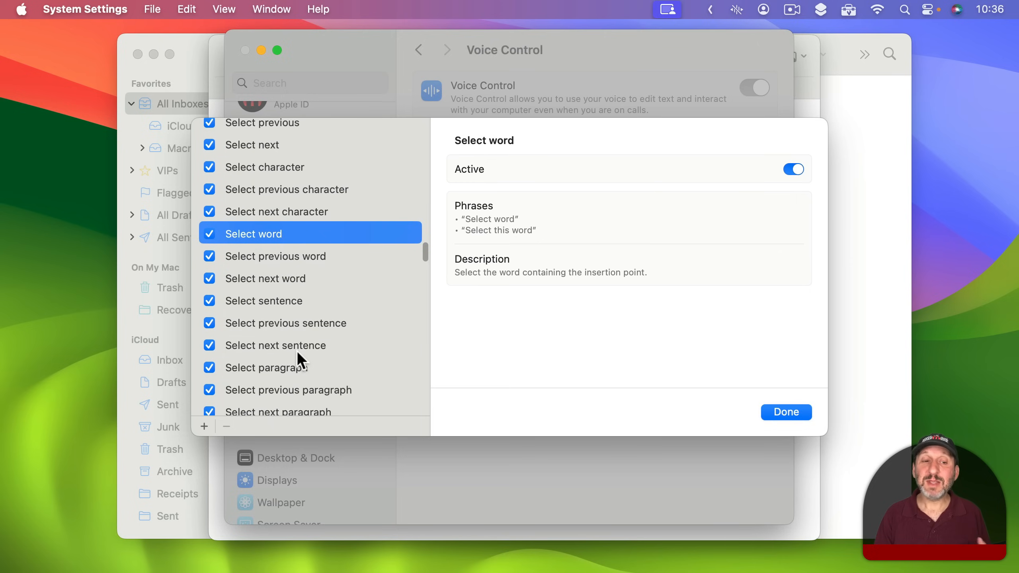
scroll(down, 3)
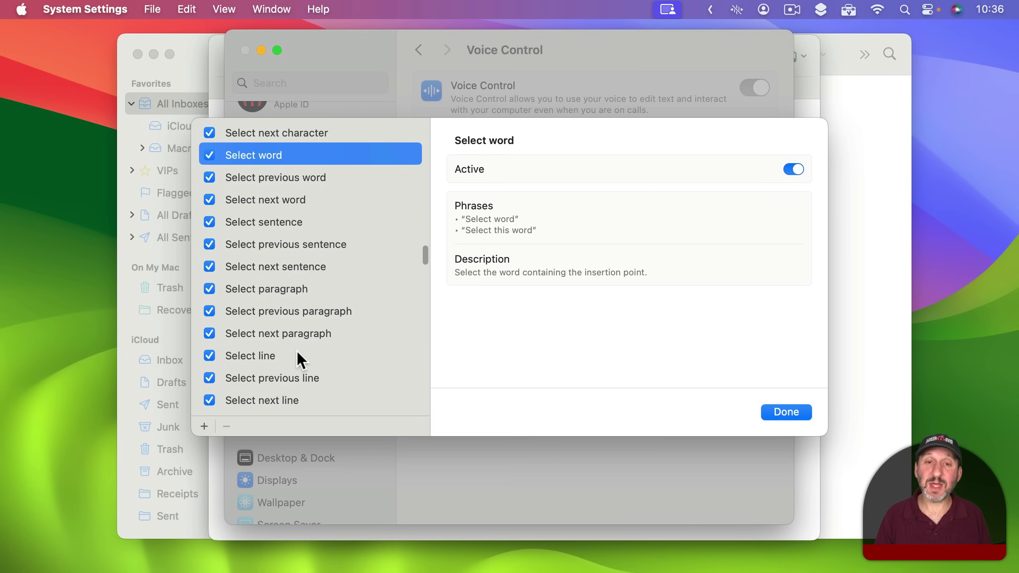
mouse_move(817, 164)
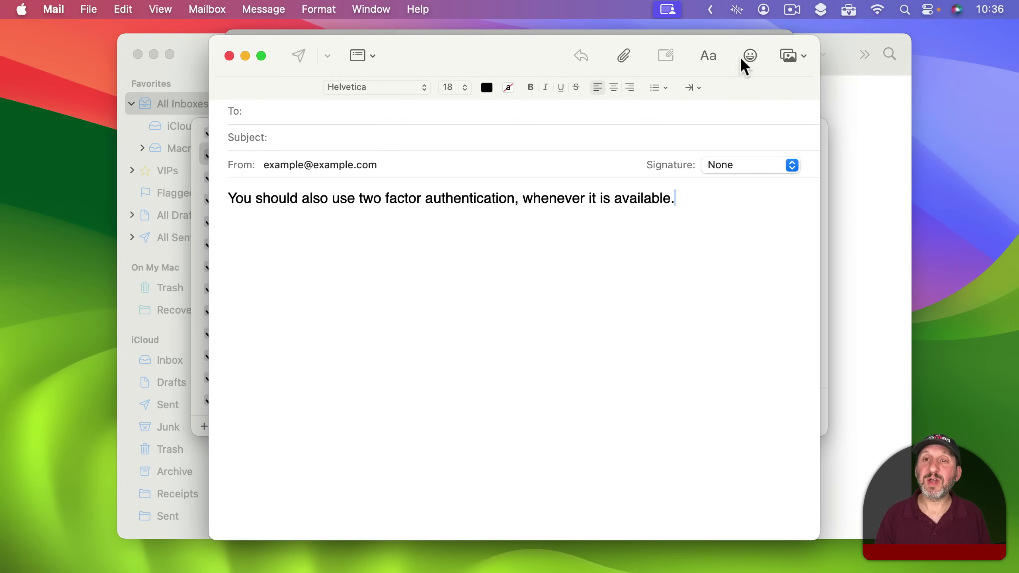
Step: Start Voice Control listening and replace 'whenever' with 'wherever' in the Mail message
click(736, 10)
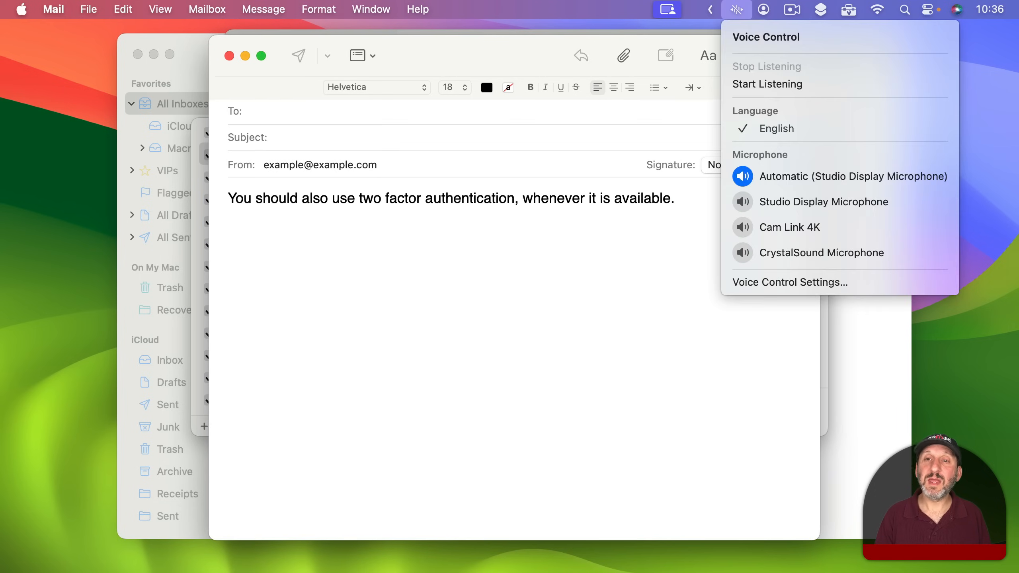
click(658, 366)
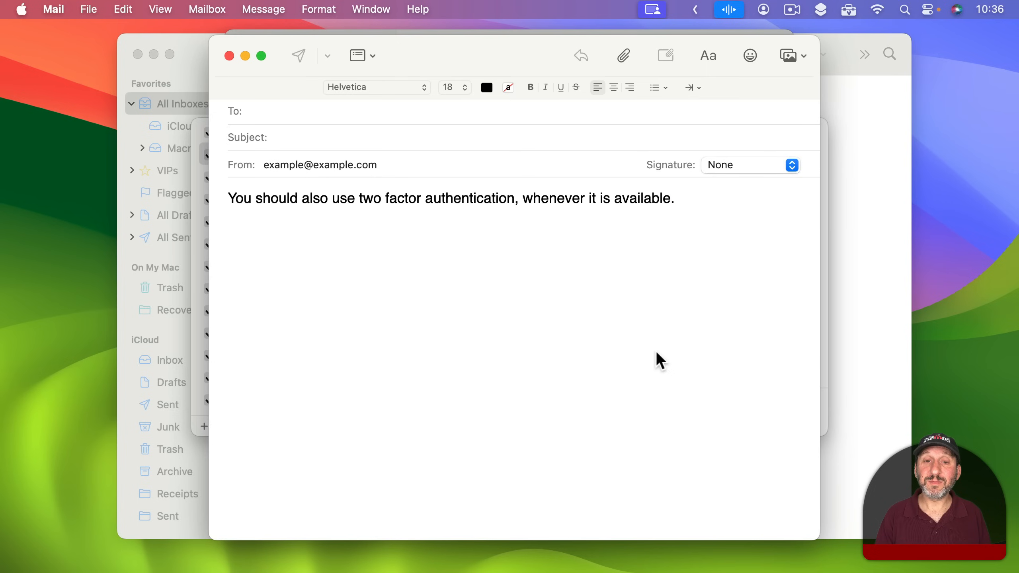
double_click(553, 197)
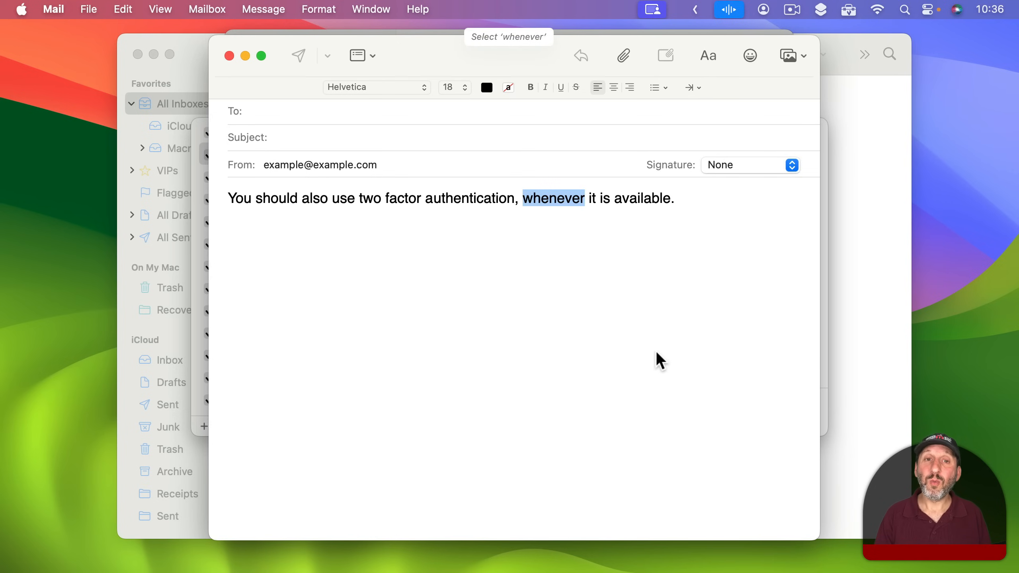
text(wherever)
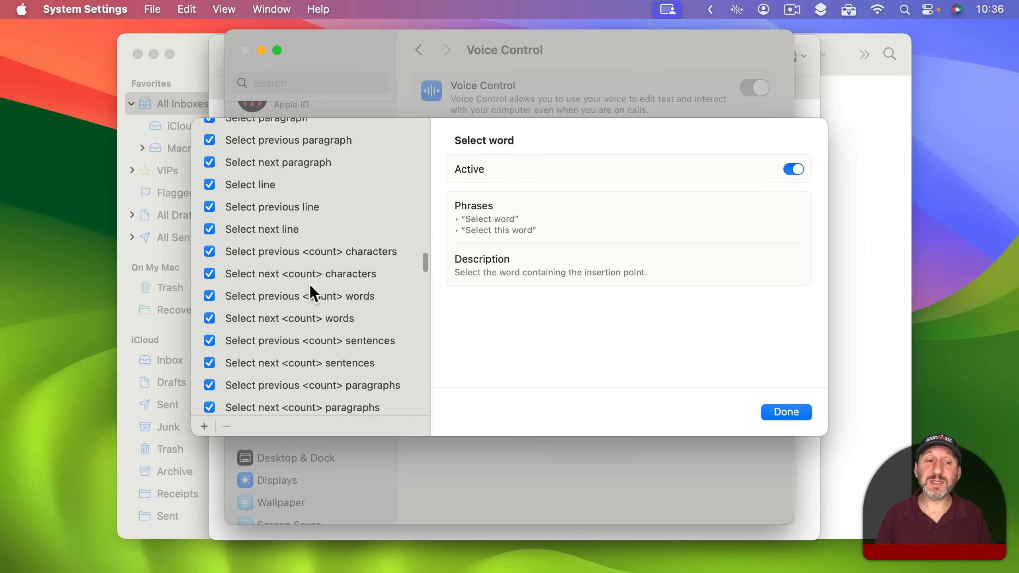
Step: Review Select previous <count> words, extend selection by characters and Move left commands
scroll(down, 3)
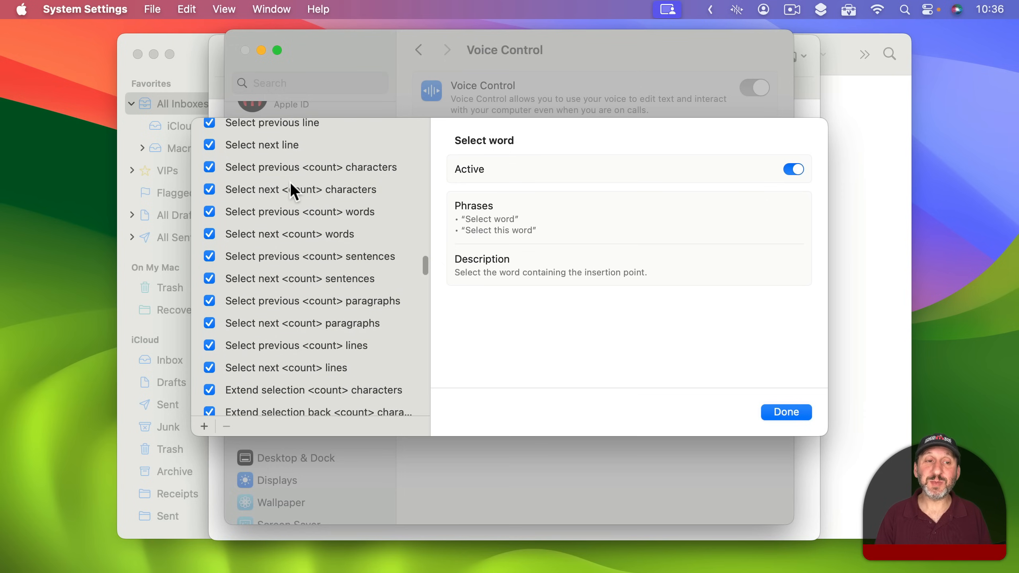
click(315, 212)
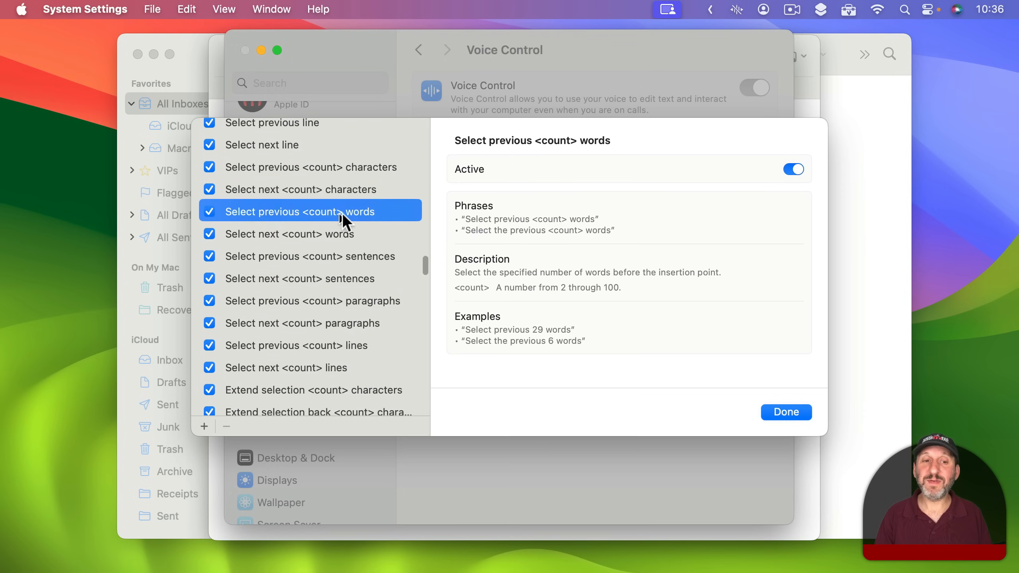
mouse_move(336, 340)
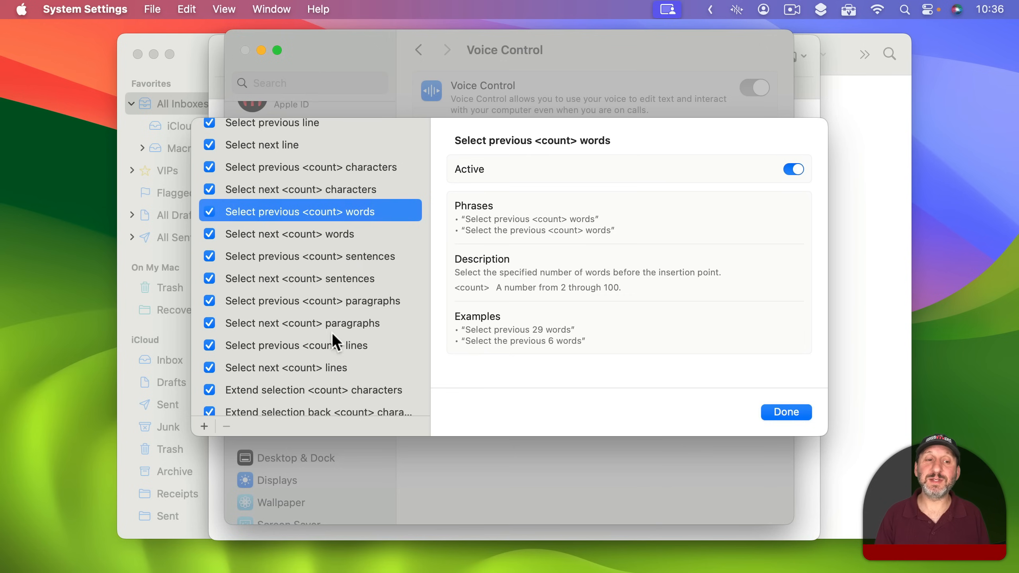
click(293, 287)
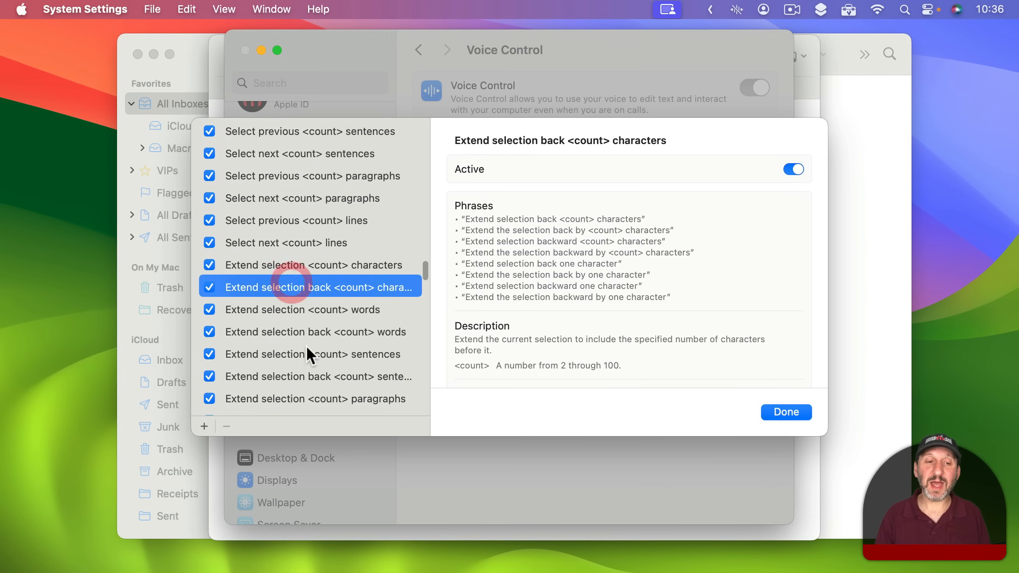
scroll(down, 3)
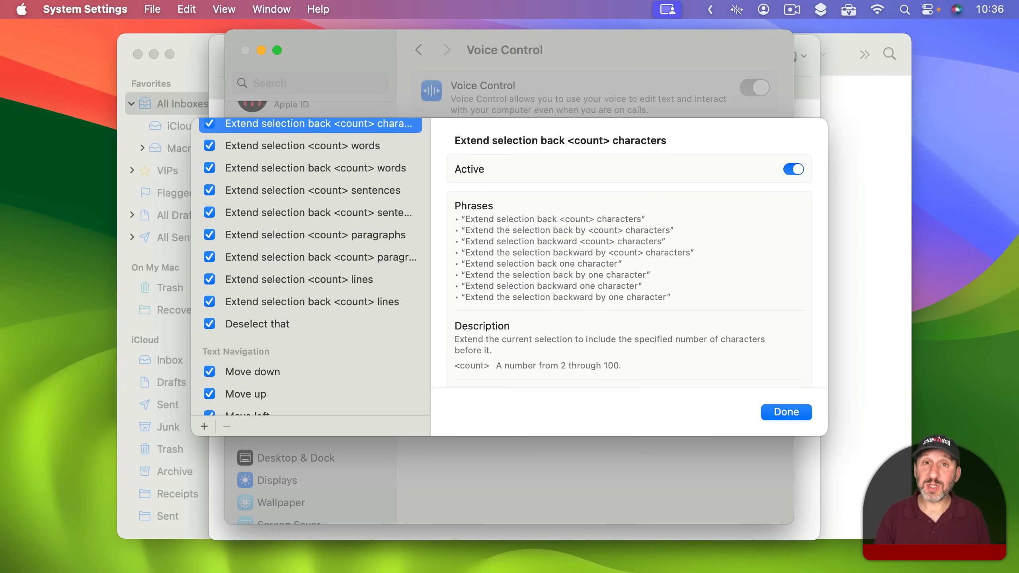
scroll(down, 3)
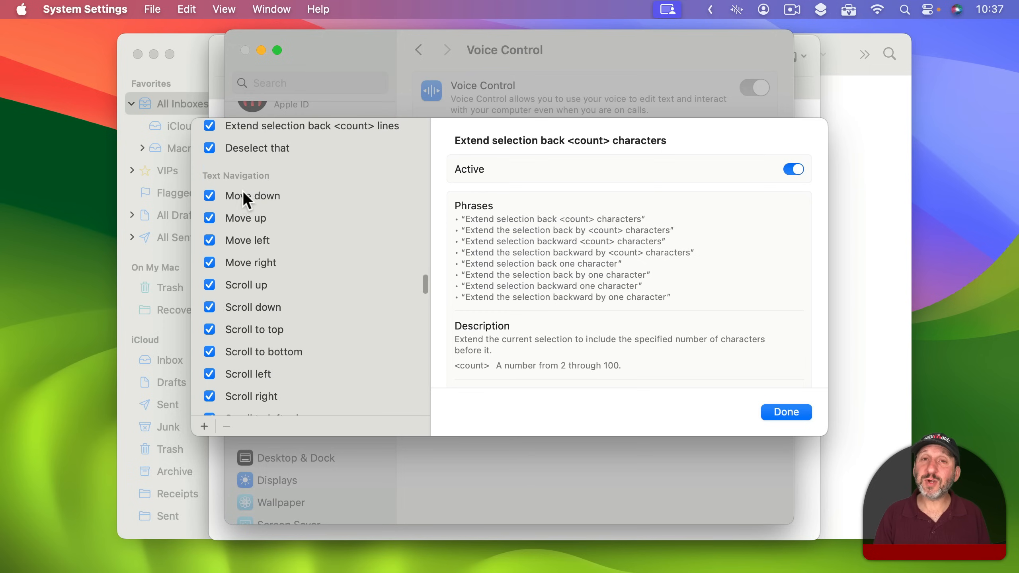
mouse_move(257, 220)
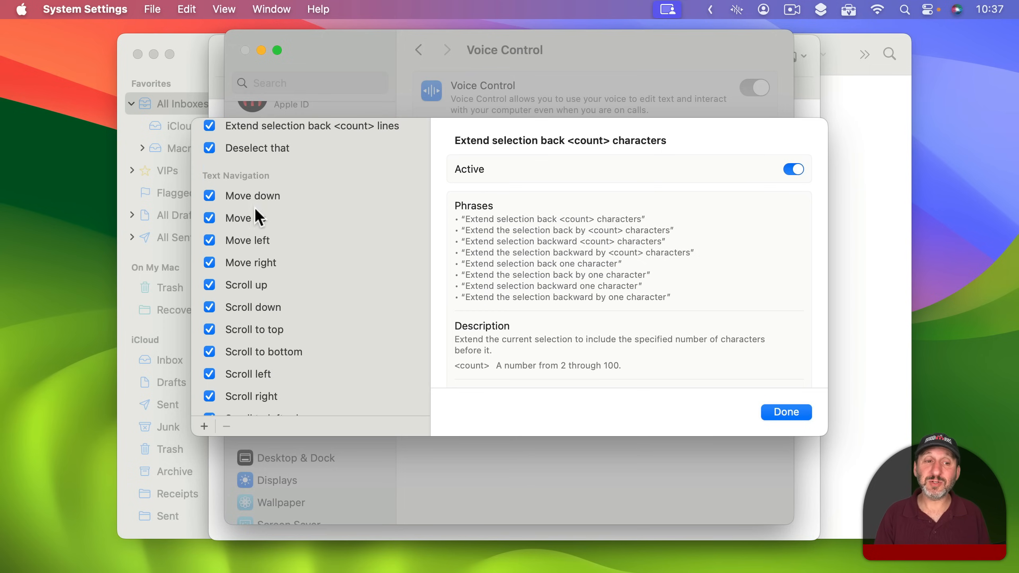
click(247, 240)
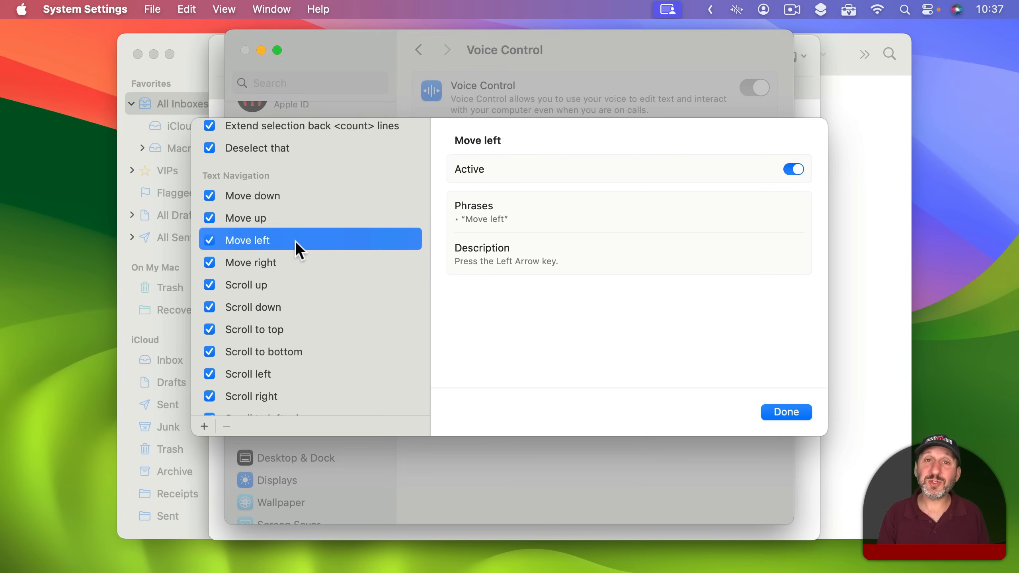
mouse_move(282, 355)
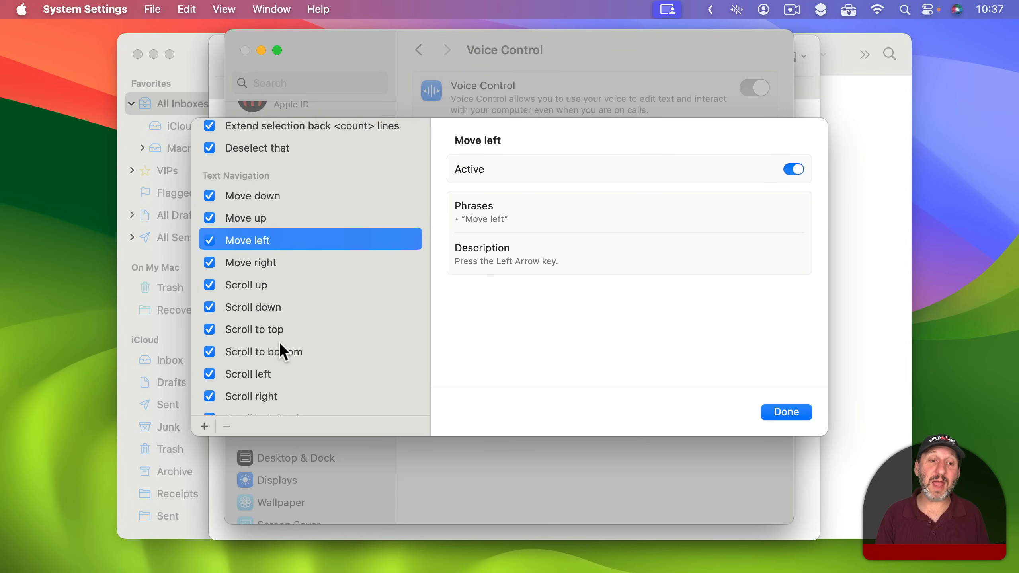
Step: Read the Replace <phrase> with <phrase> and Insert <phrase> after <phrase> commands
scroll(down, 3)
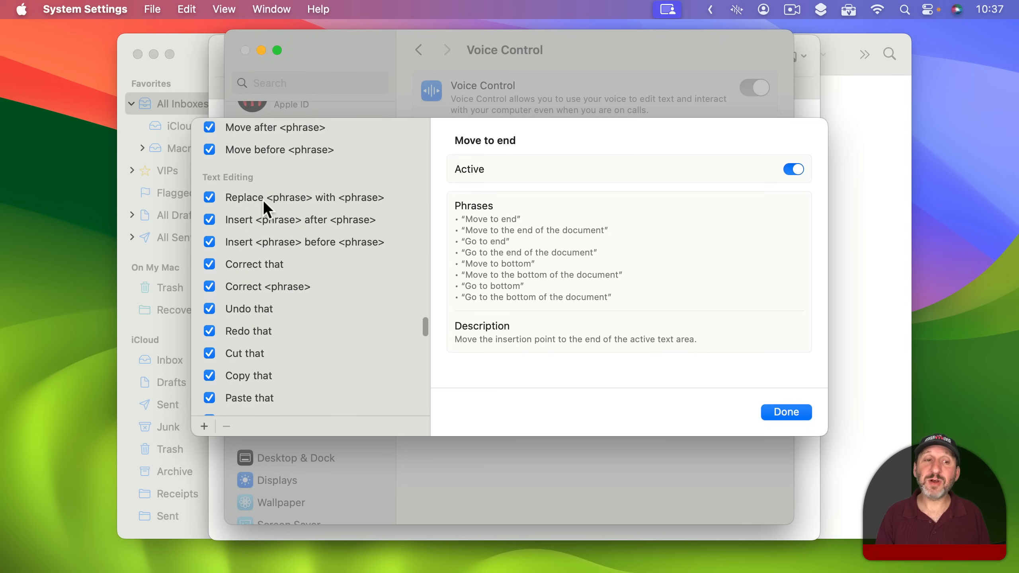
click(304, 197)
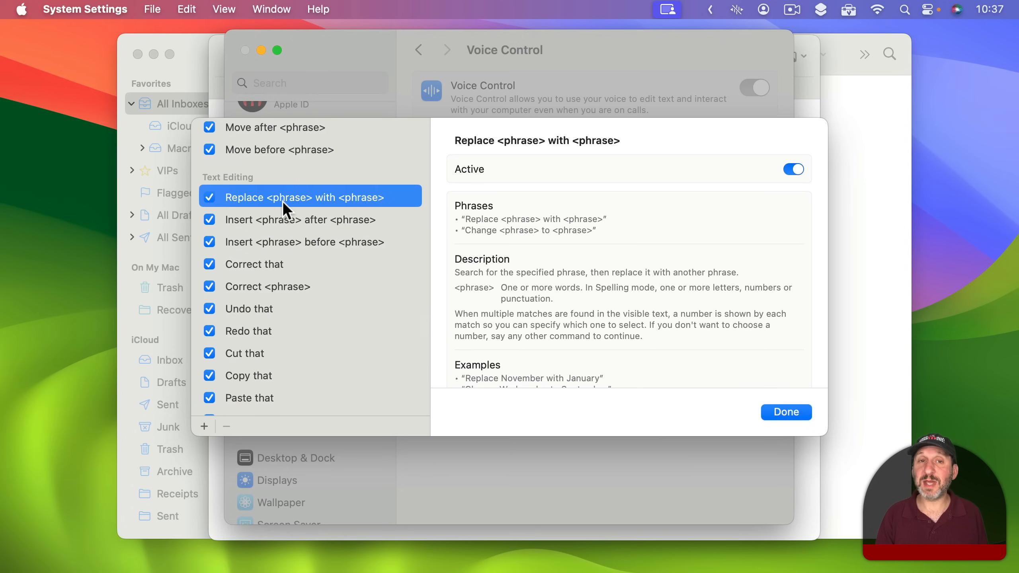
mouse_move(376, 205)
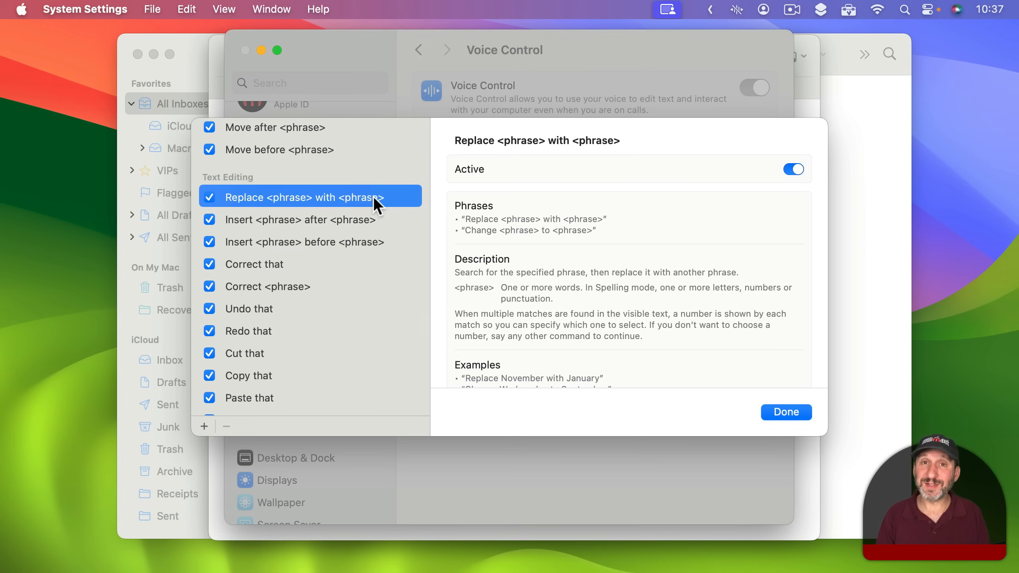
mouse_move(313, 231)
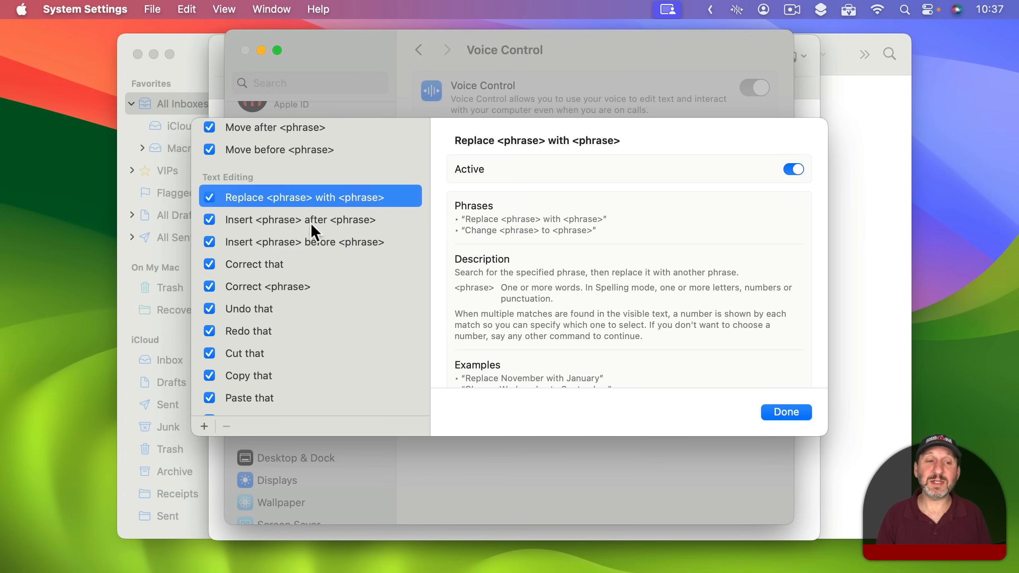
click(299, 220)
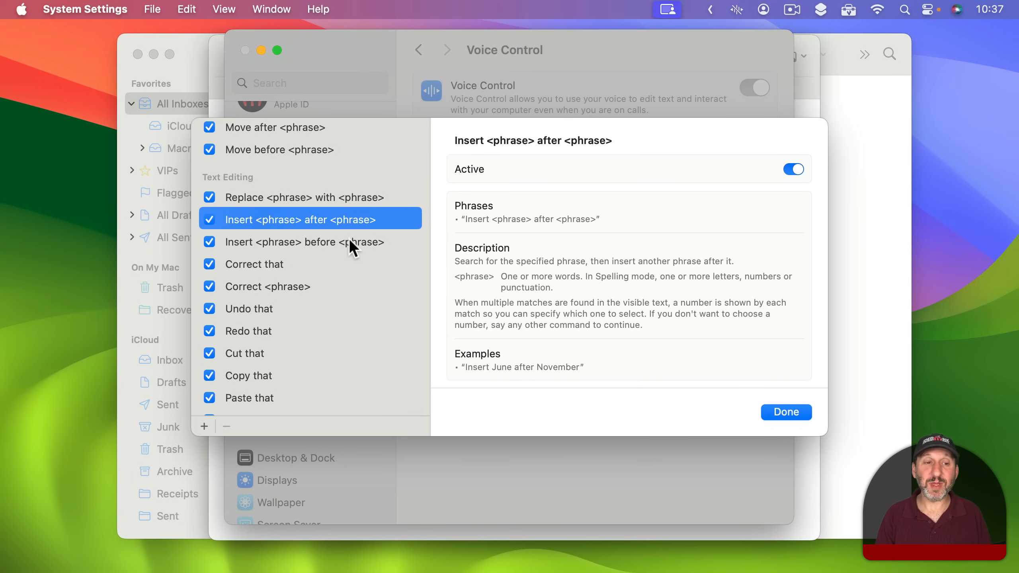
mouse_move(269, 276)
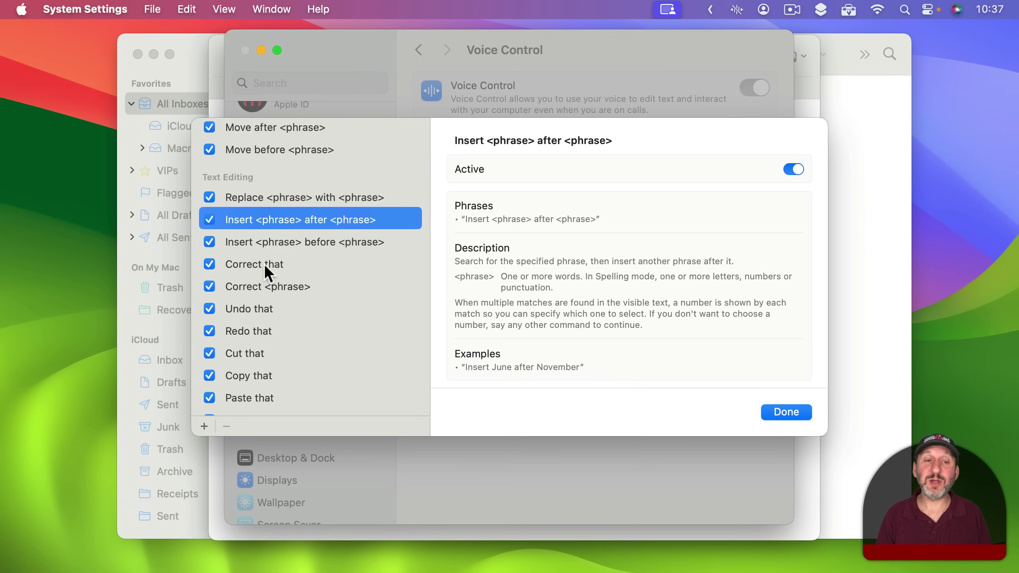
Step: View the Redo that command's phrases and description
click(265, 264)
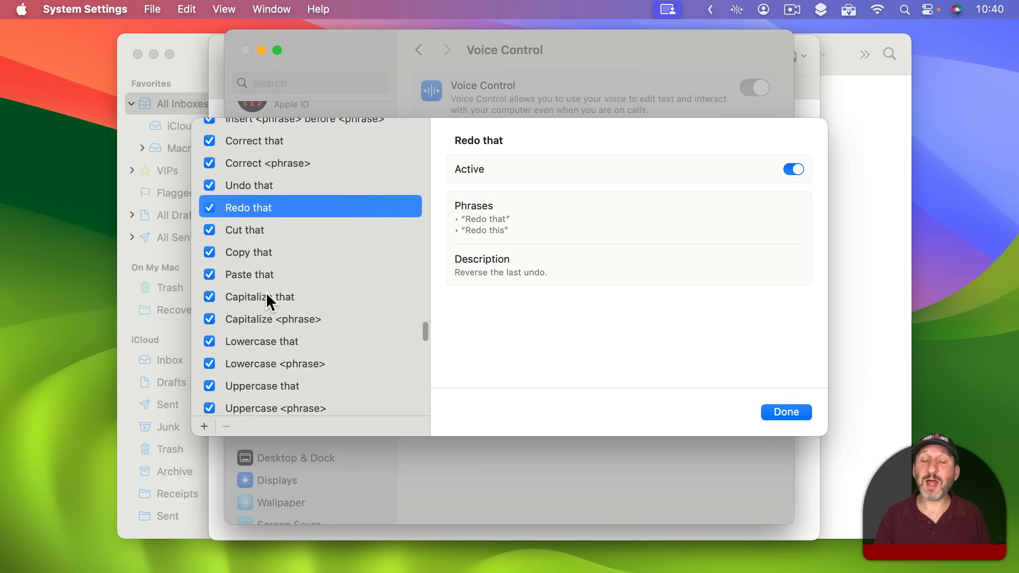
Step: Scroll the commands list toward the Text Navigation commands
scroll(down, 3)
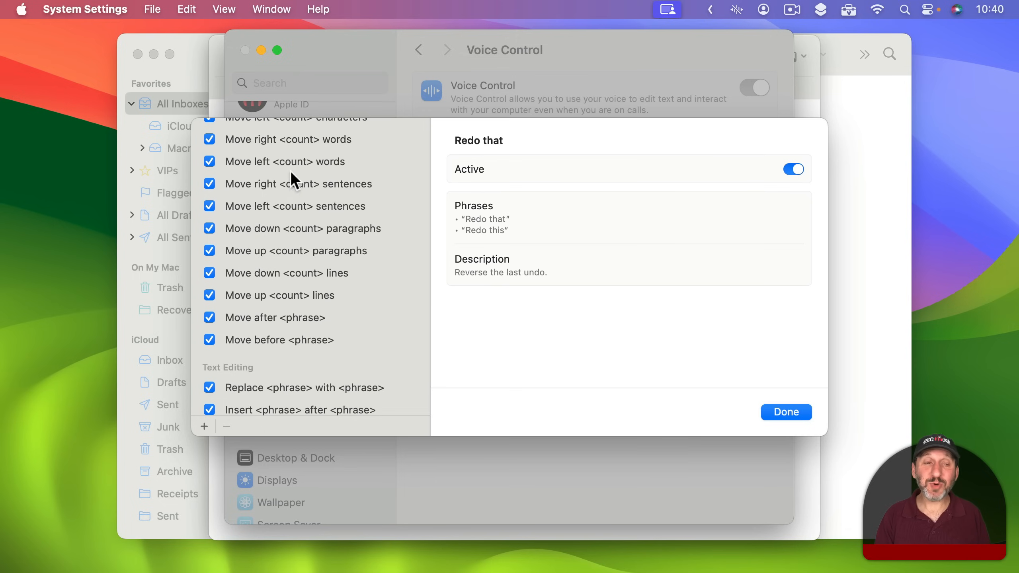
mouse_move(266, 312)
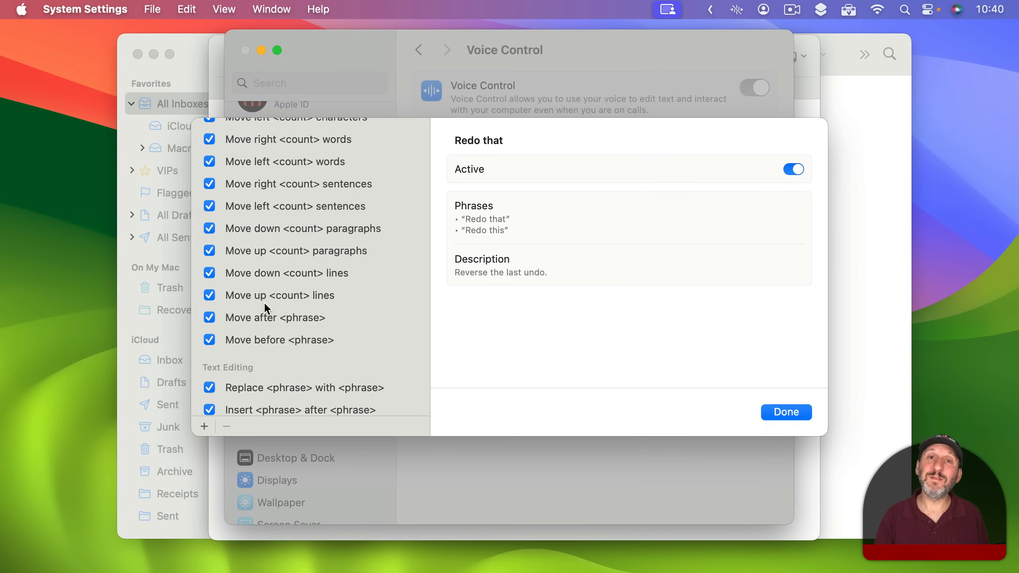
mouse_move(265, 360)
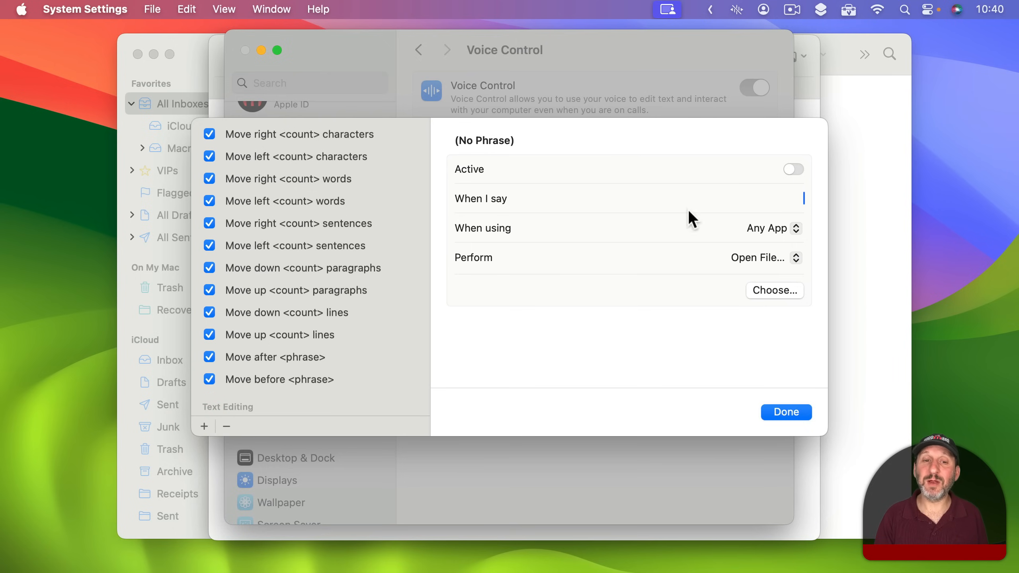
Step: Set the custom command's action to Paste Text, then view Move left <count> sentences
click(765, 258)
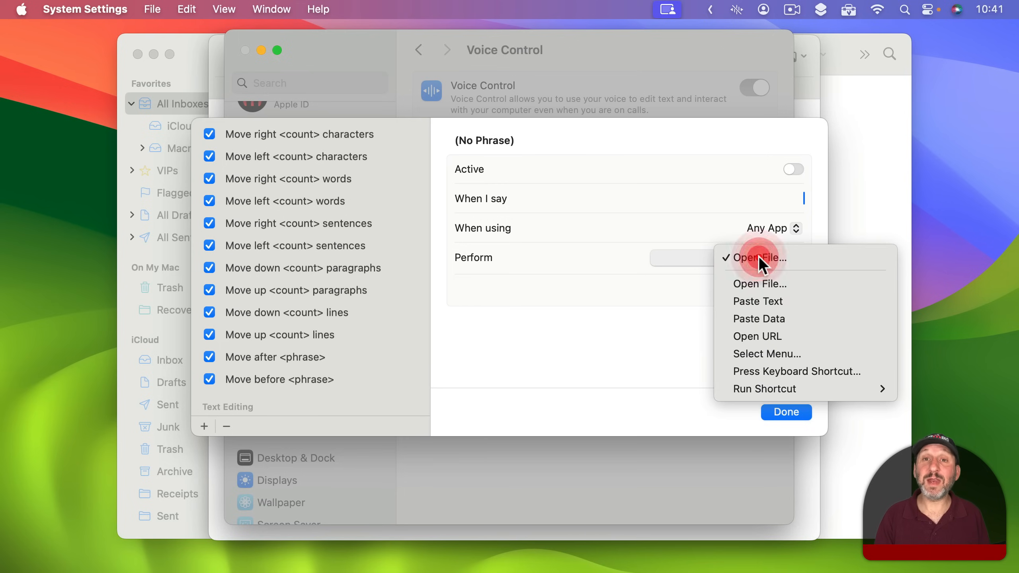
mouse_move(772, 300)
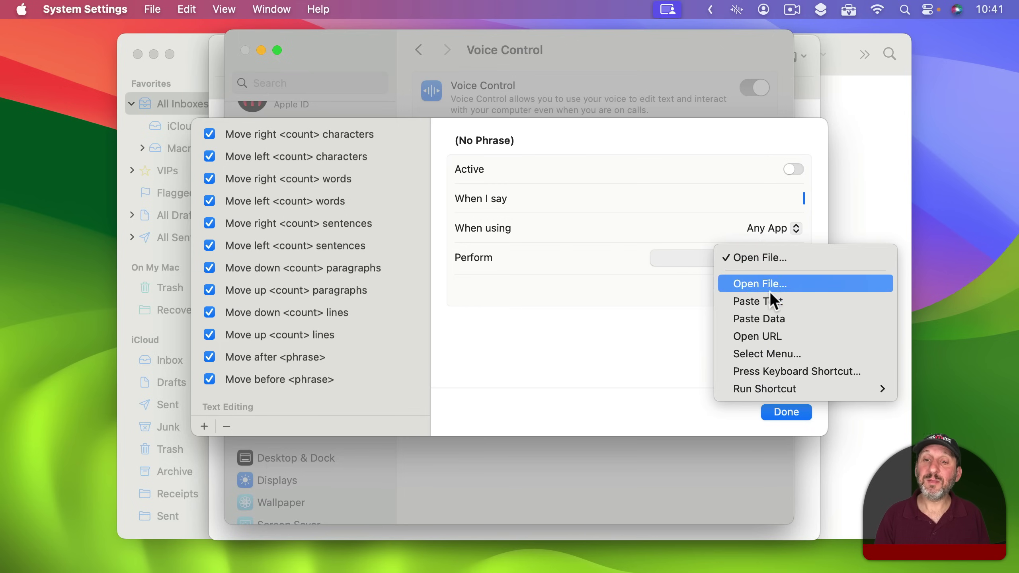
click(758, 301)
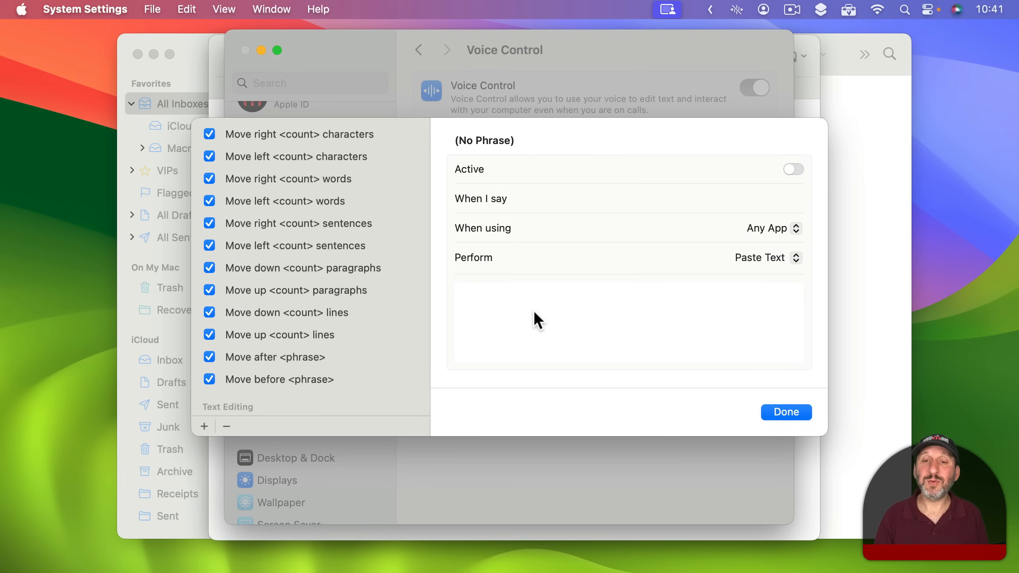
mouse_move(585, 188)
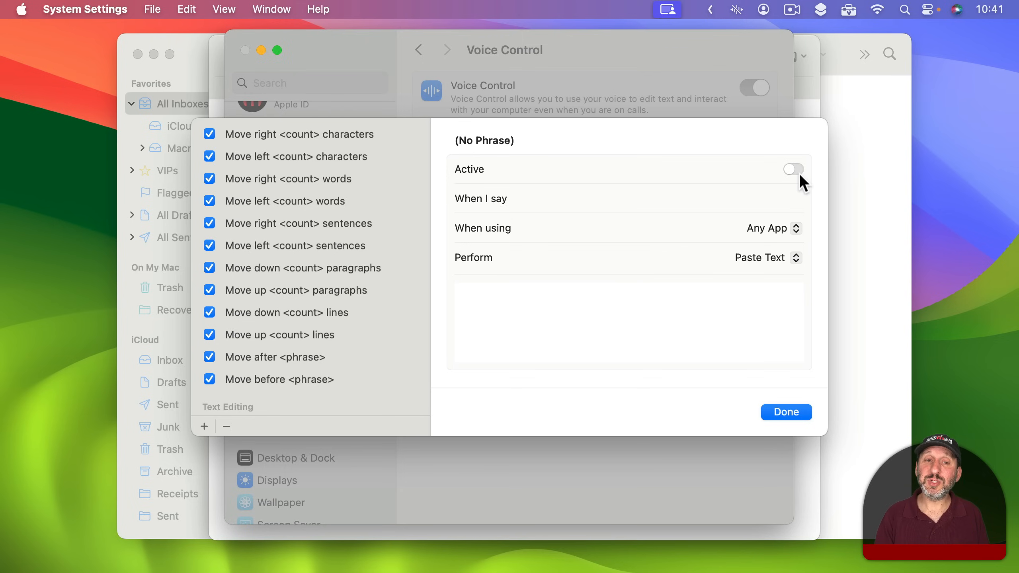
mouse_move(794, 419)
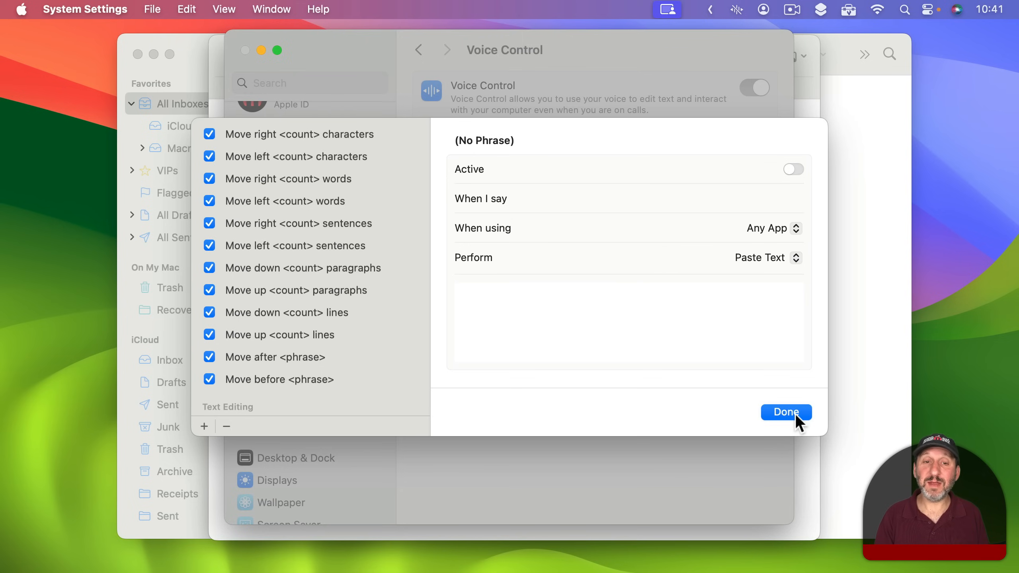
mouse_move(273, 250)
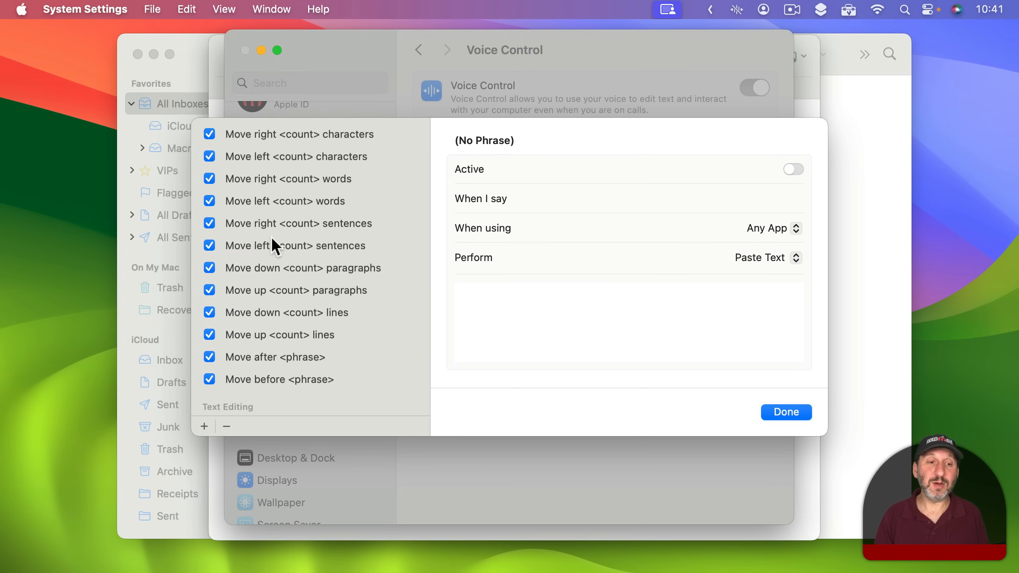
click(295, 246)
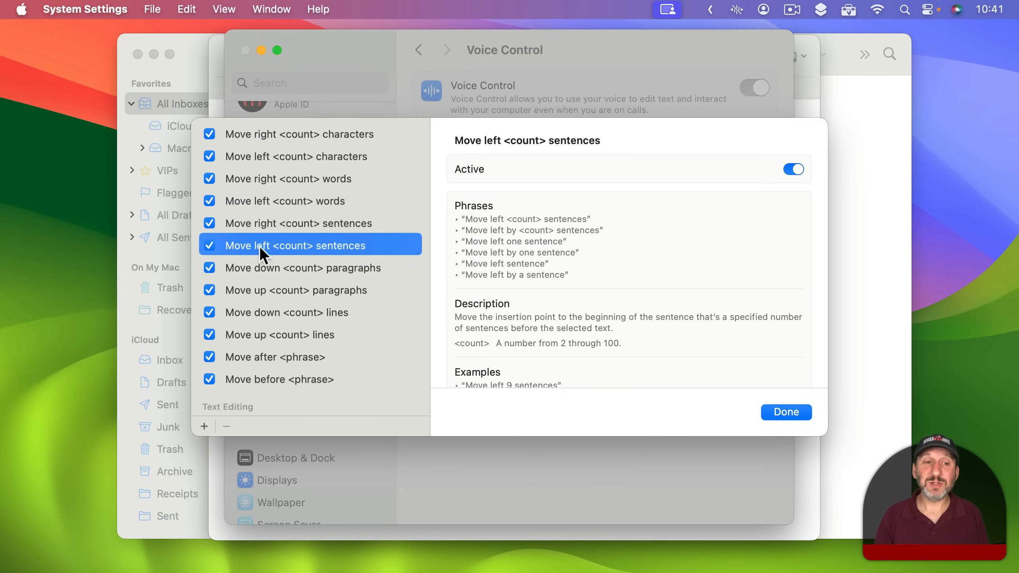
mouse_move(625, 226)
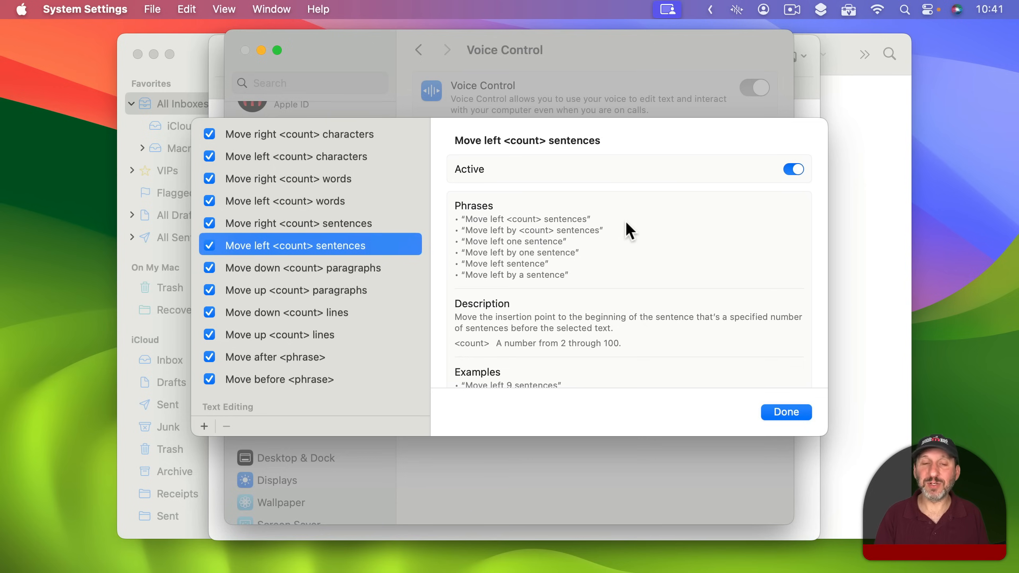
mouse_move(813, 159)
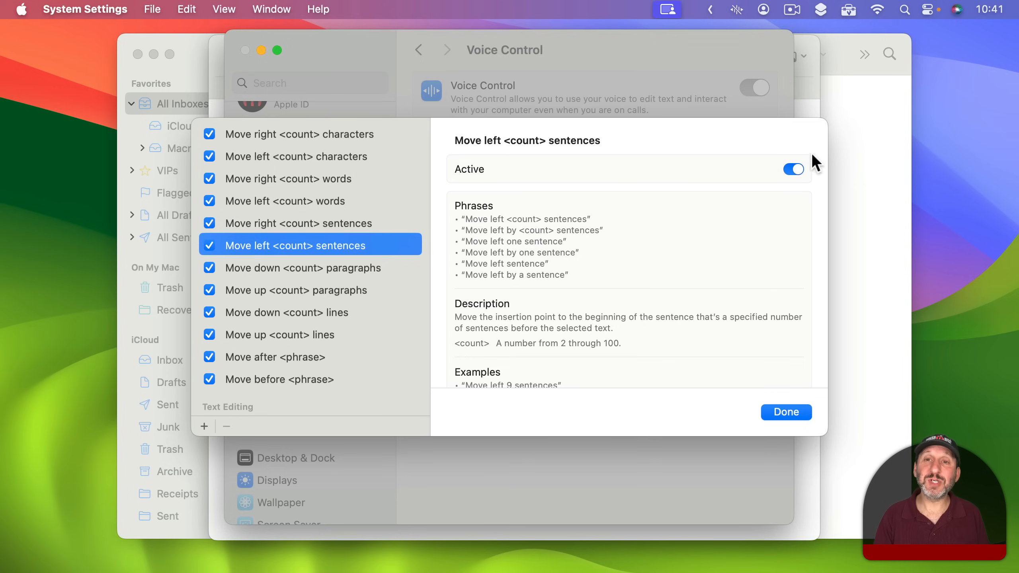
mouse_move(239, 261)
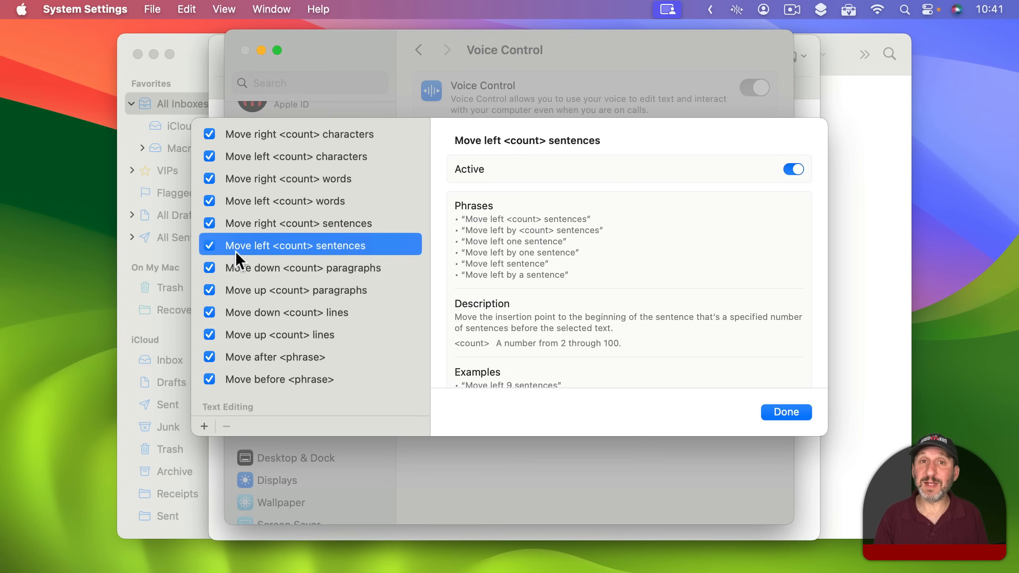